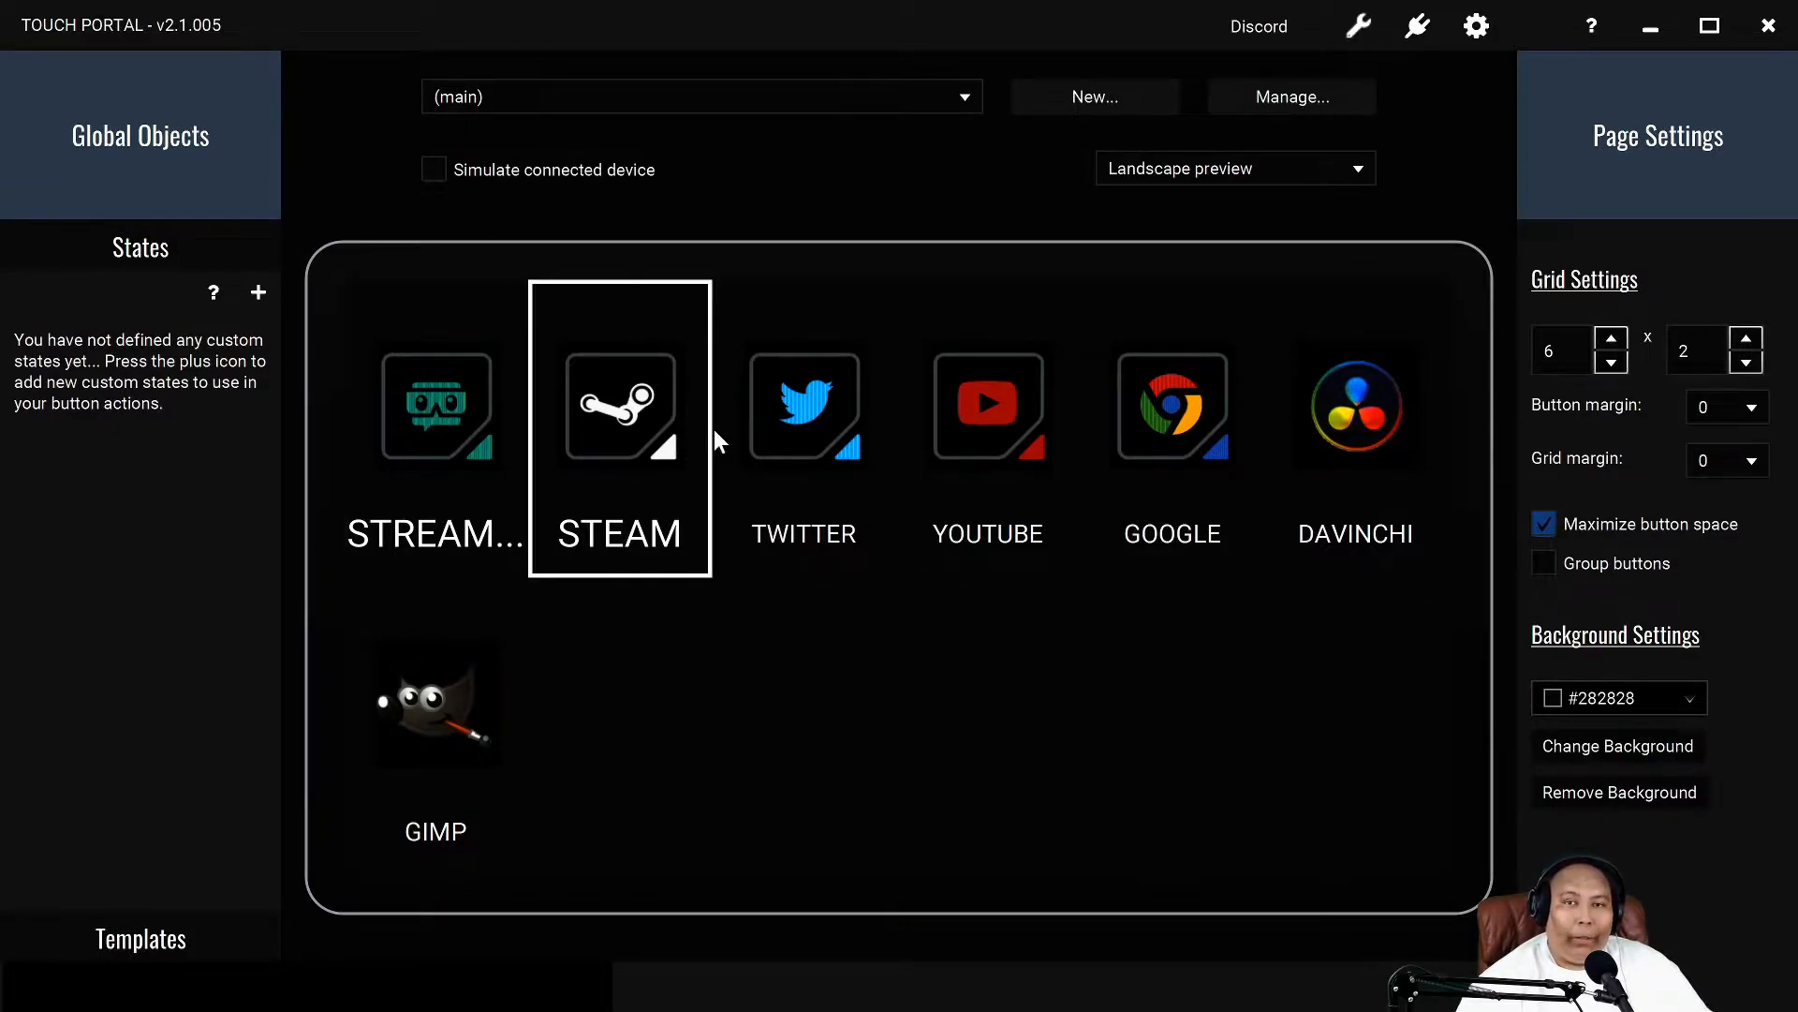
# - Select an empty grid slot on the main page to start a new button
pyautogui.click(1355, 424)
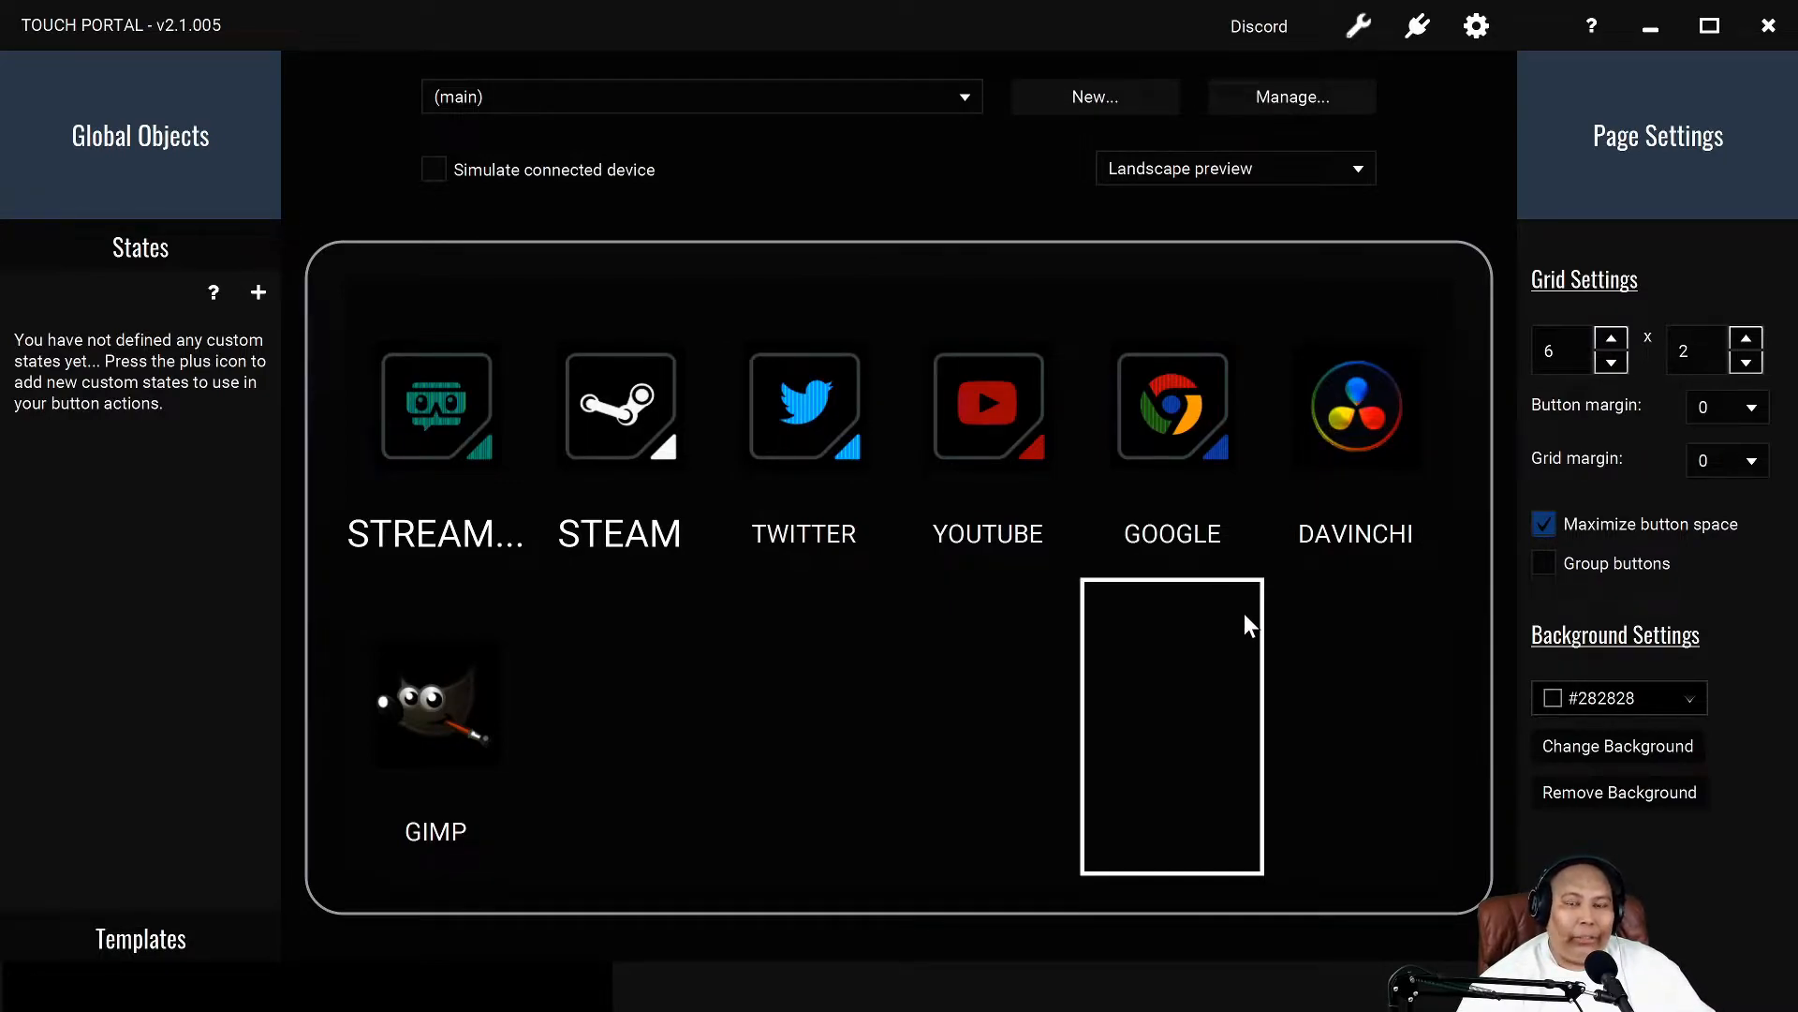
pyautogui.moveTo(1354, 660)
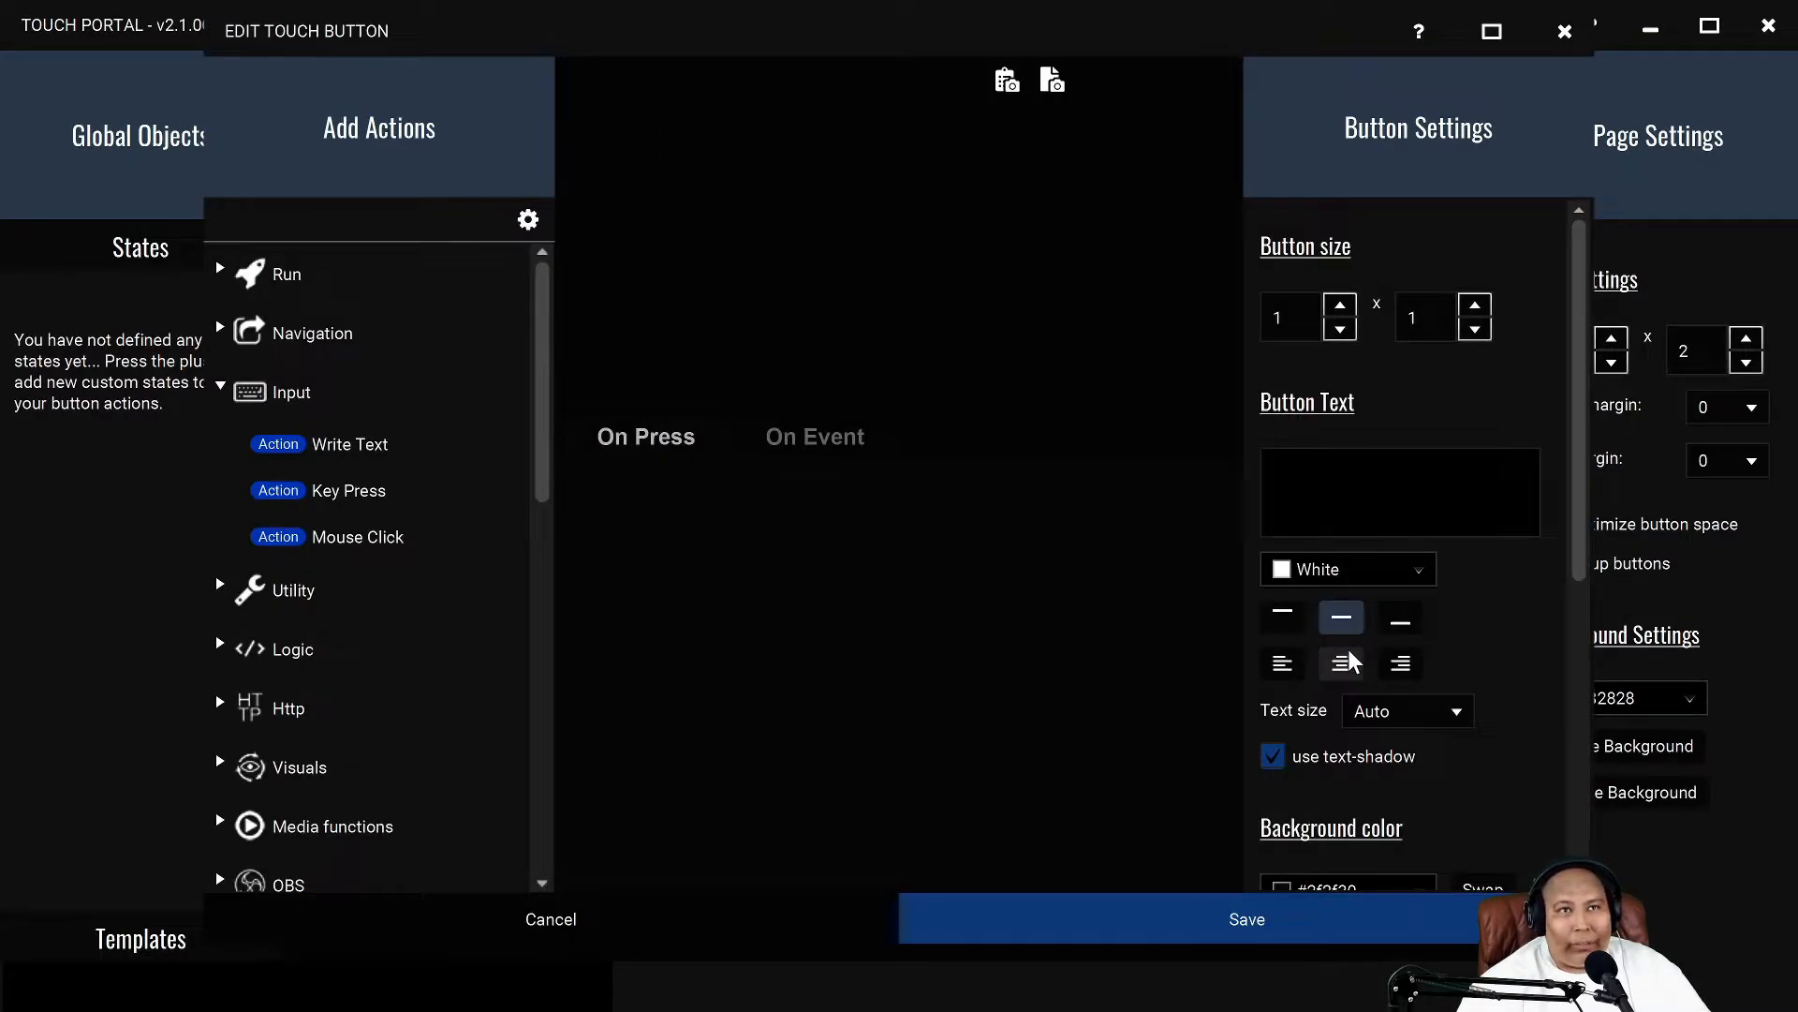
# - Browse the Input, Run and Streamlabs OBS action groups and Button Settings, then cancel
pyautogui.click(1339, 664)
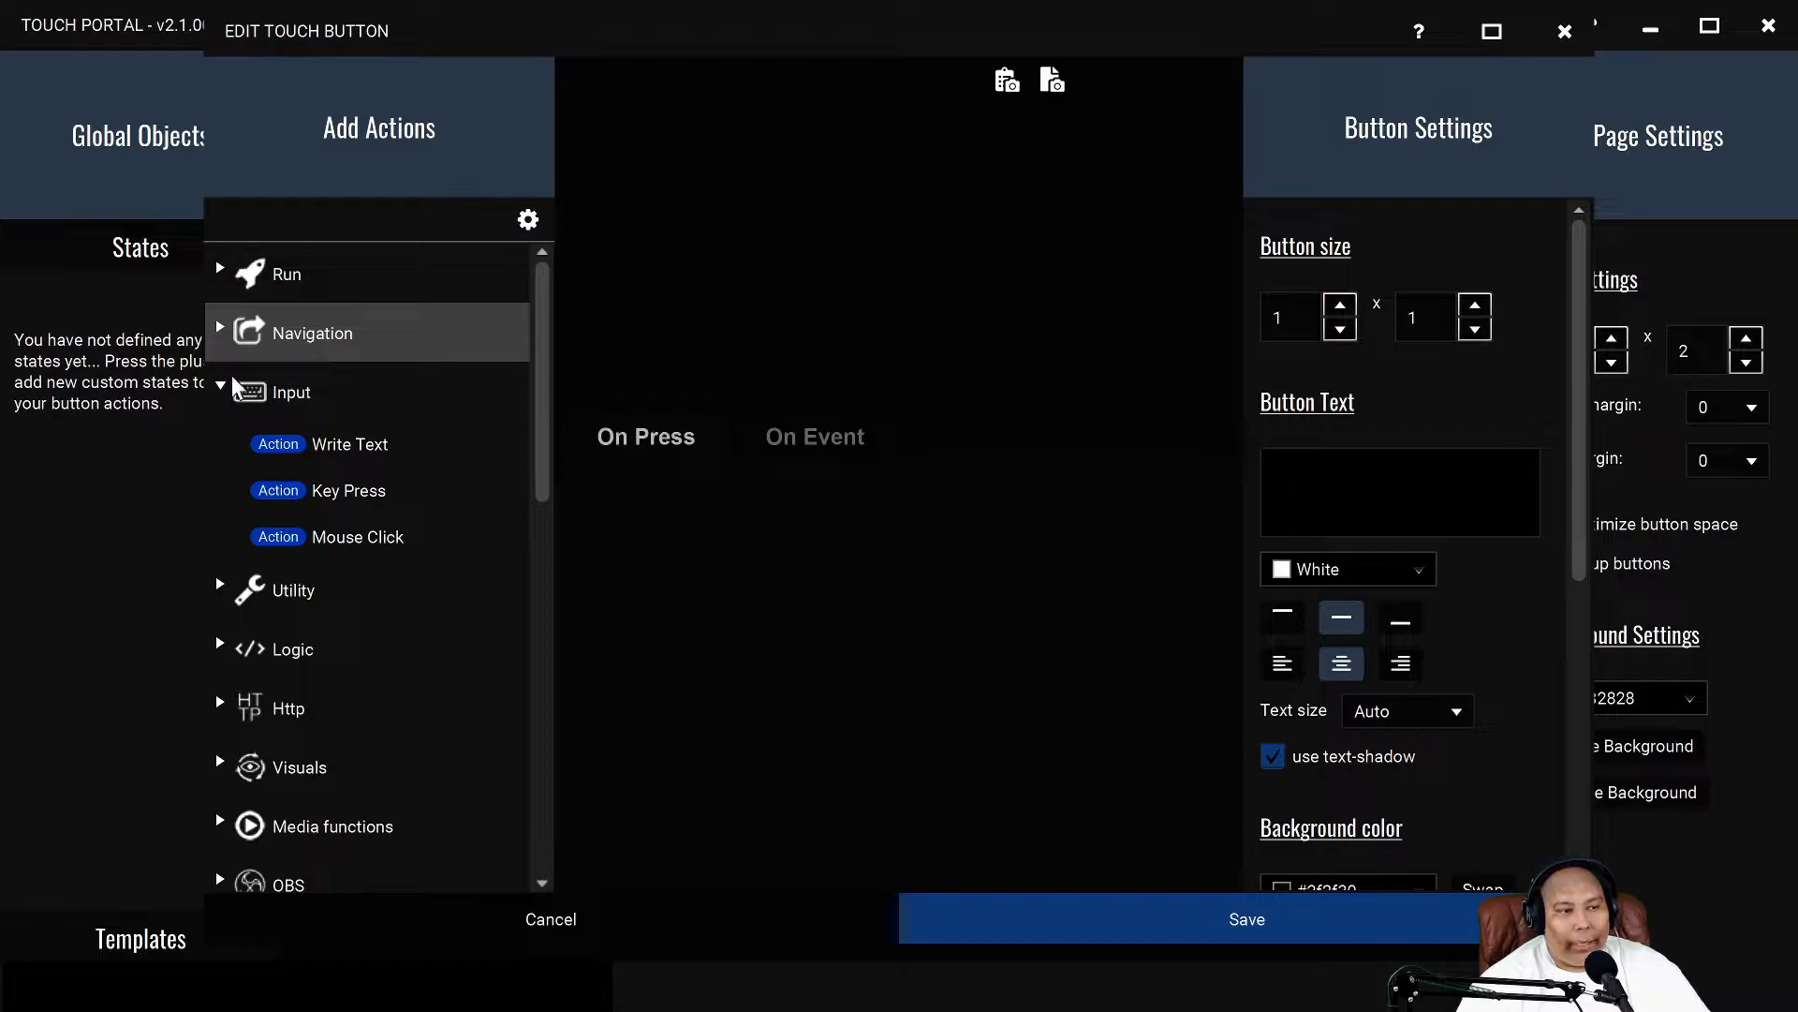
pyautogui.moveTo(393, 491)
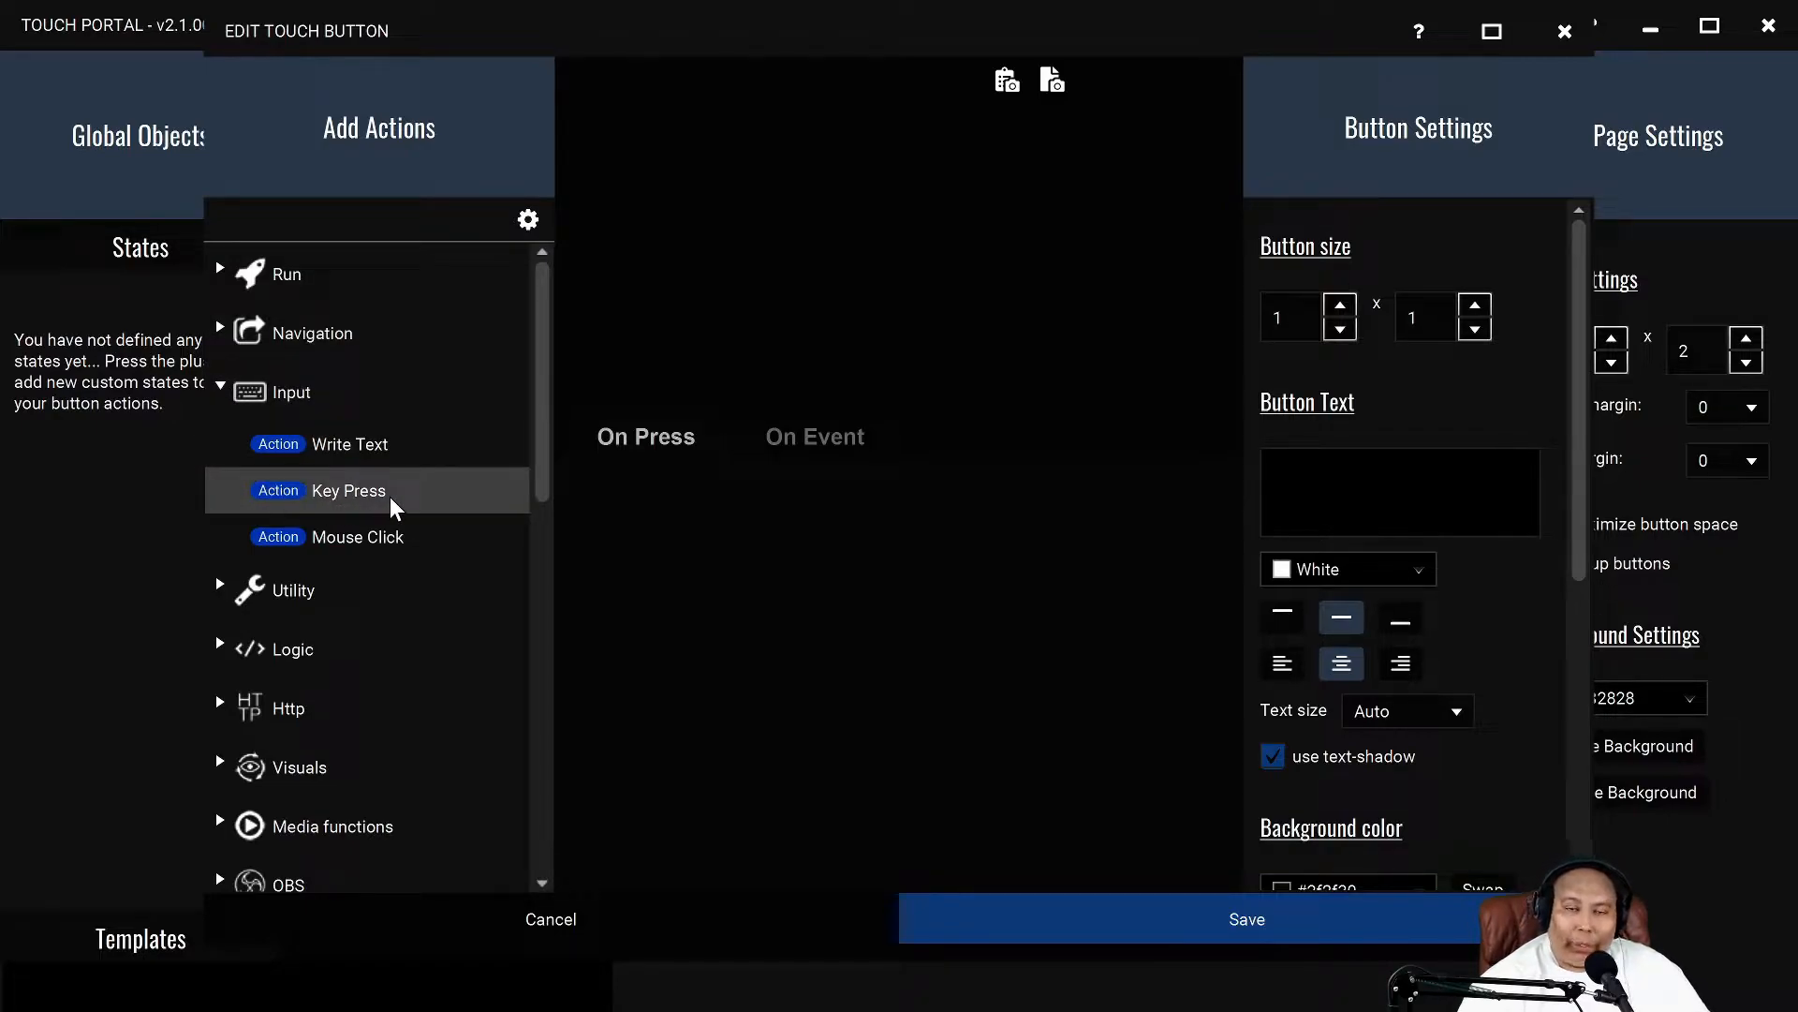
pyautogui.moveTo(327, 502)
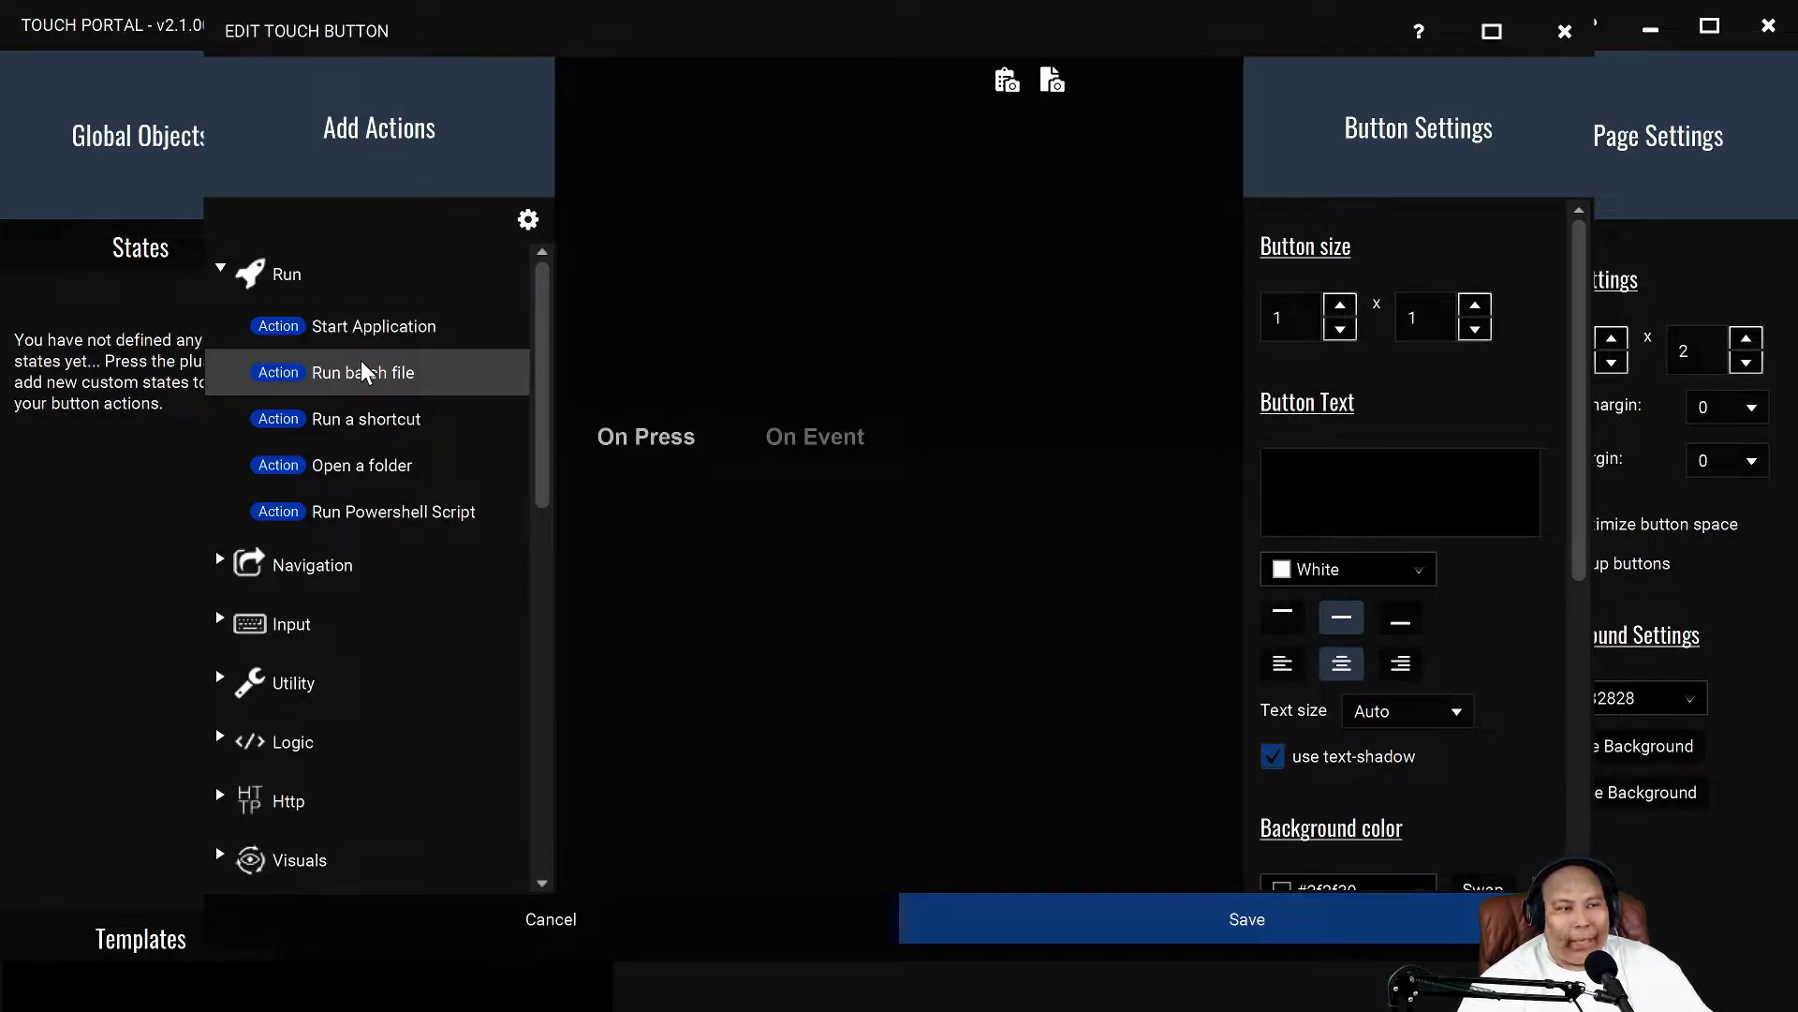
pyautogui.click(219, 272)
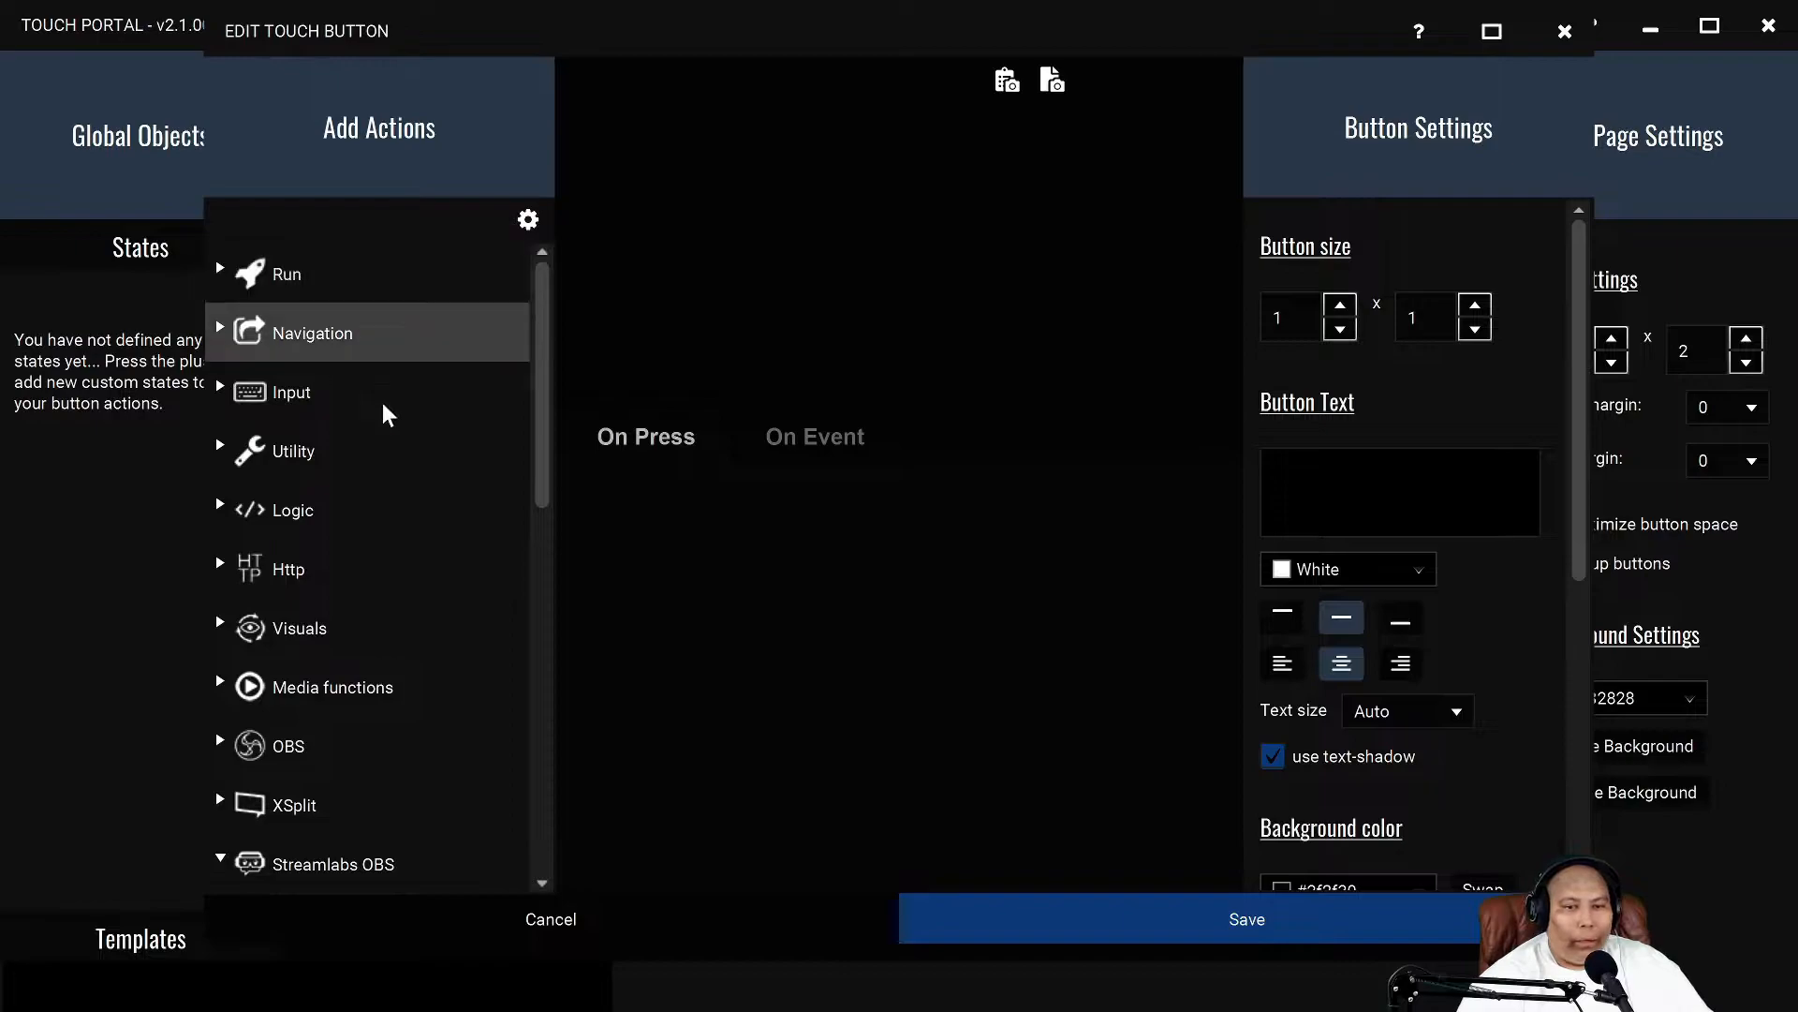
pyautogui.scroll(-3)
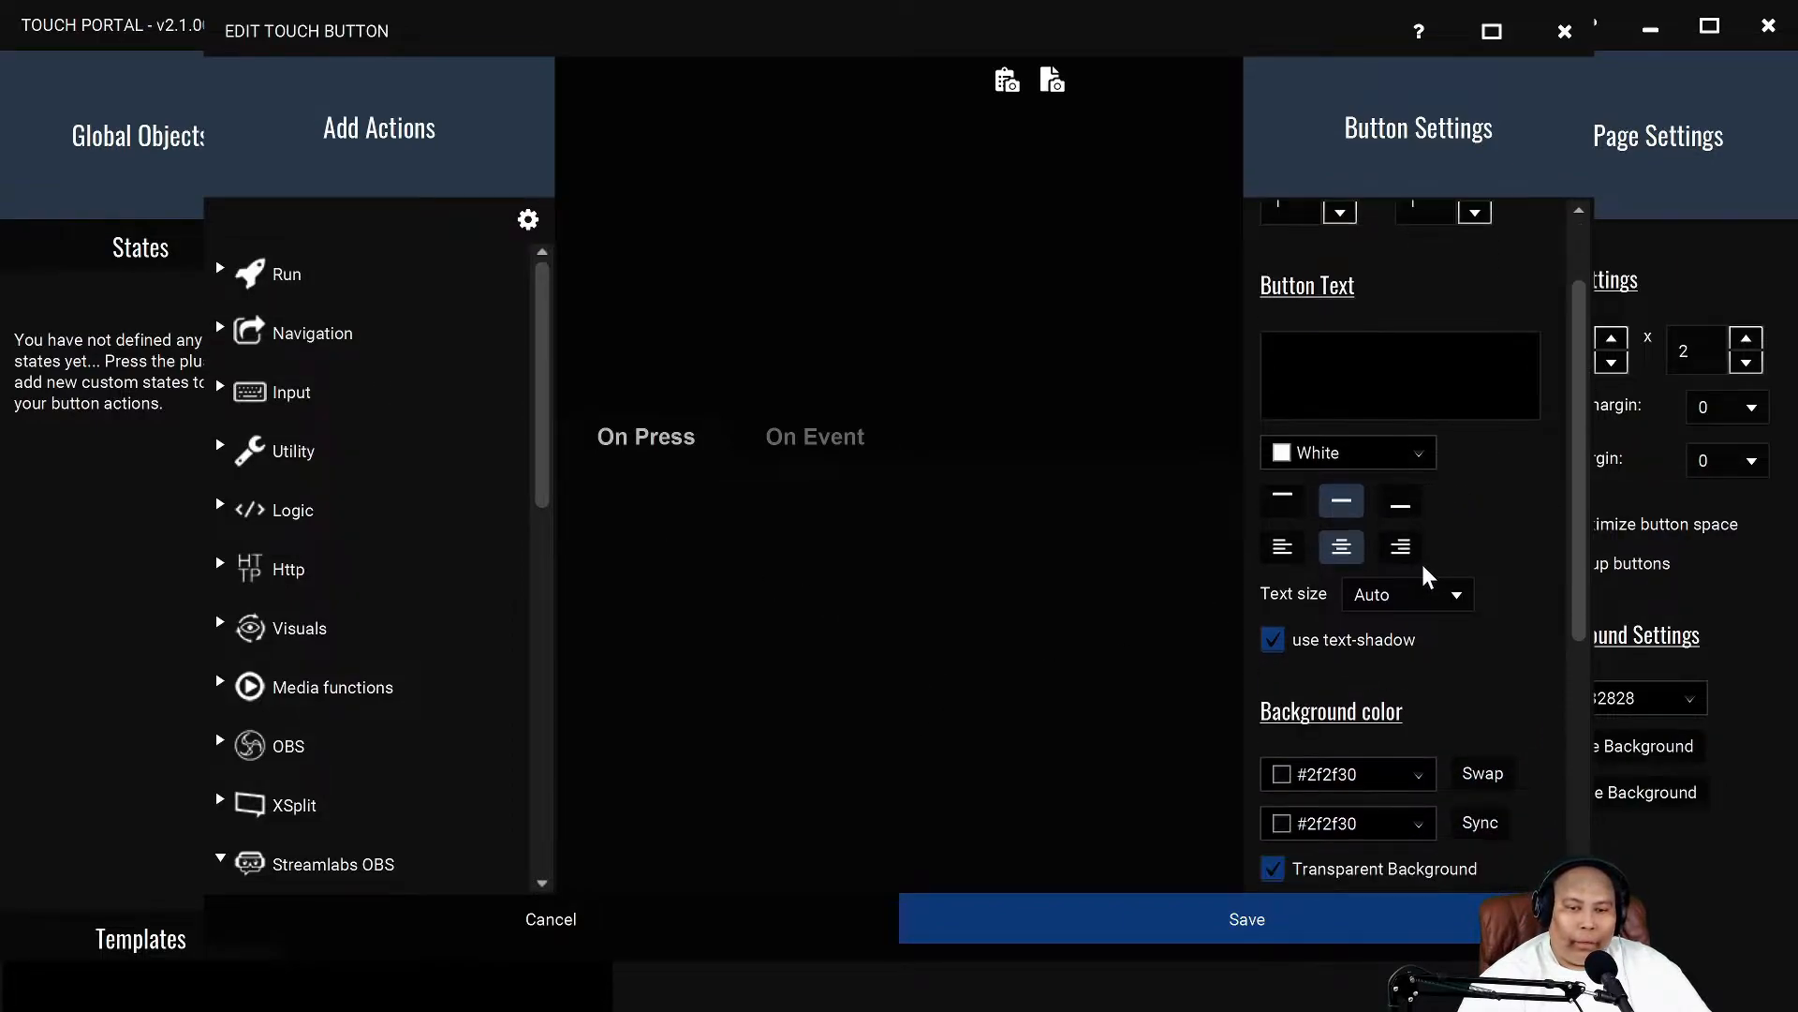
pyautogui.scroll(-3)
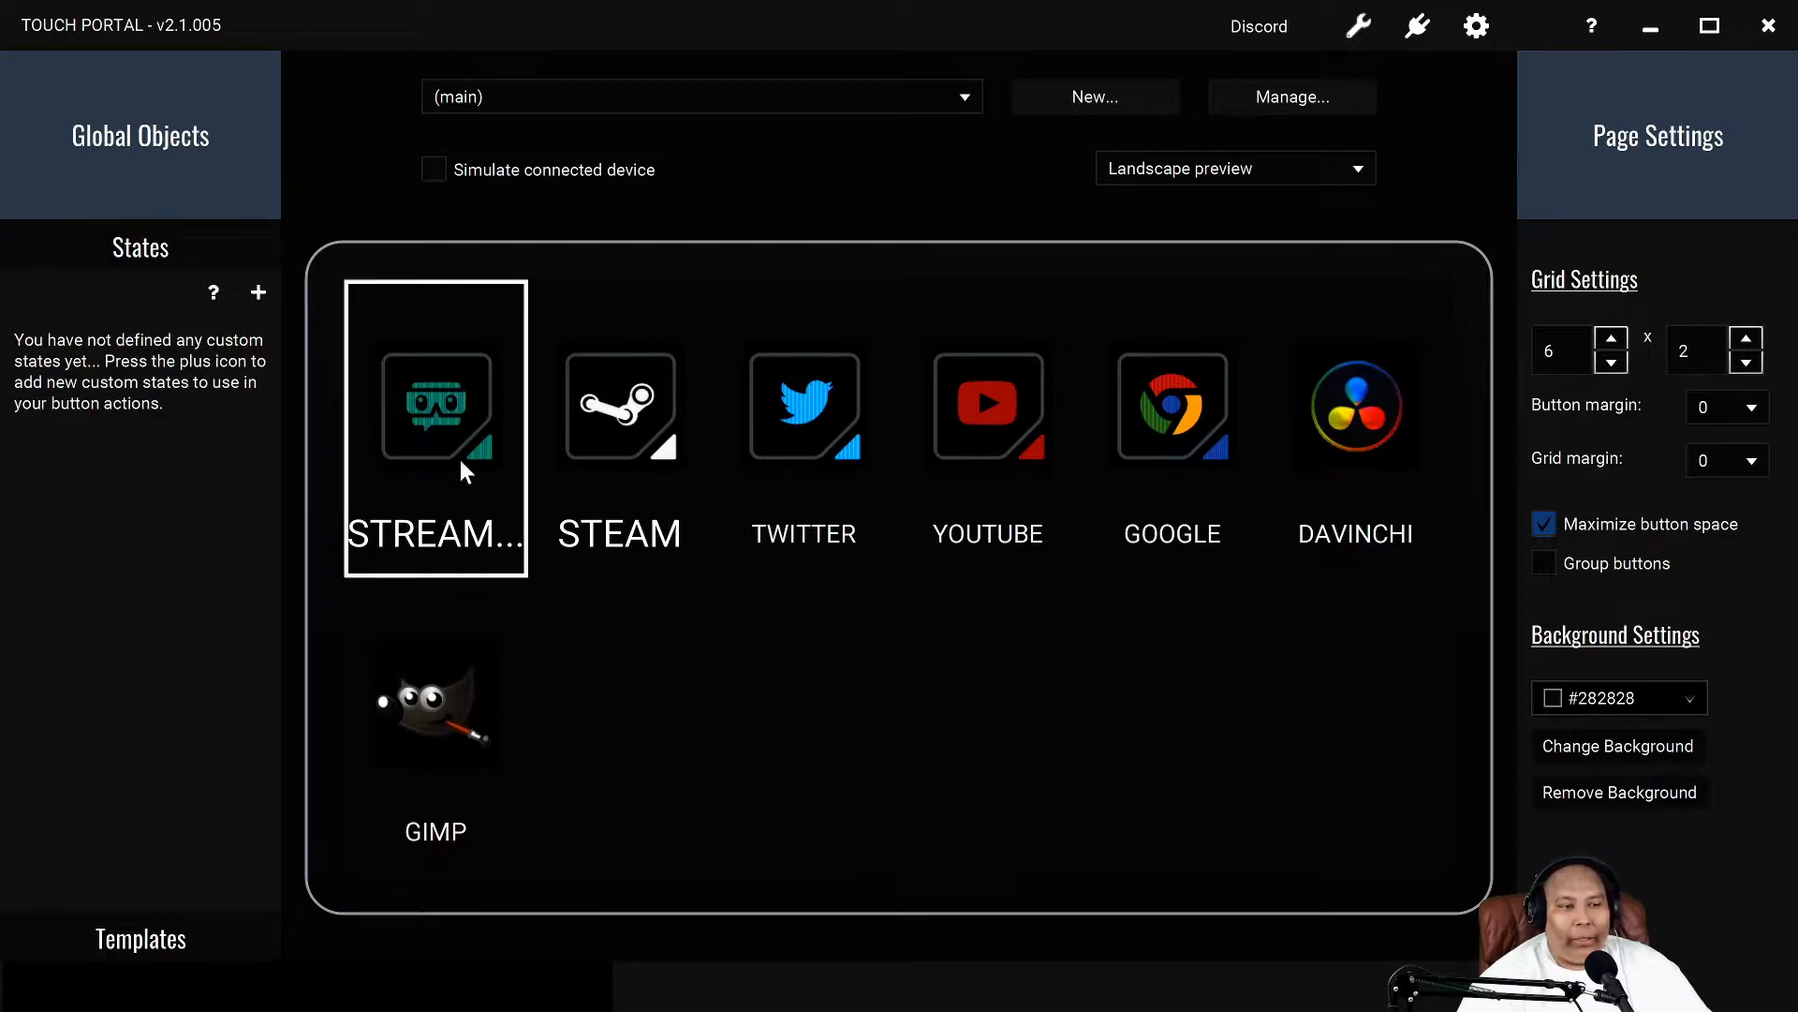
pyautogui.moveTo(438, 445)
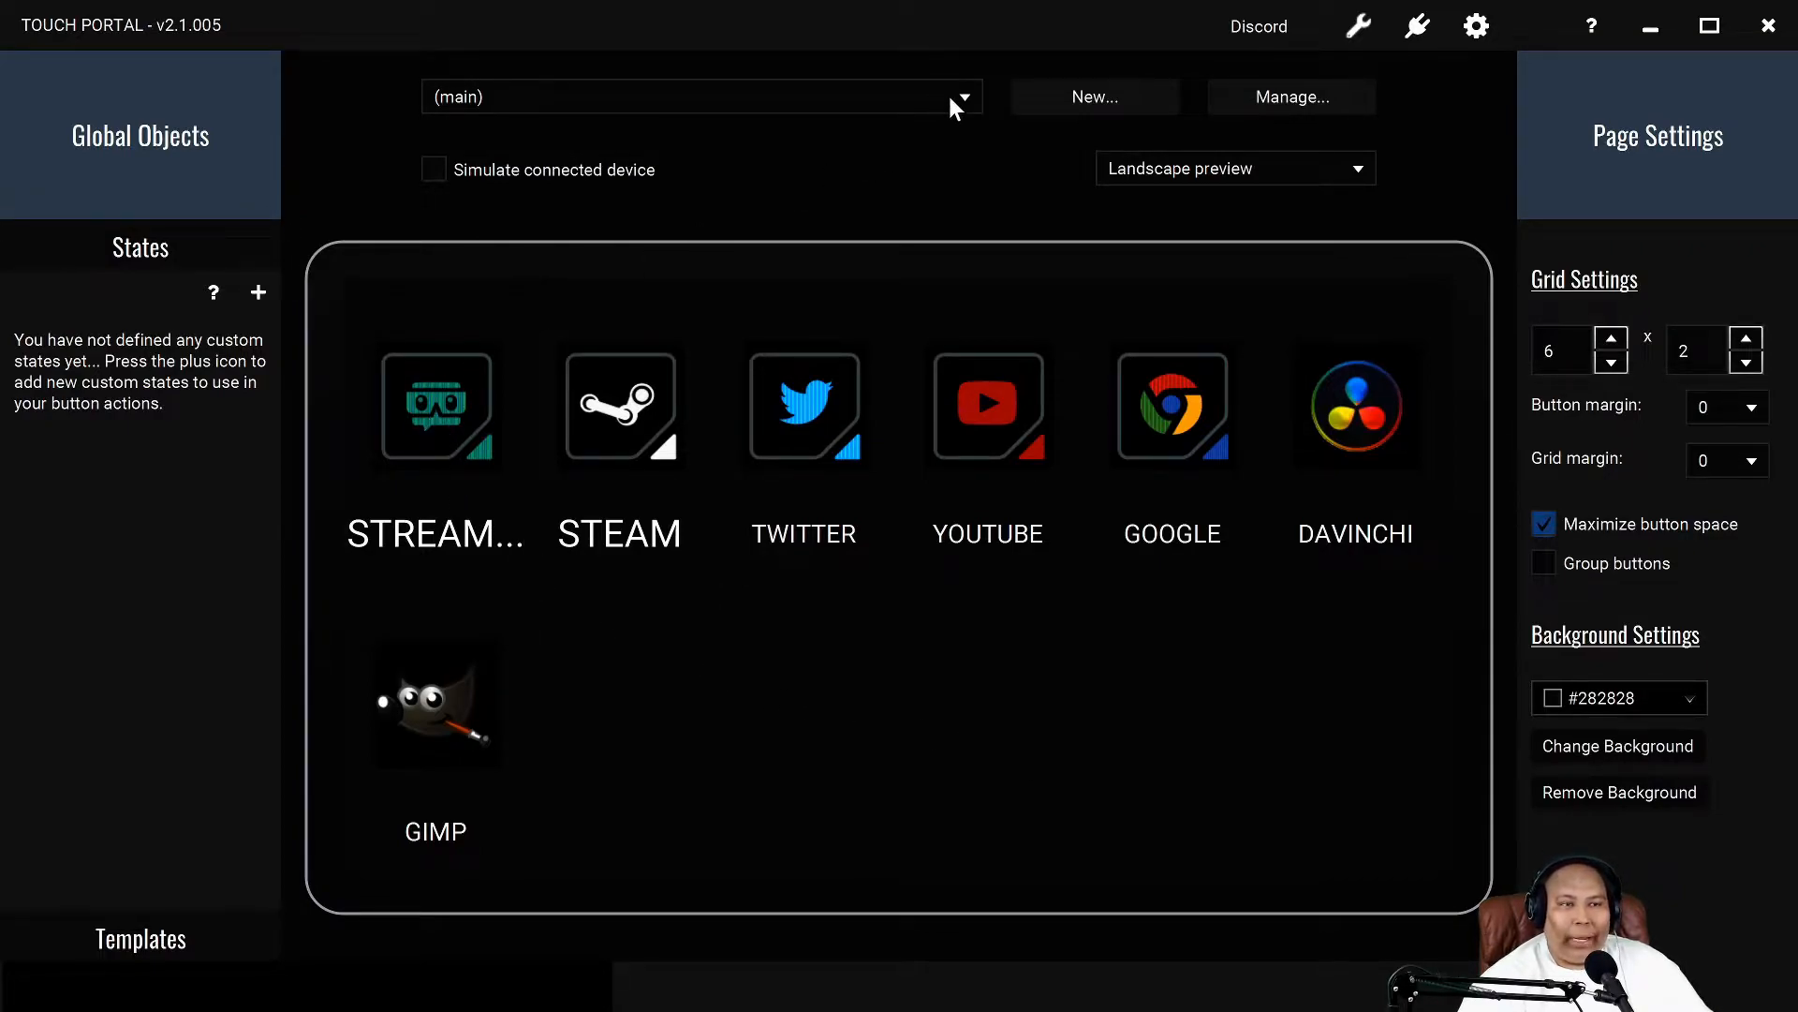
# - Open the StreamLabs page from the page list and fire the STARTING scene
pyautogui.click(701, 97)
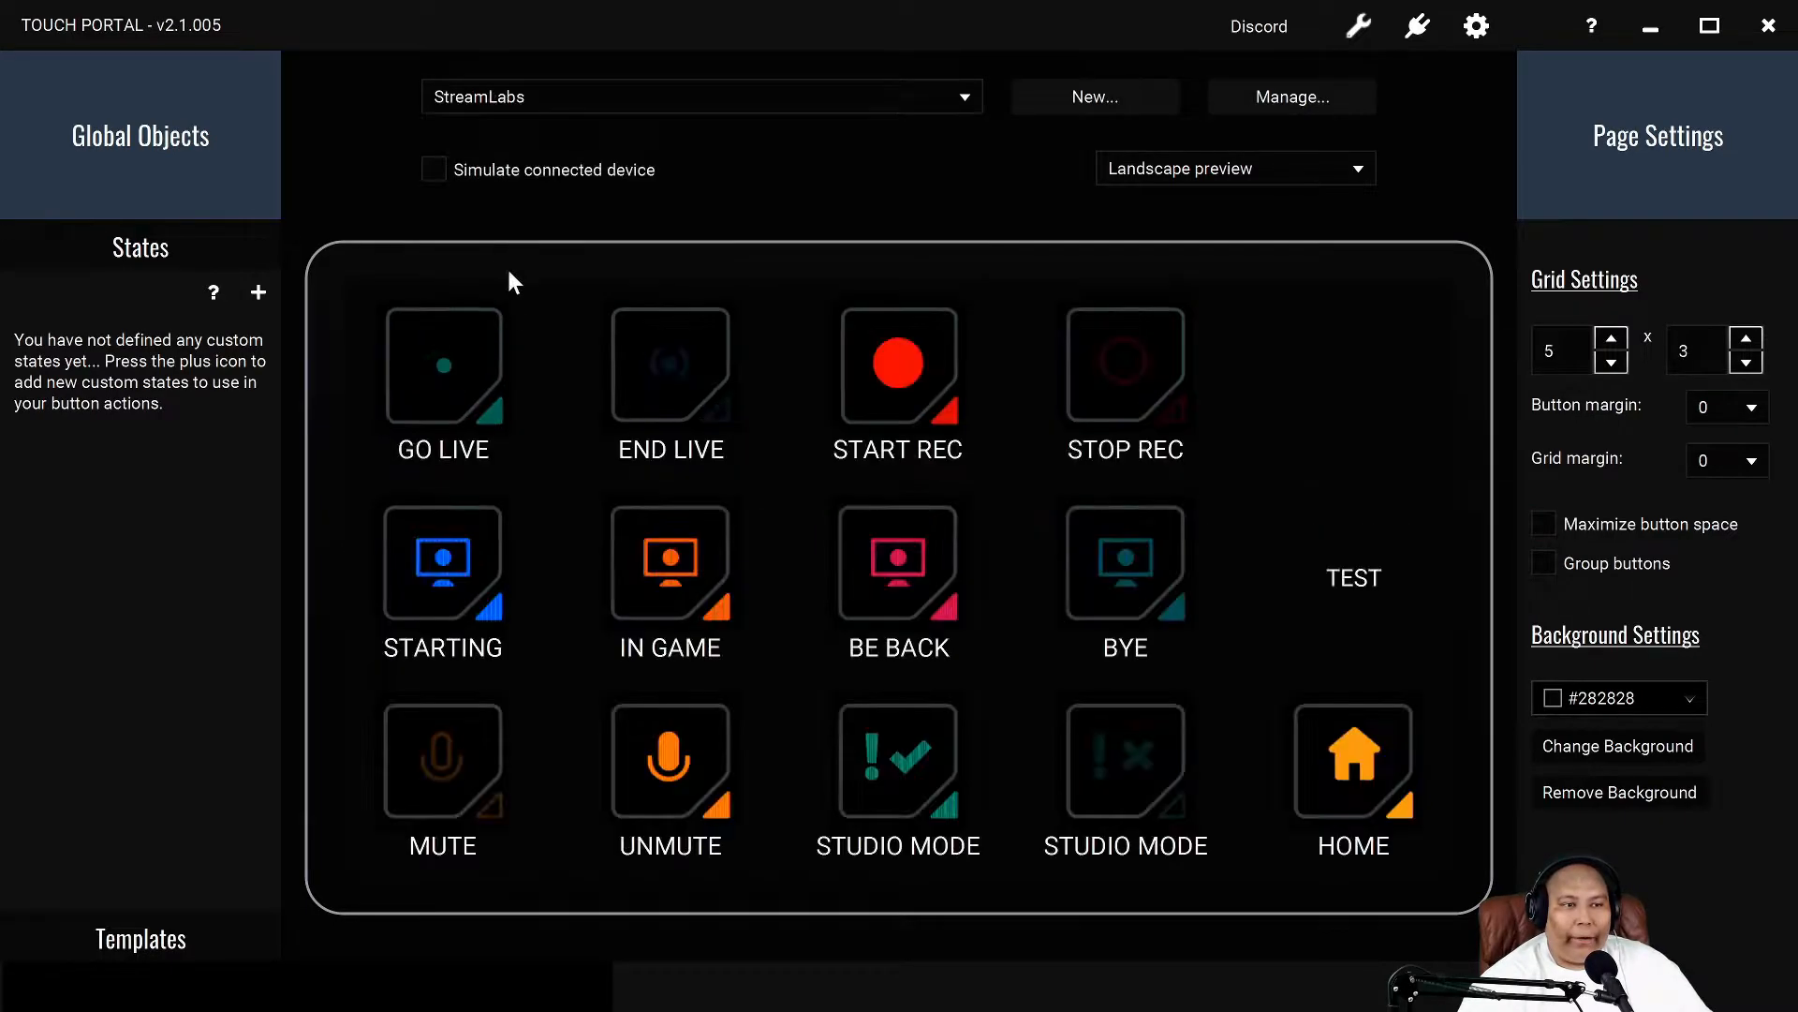
pyautogui.click(1124, 379)
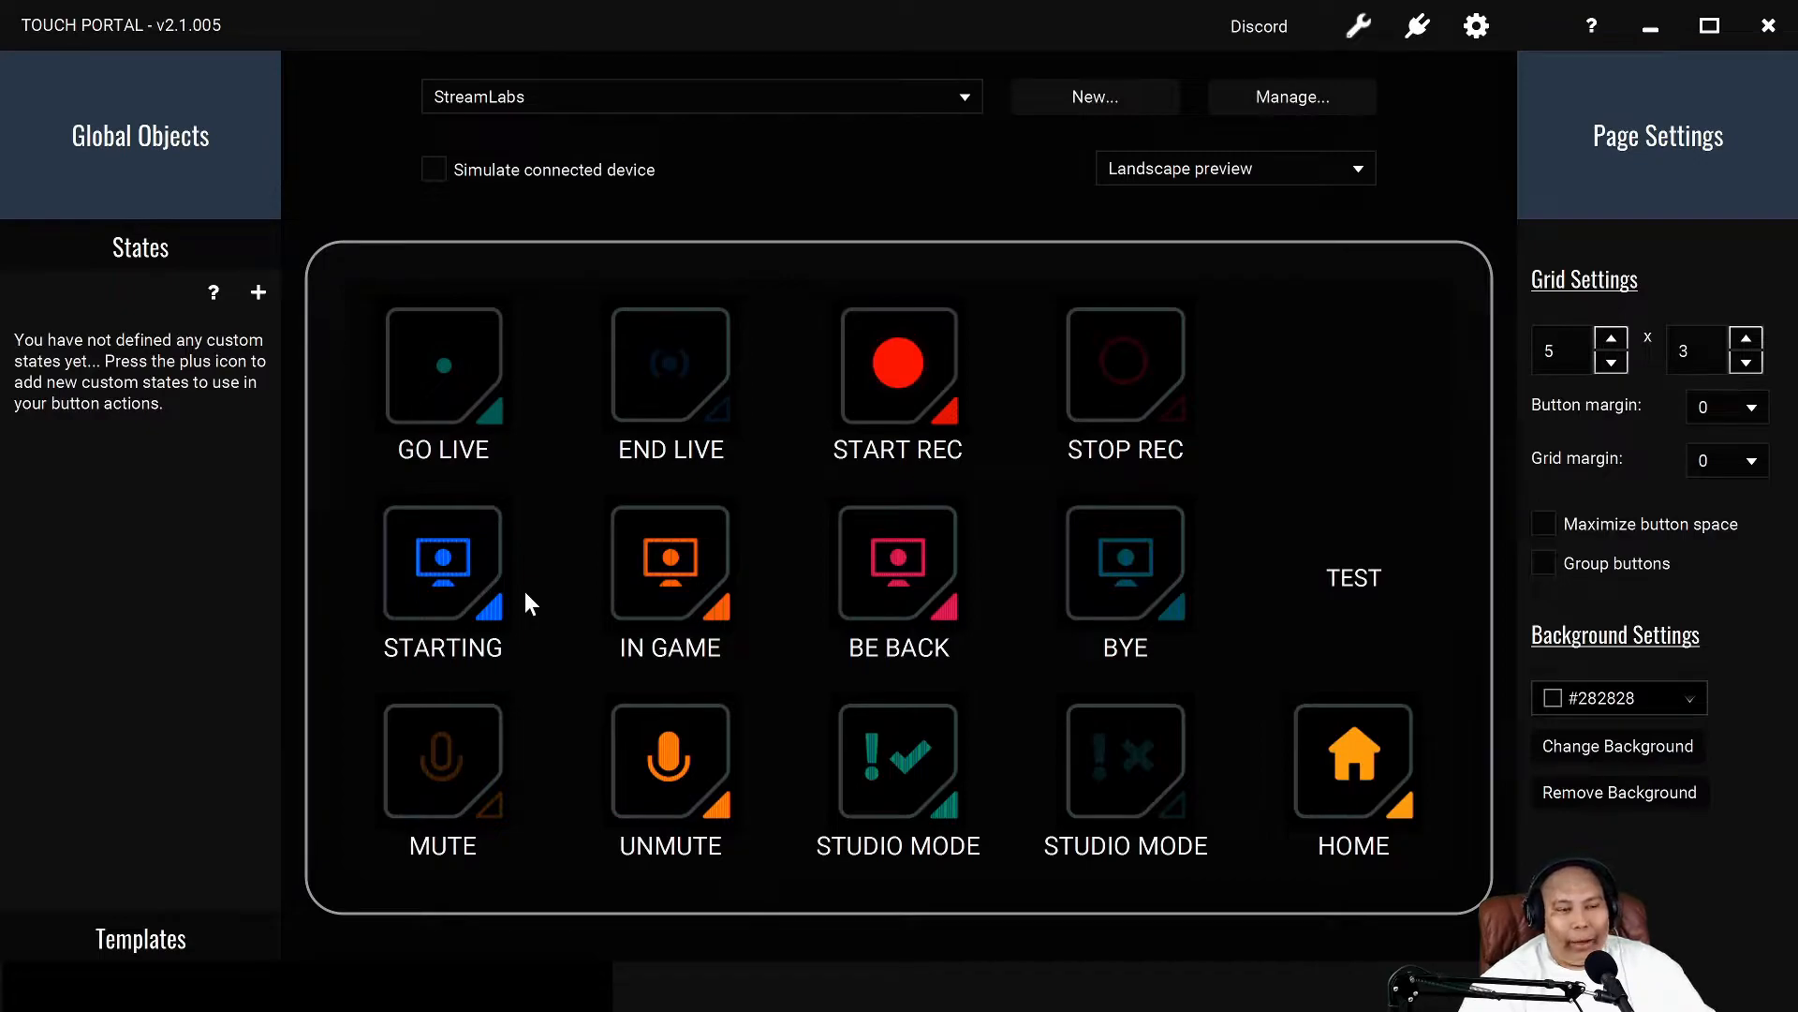
pyautogui.click(441, 562)
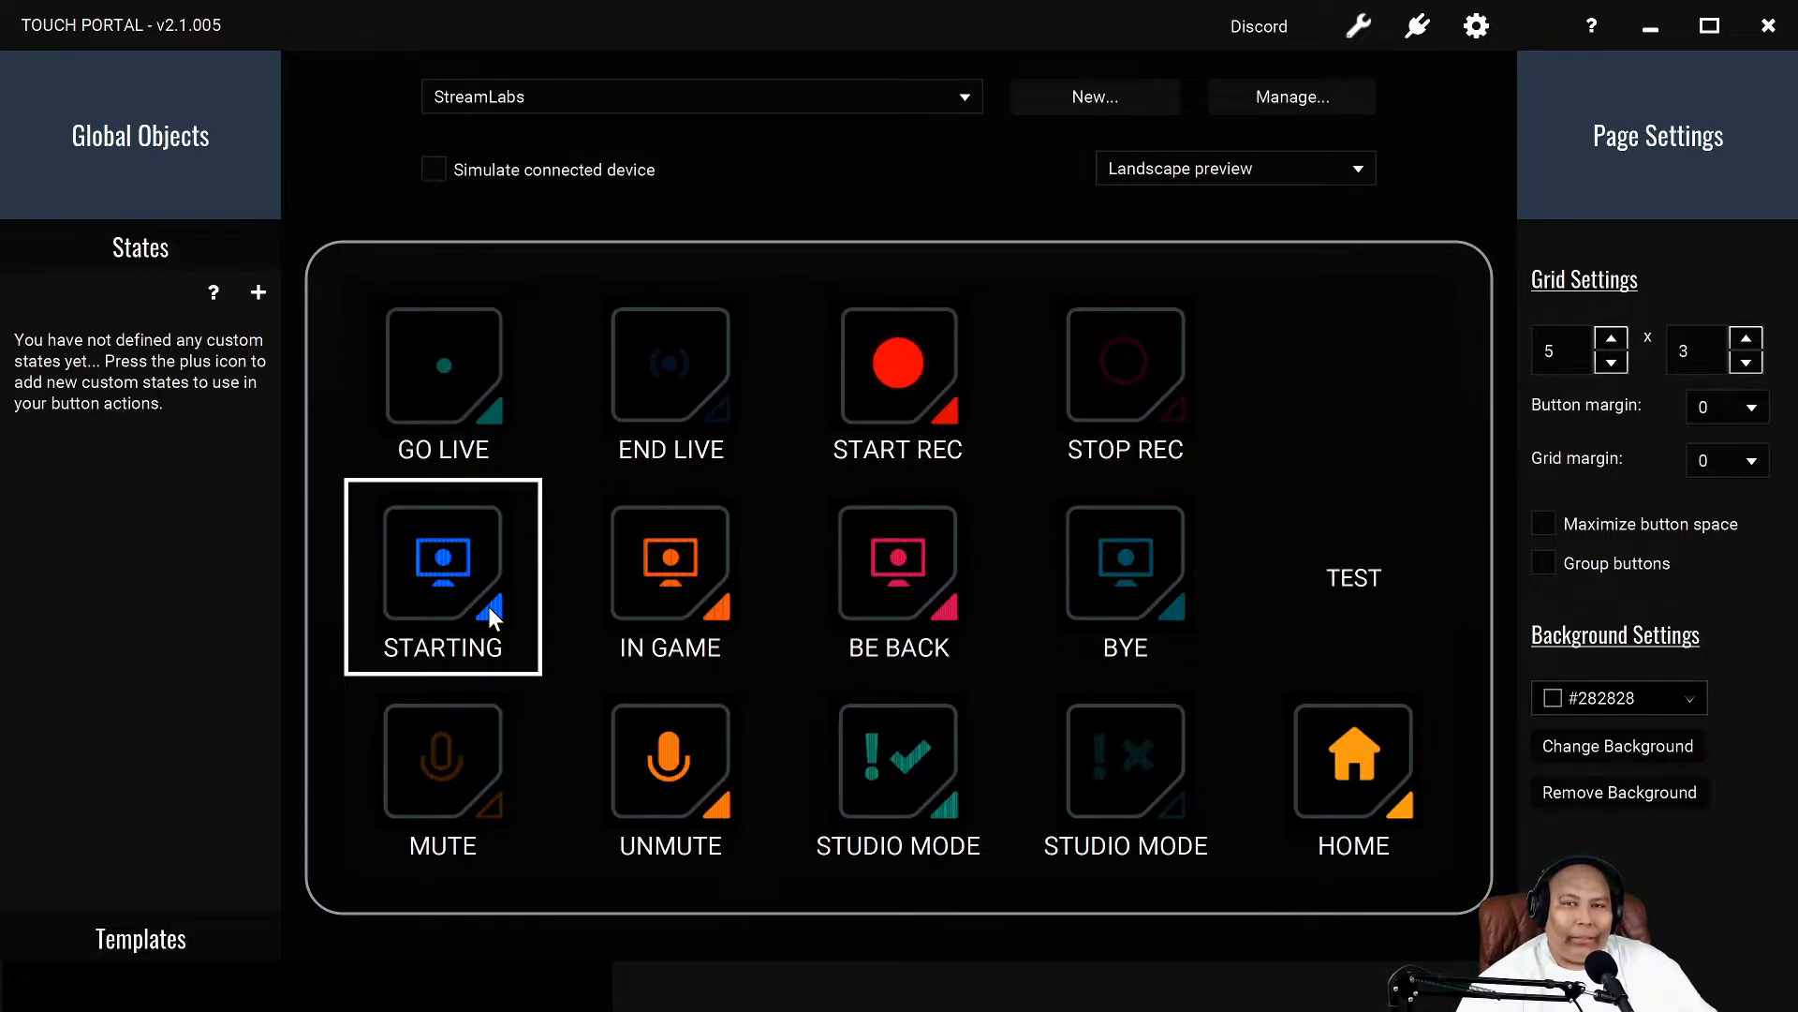
pyautogui.moveTo(364, 608)
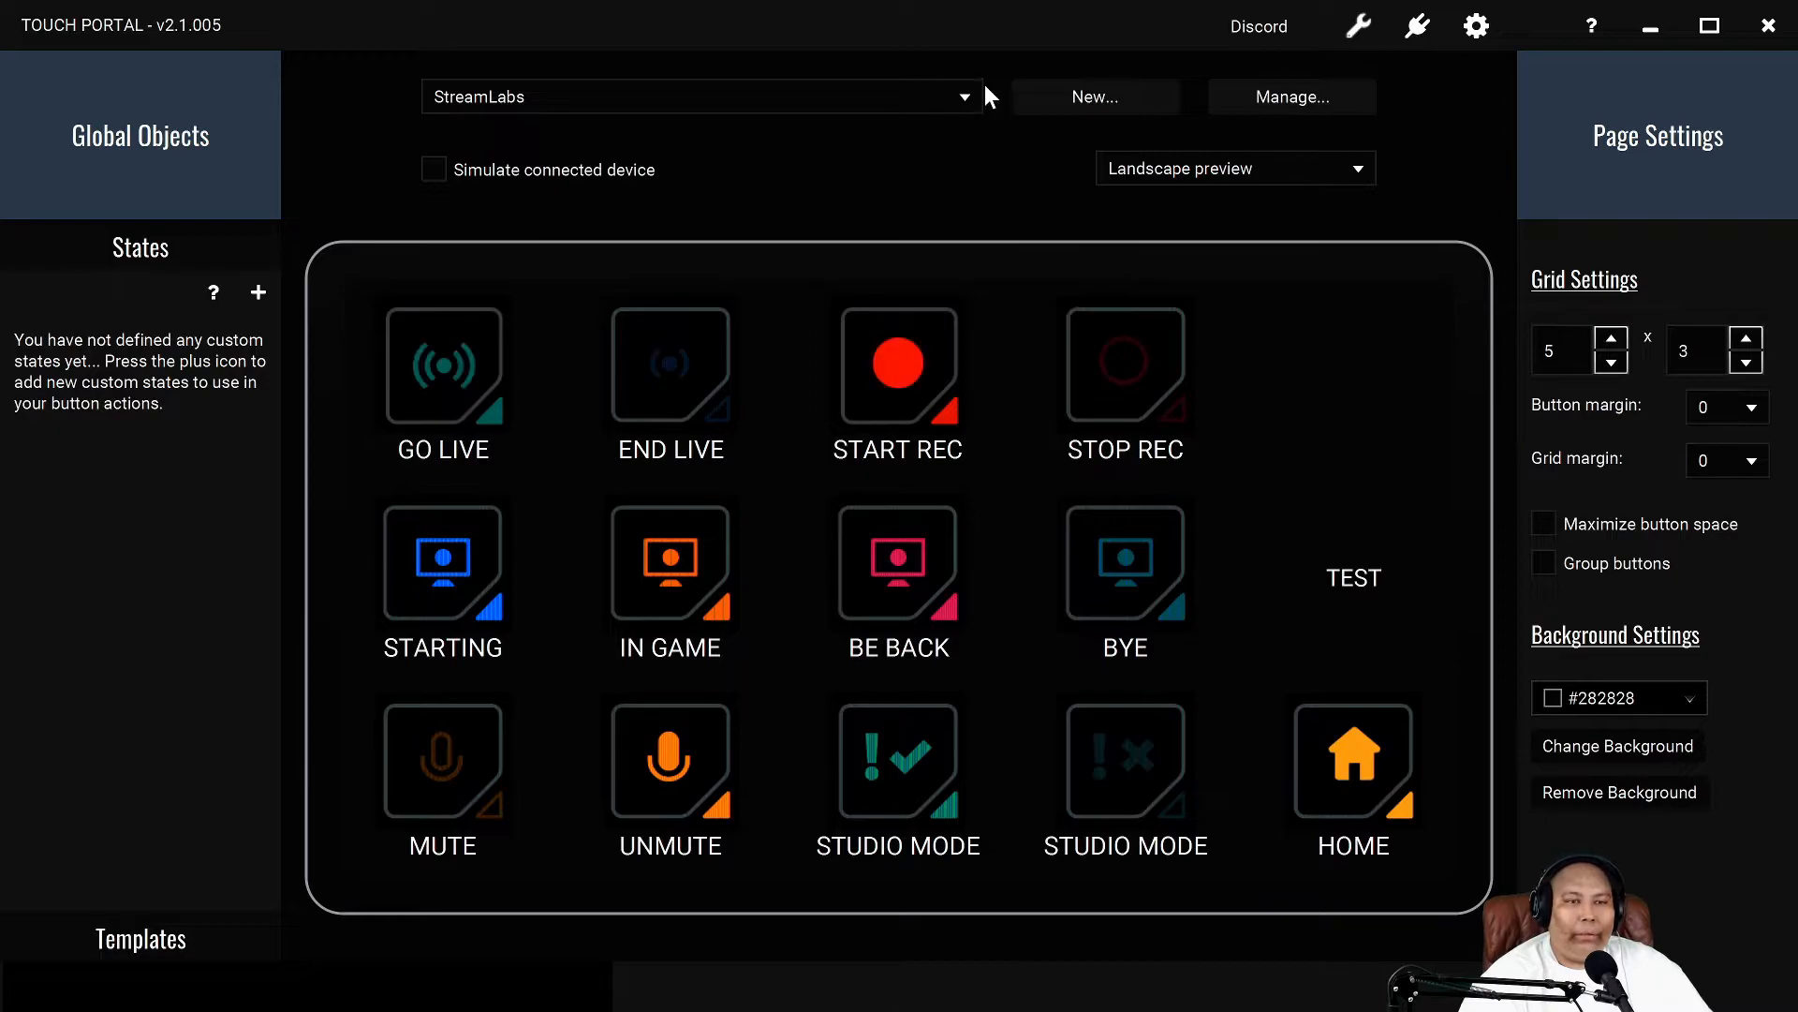
# - Return to the (main) page via the page list and try the TWITTER button
pyautogui.click(700, 97)
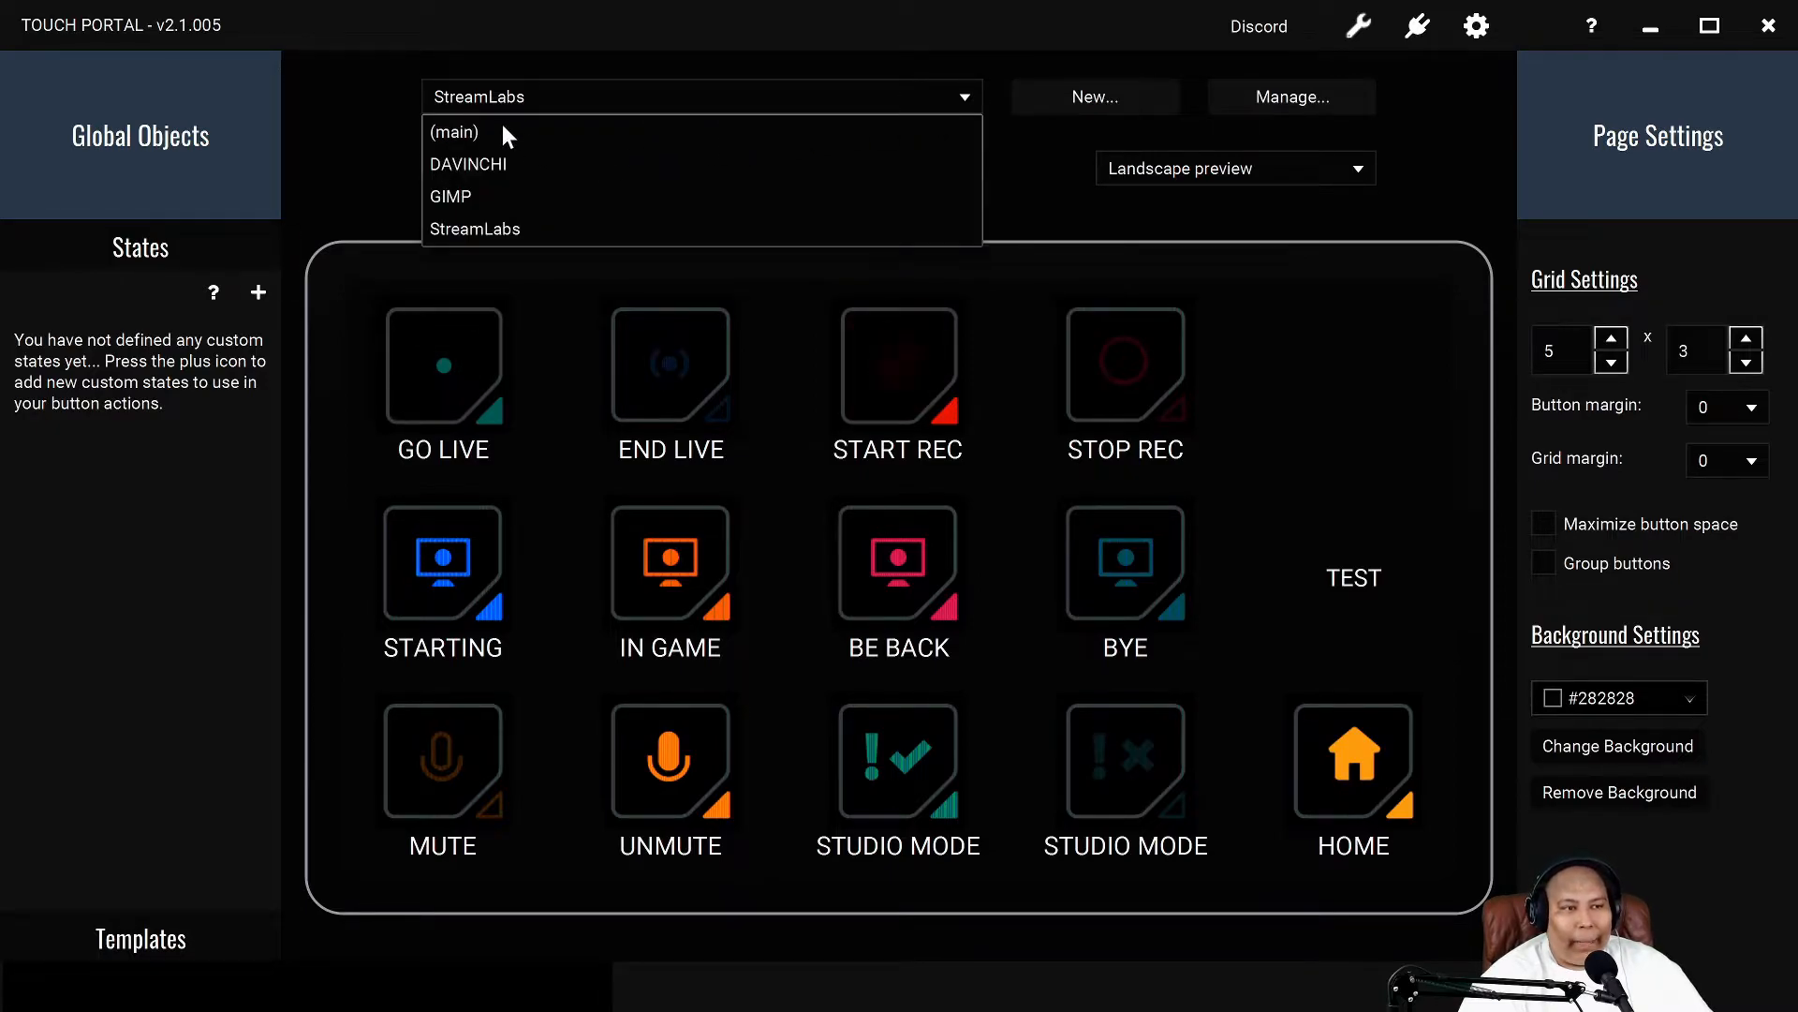
pyautogui.click(454, 132)
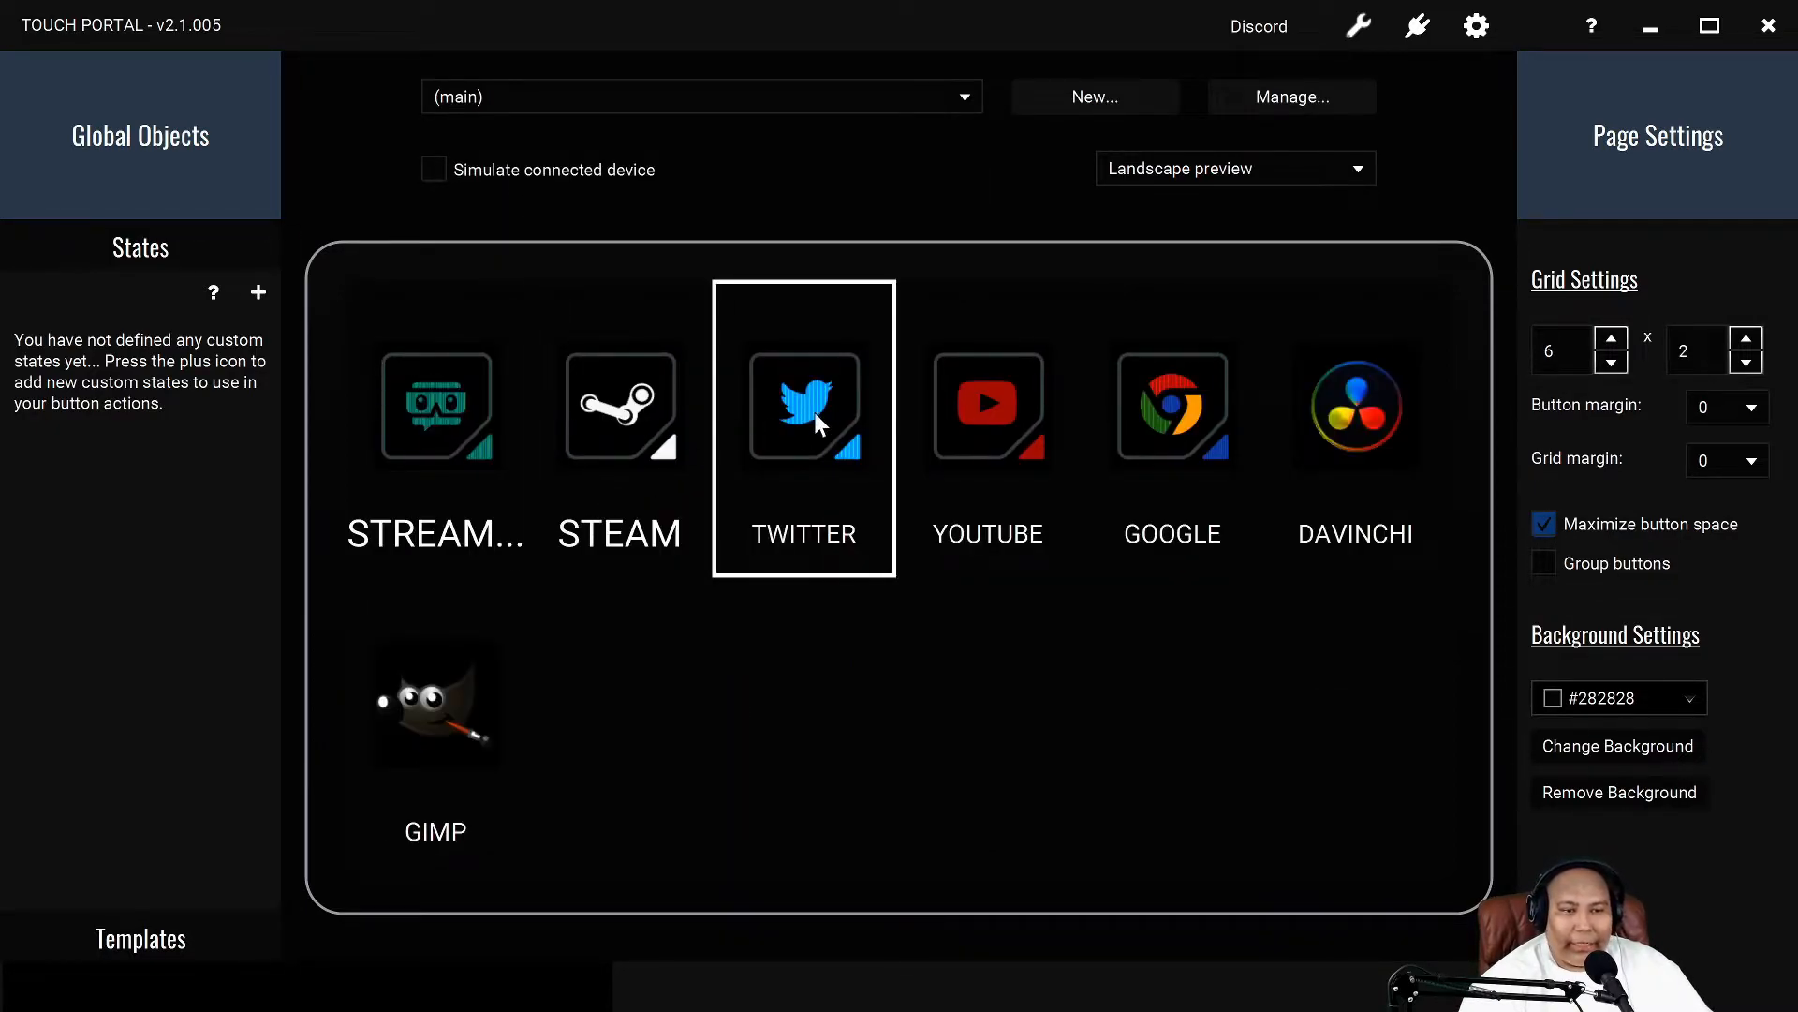
pyautogui.click(1171, 405)
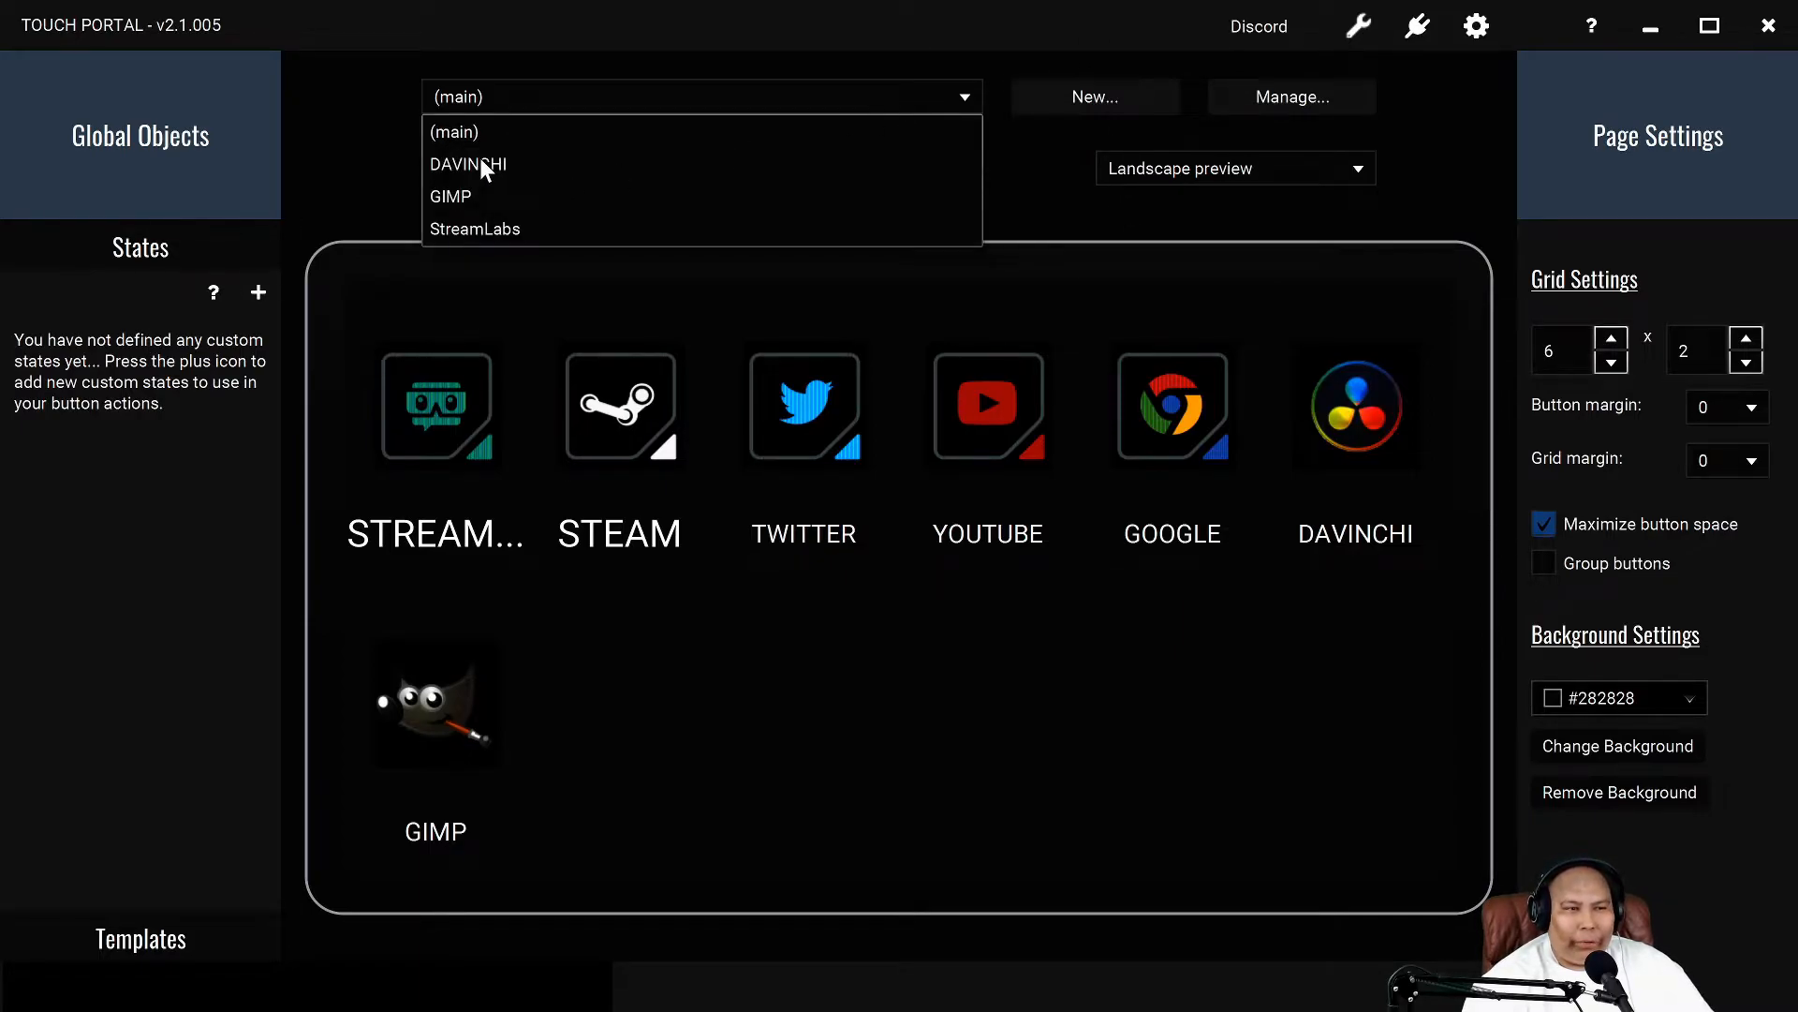
# - Open the DAVINCHI page and try its RESOLVE, IMPORT, UNDO and SPLIT CLIP buttons
pyautogui.click(467, 164)
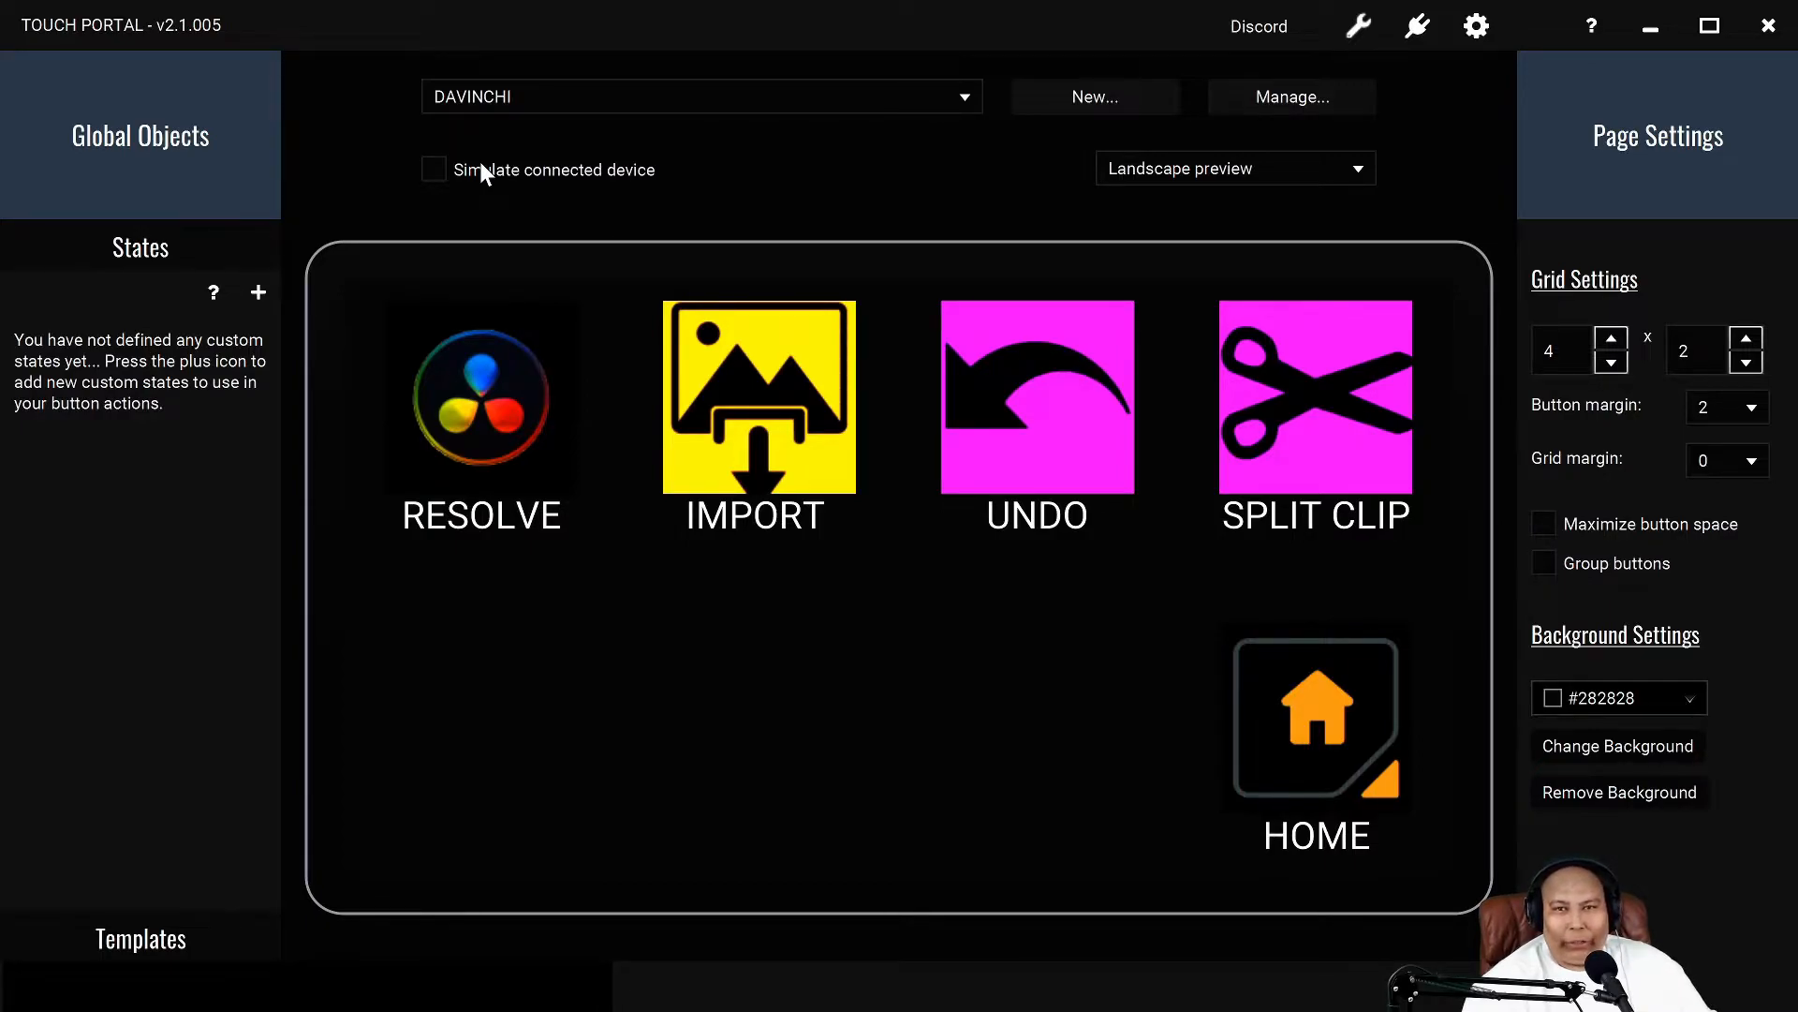
pyautogui.click(480, 395)
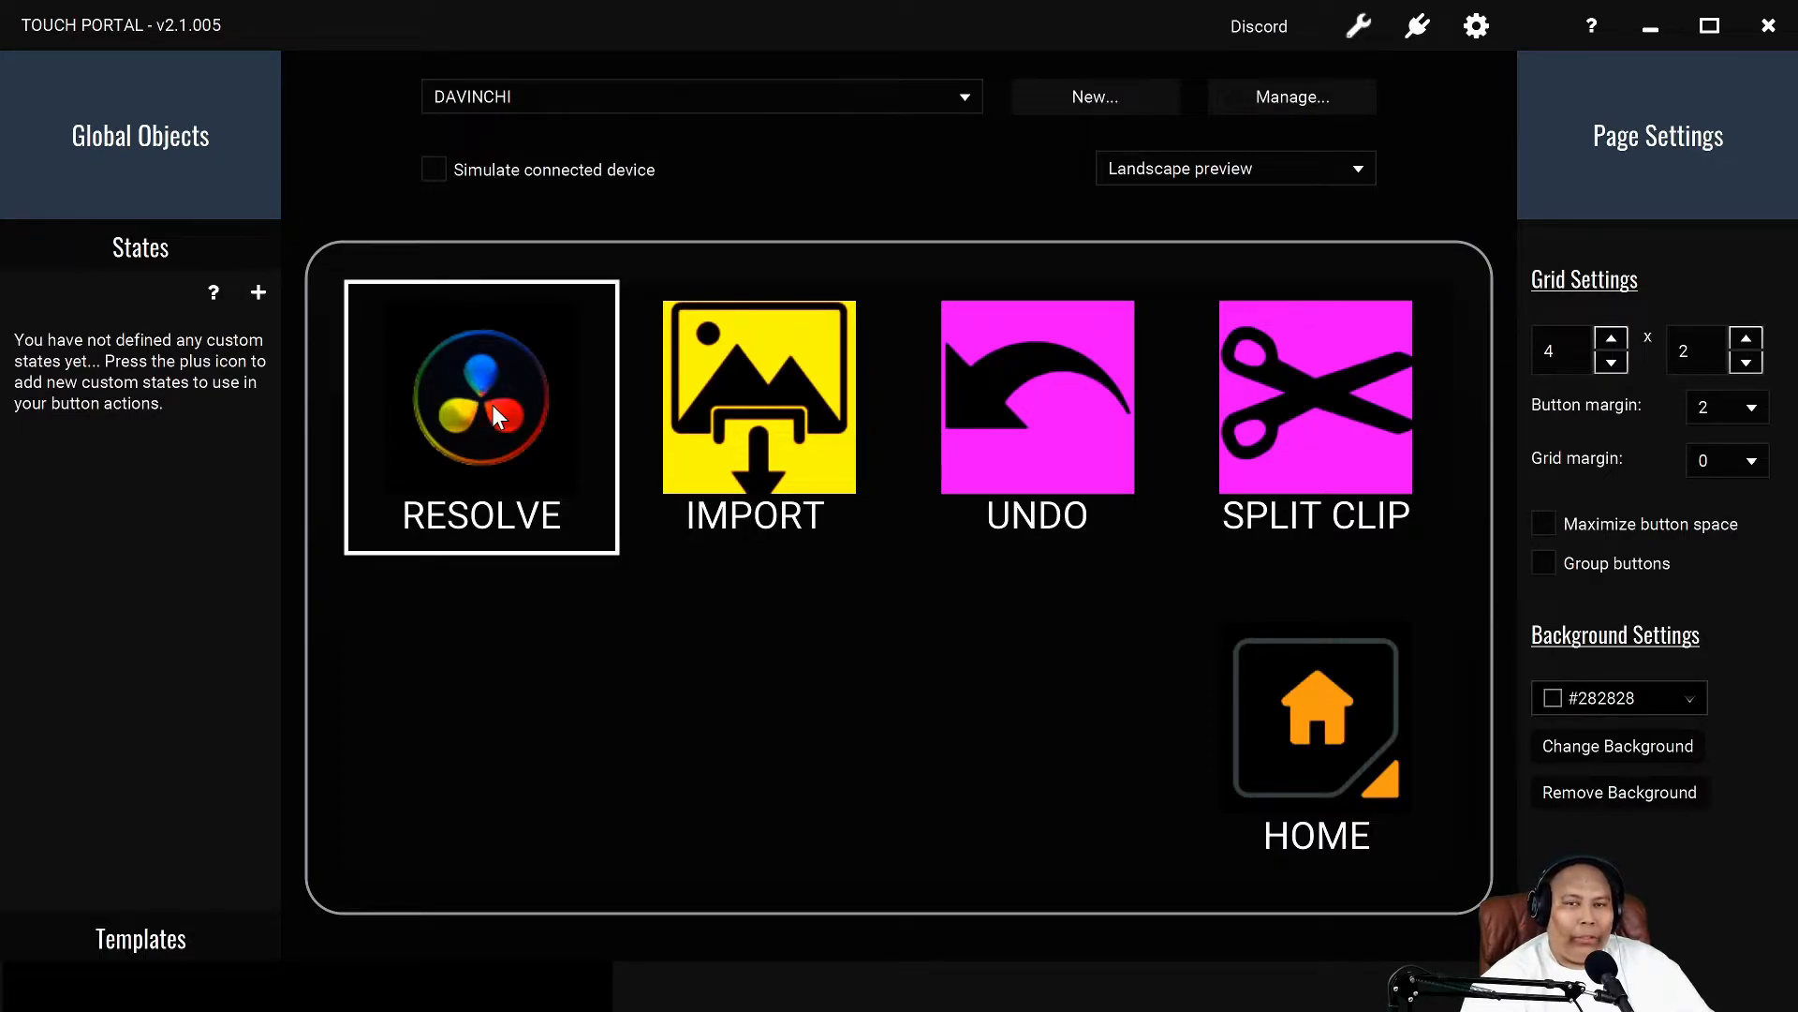
pyautogui.click(758, 417)
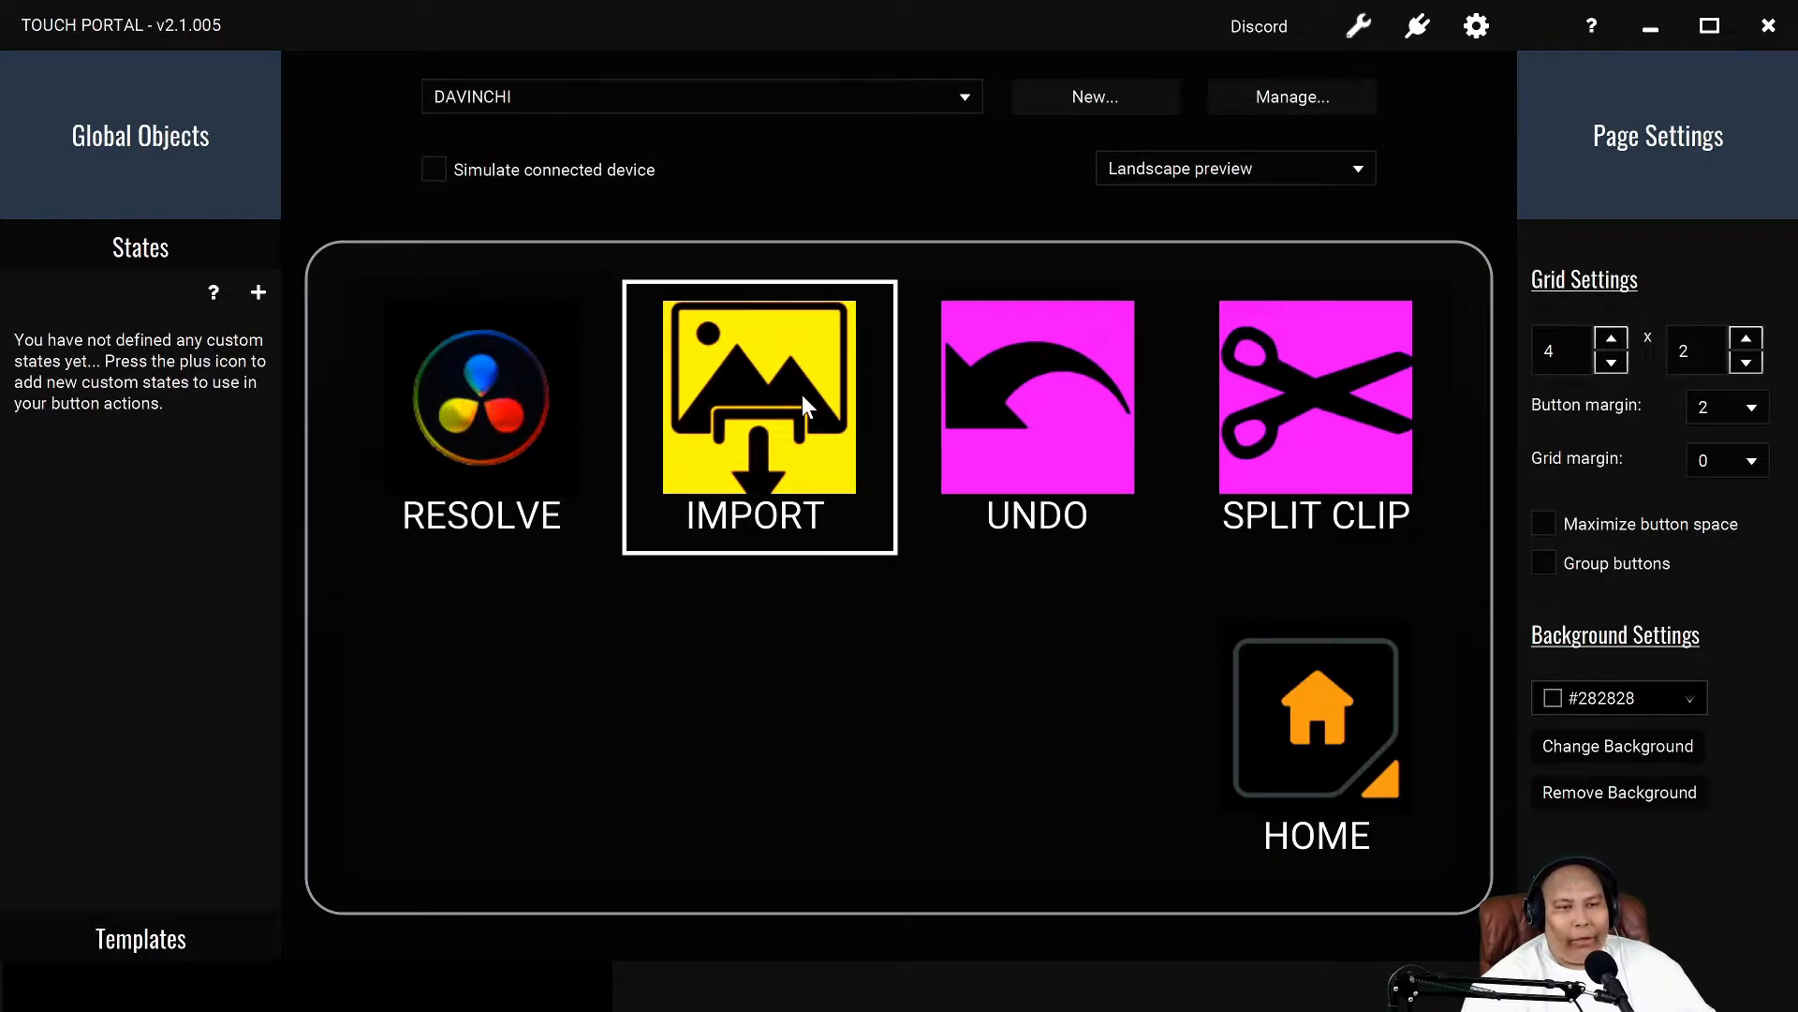
pyautogui.click(1036, 396)
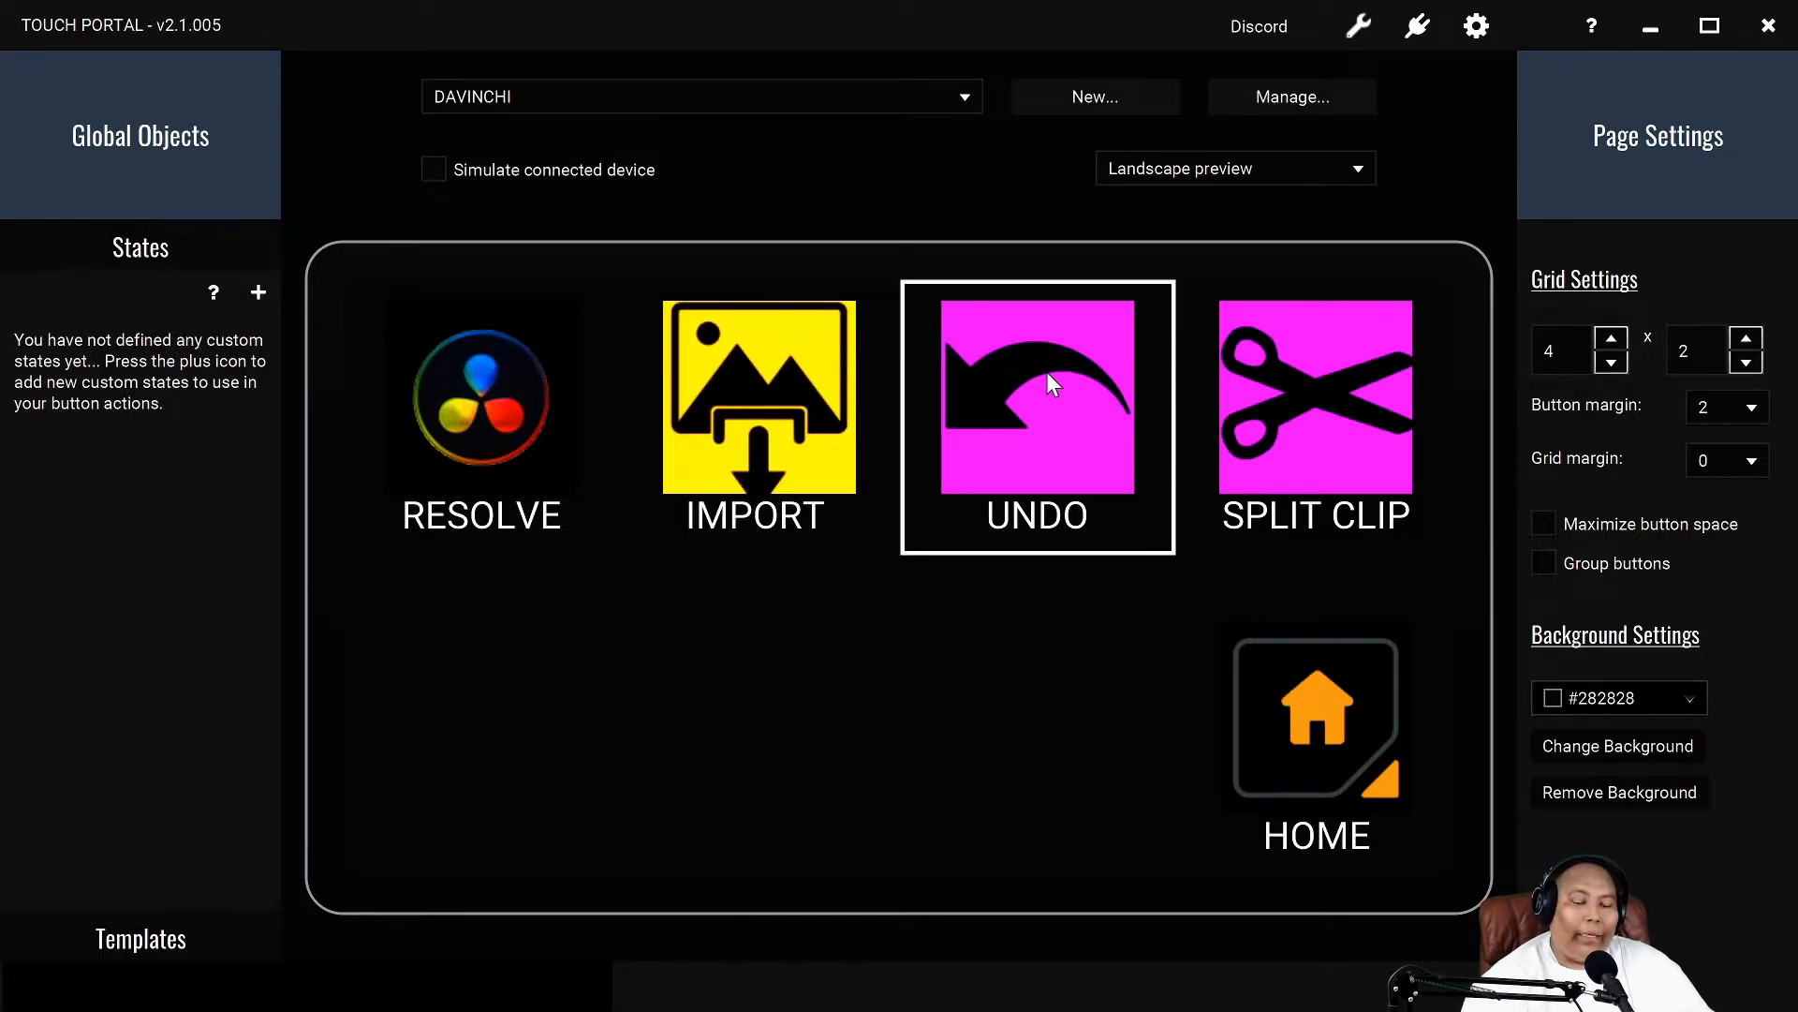
pyautogui.click(1315, 416)
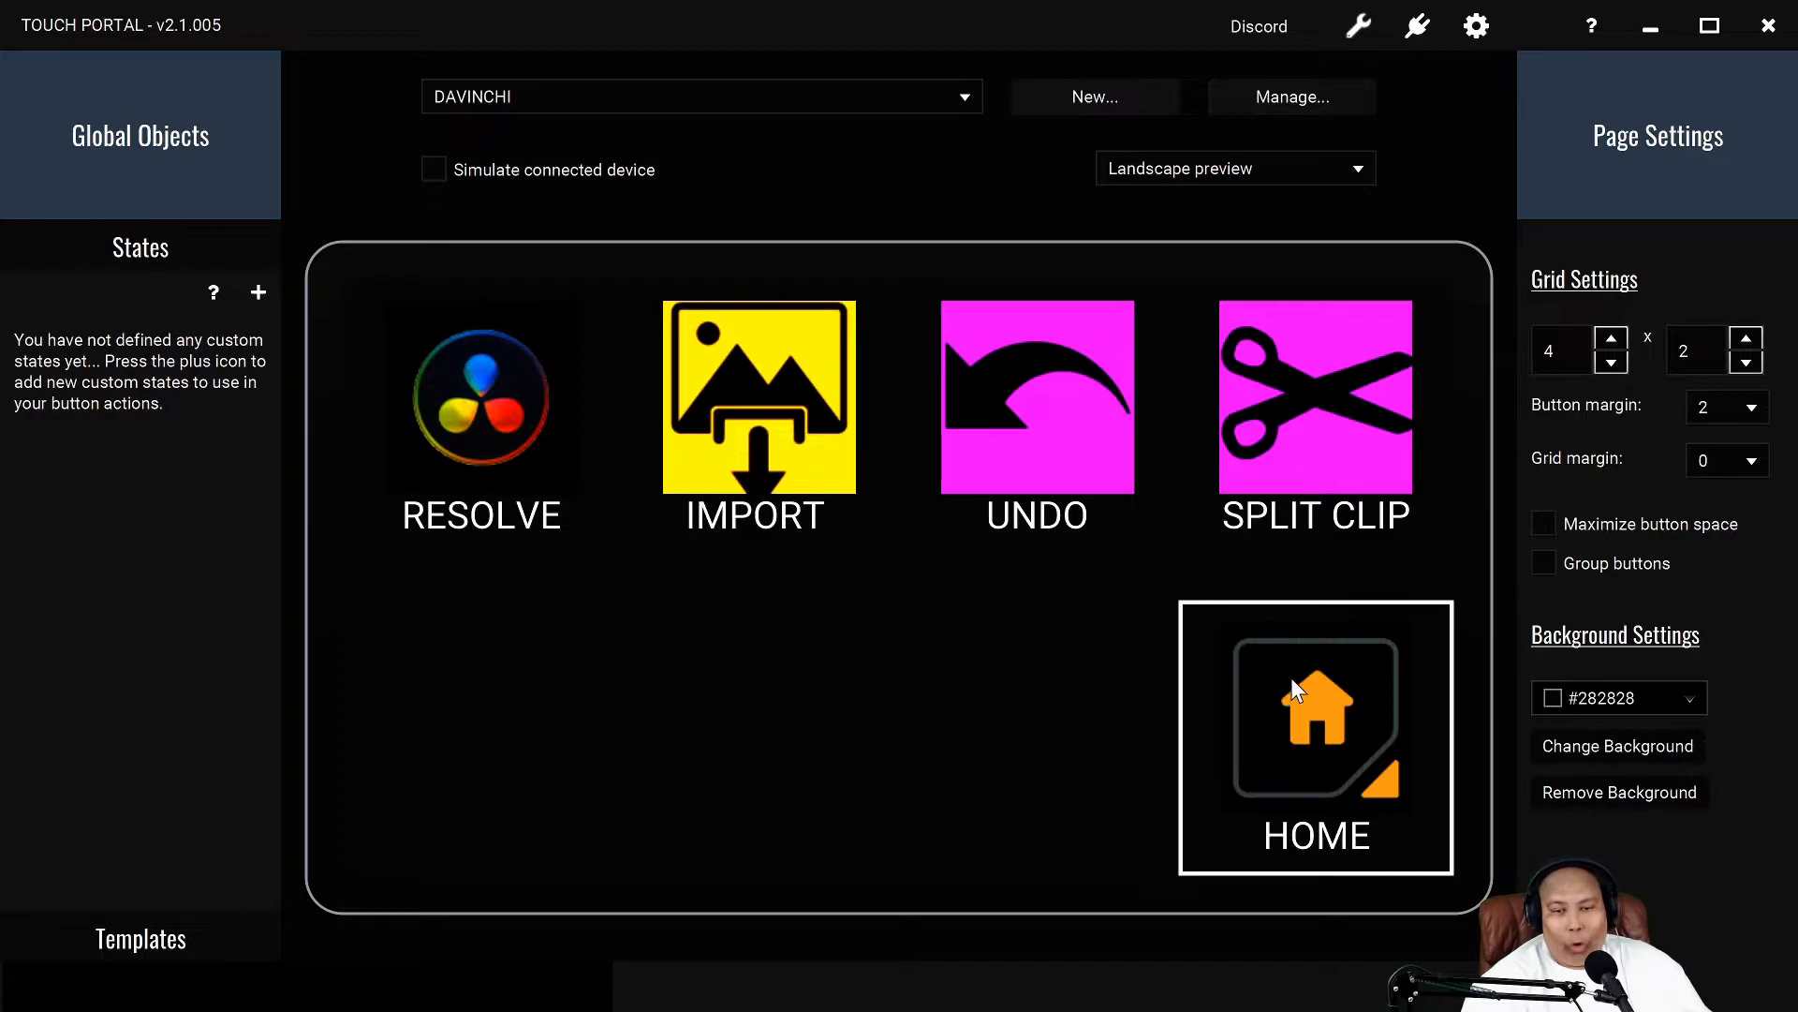
# - Switch back to the (main) page and select the GIMP button
pyautogui.click(961, 96)
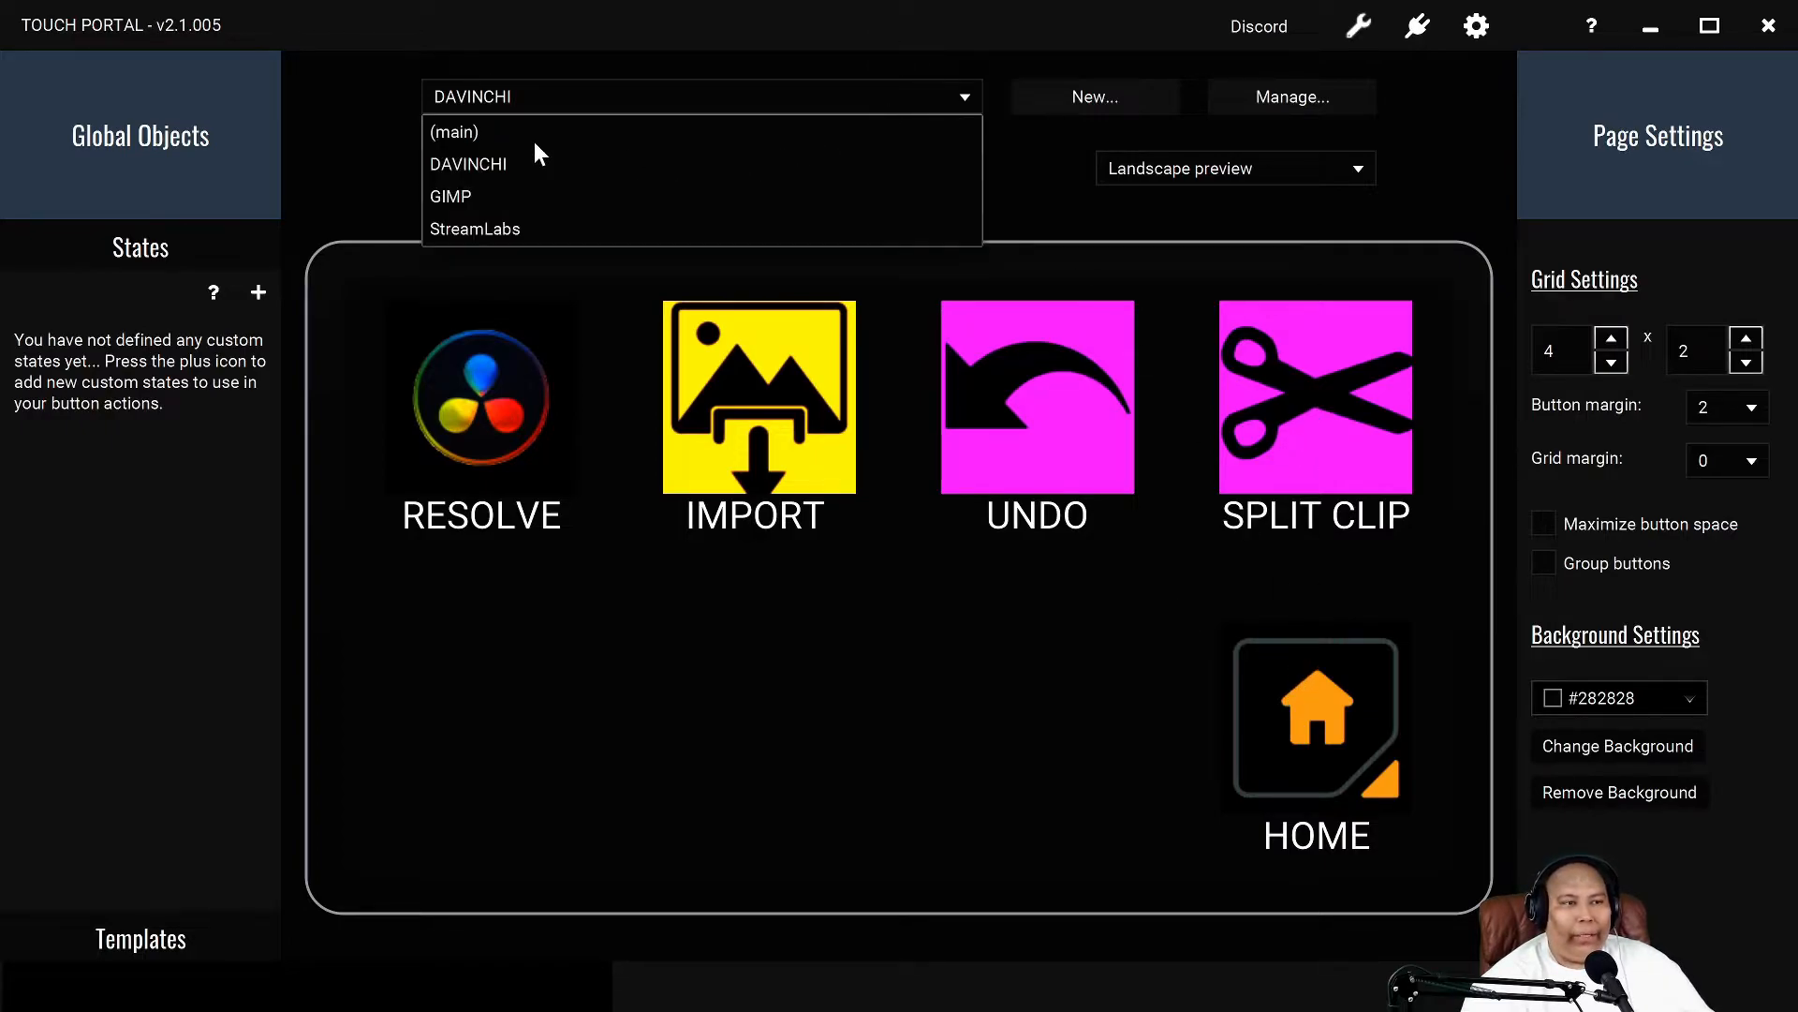
pyautogui.click(454, 132)
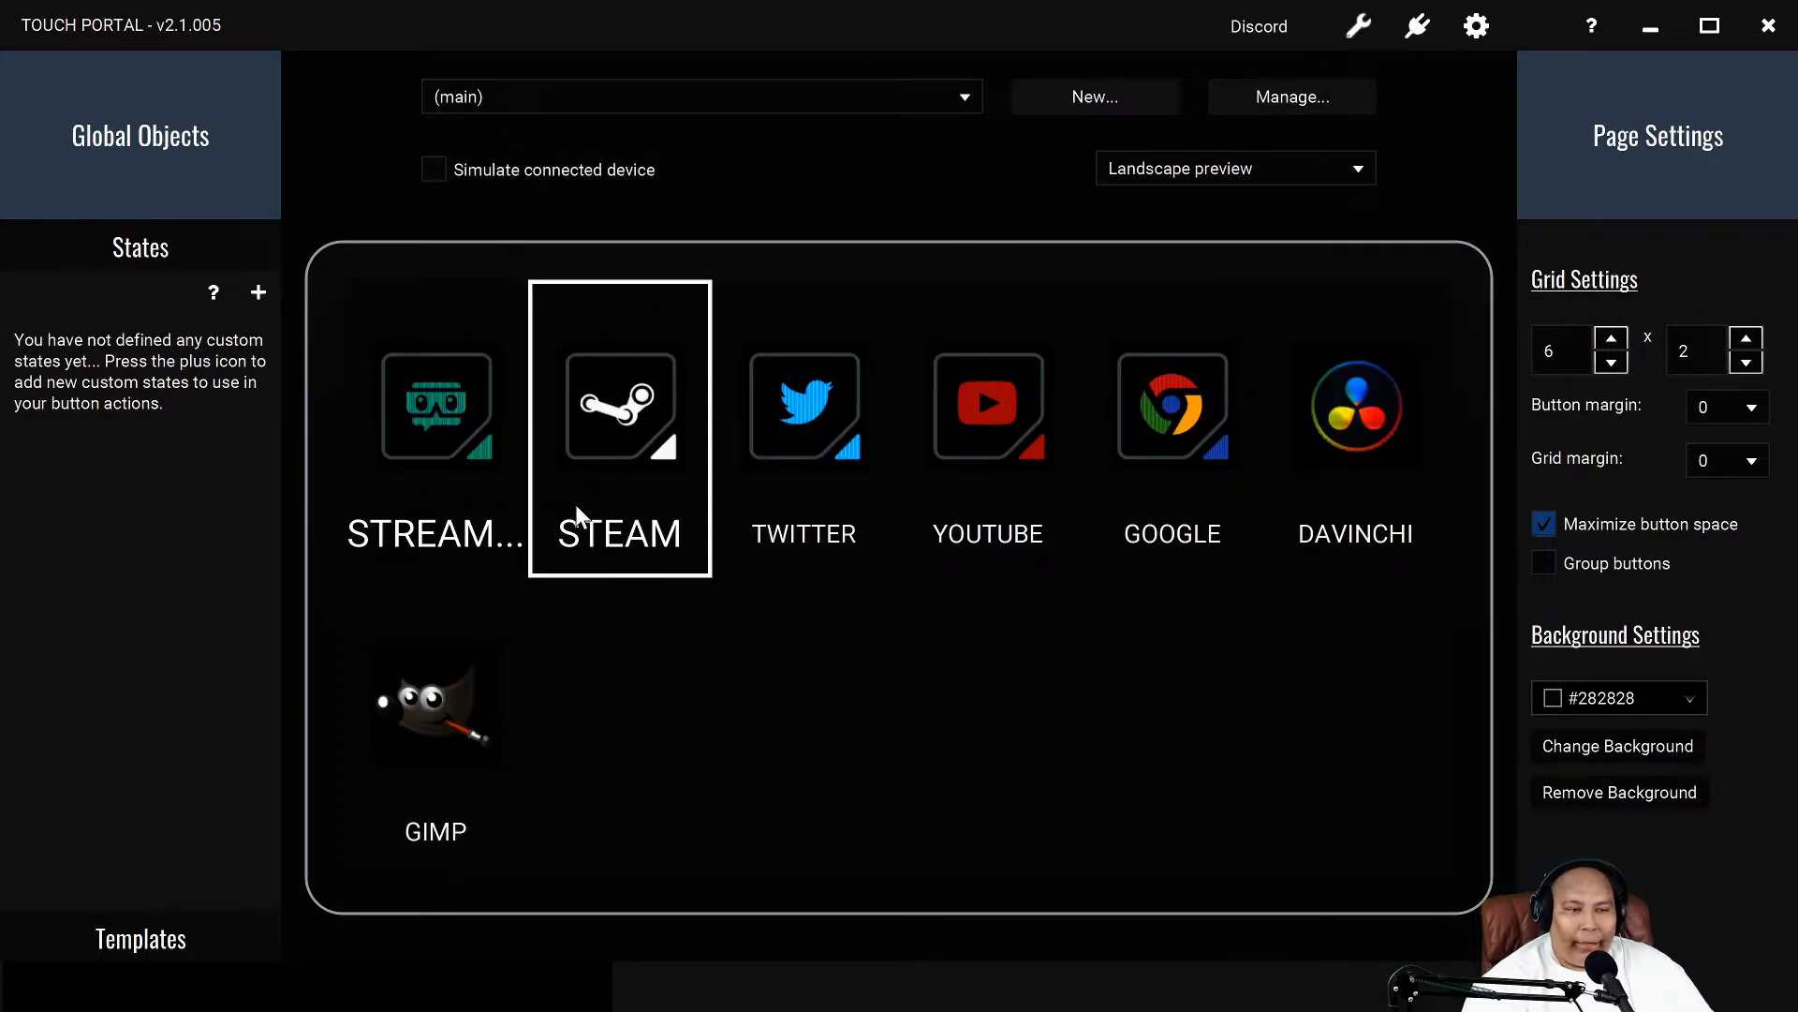
pyautogui.click(435, 704)
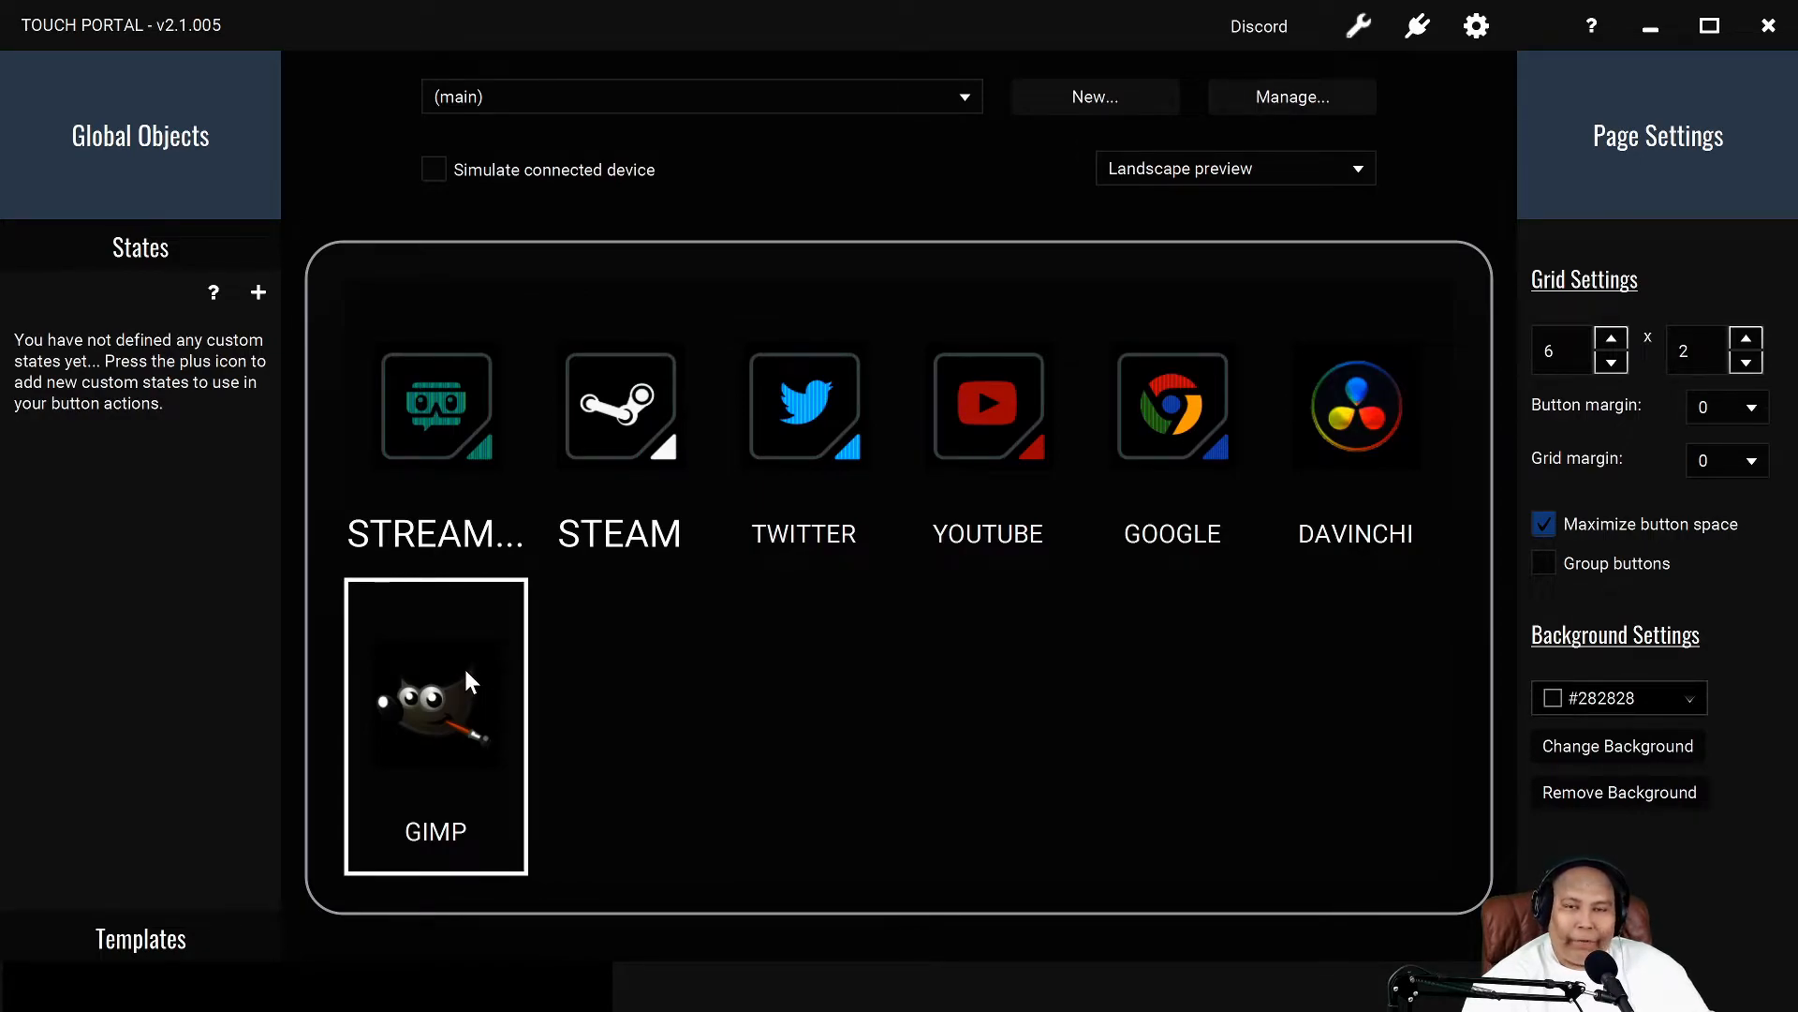
pyautogui.moveTo(448, 688)
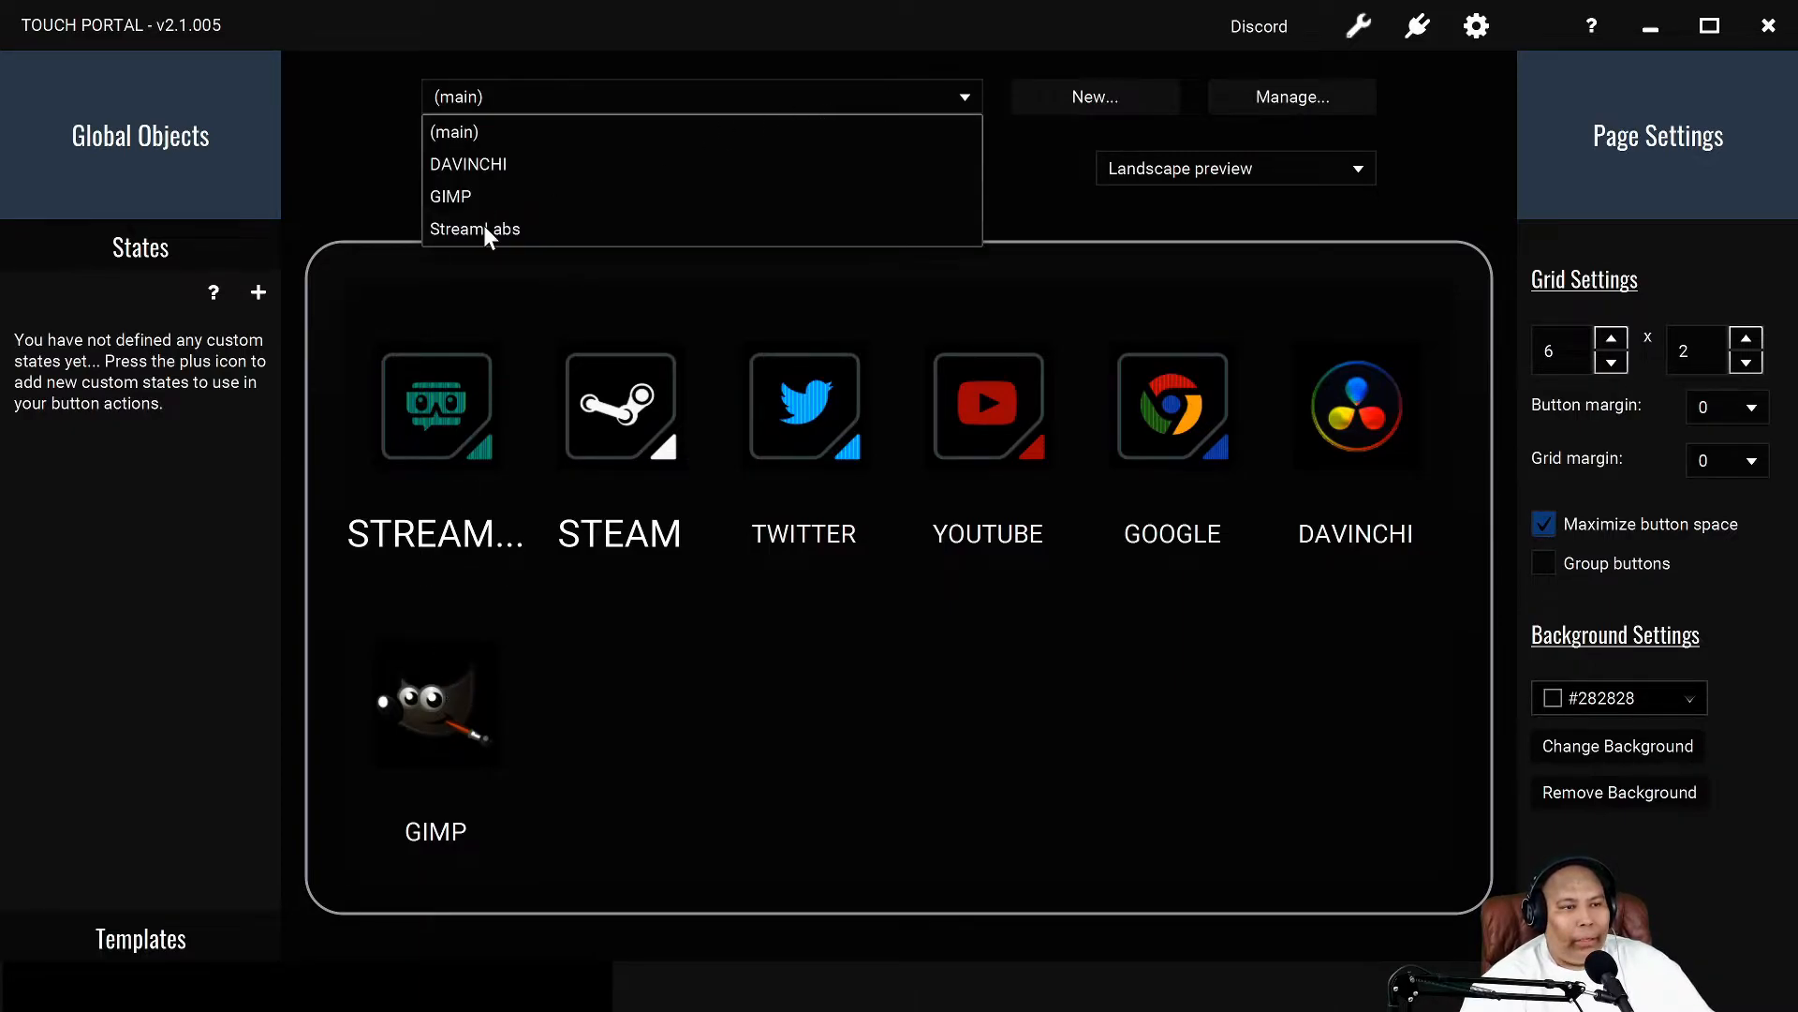
# - Open StreamLabs and try END LIVE, GO LIVE, BE BACK, BYE and STUDIO MODE
pyautogui.click(475, 228)
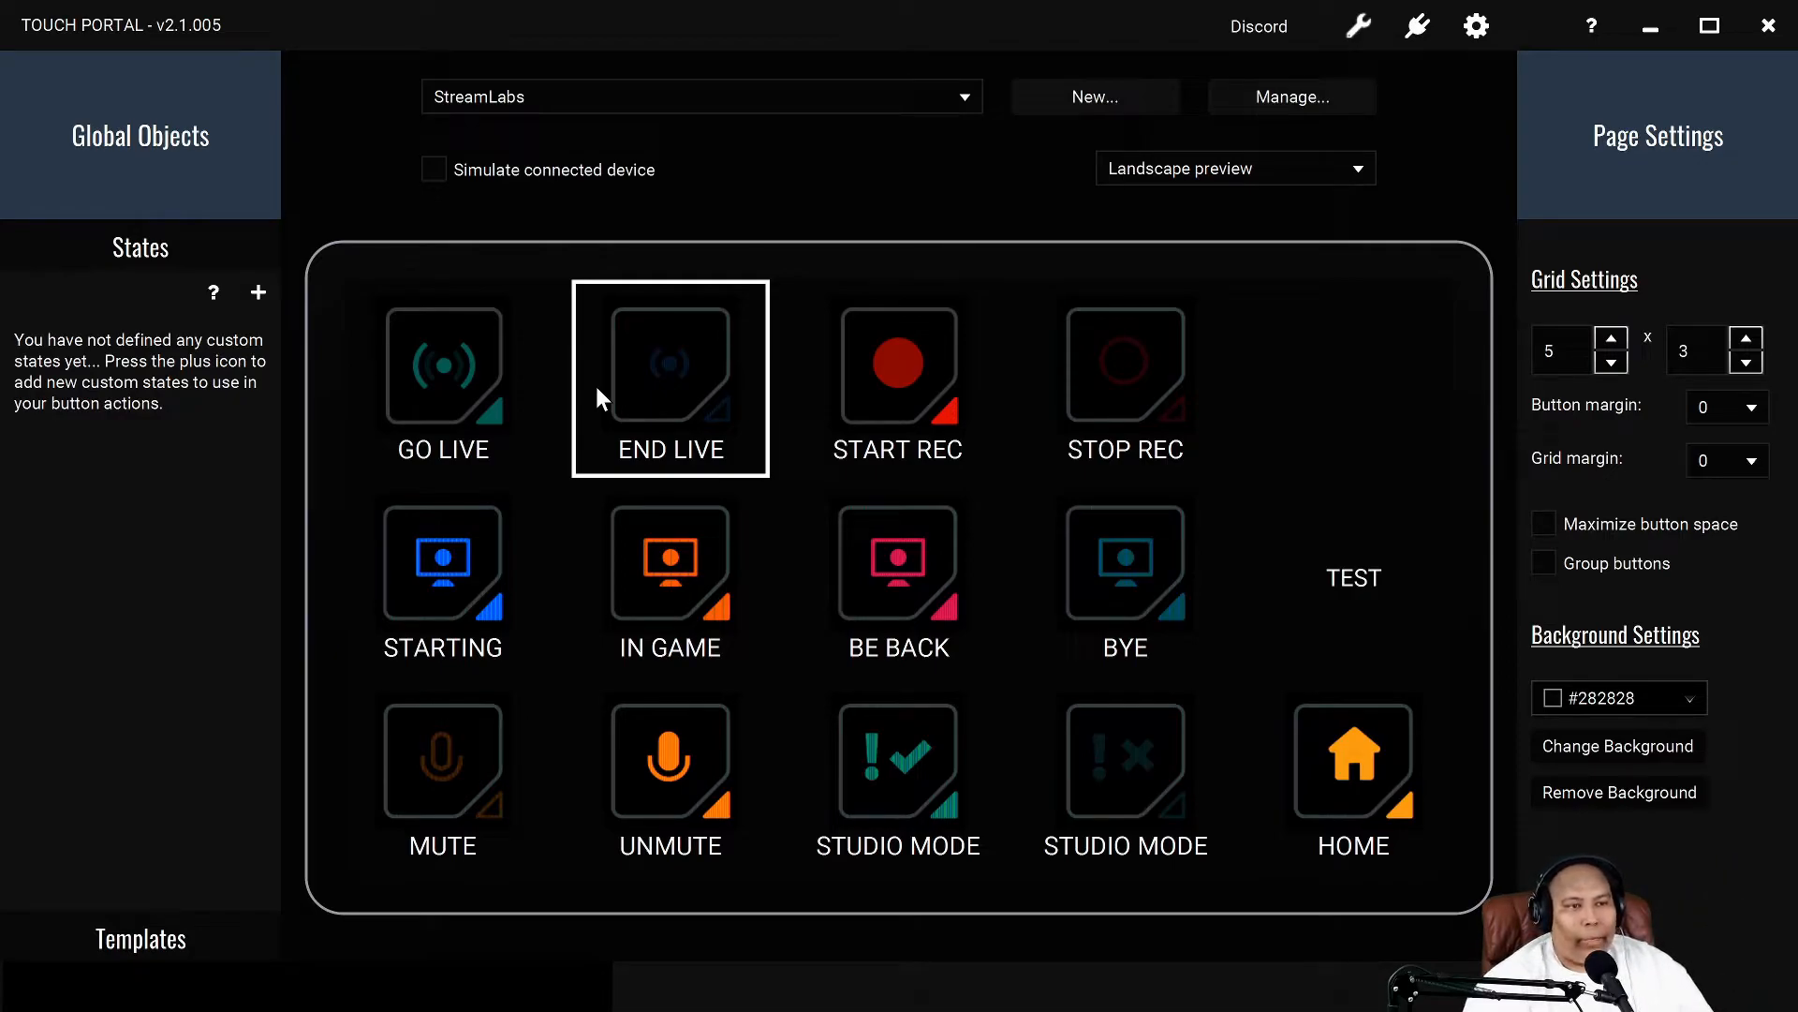
pyautogui.click(442, 378)
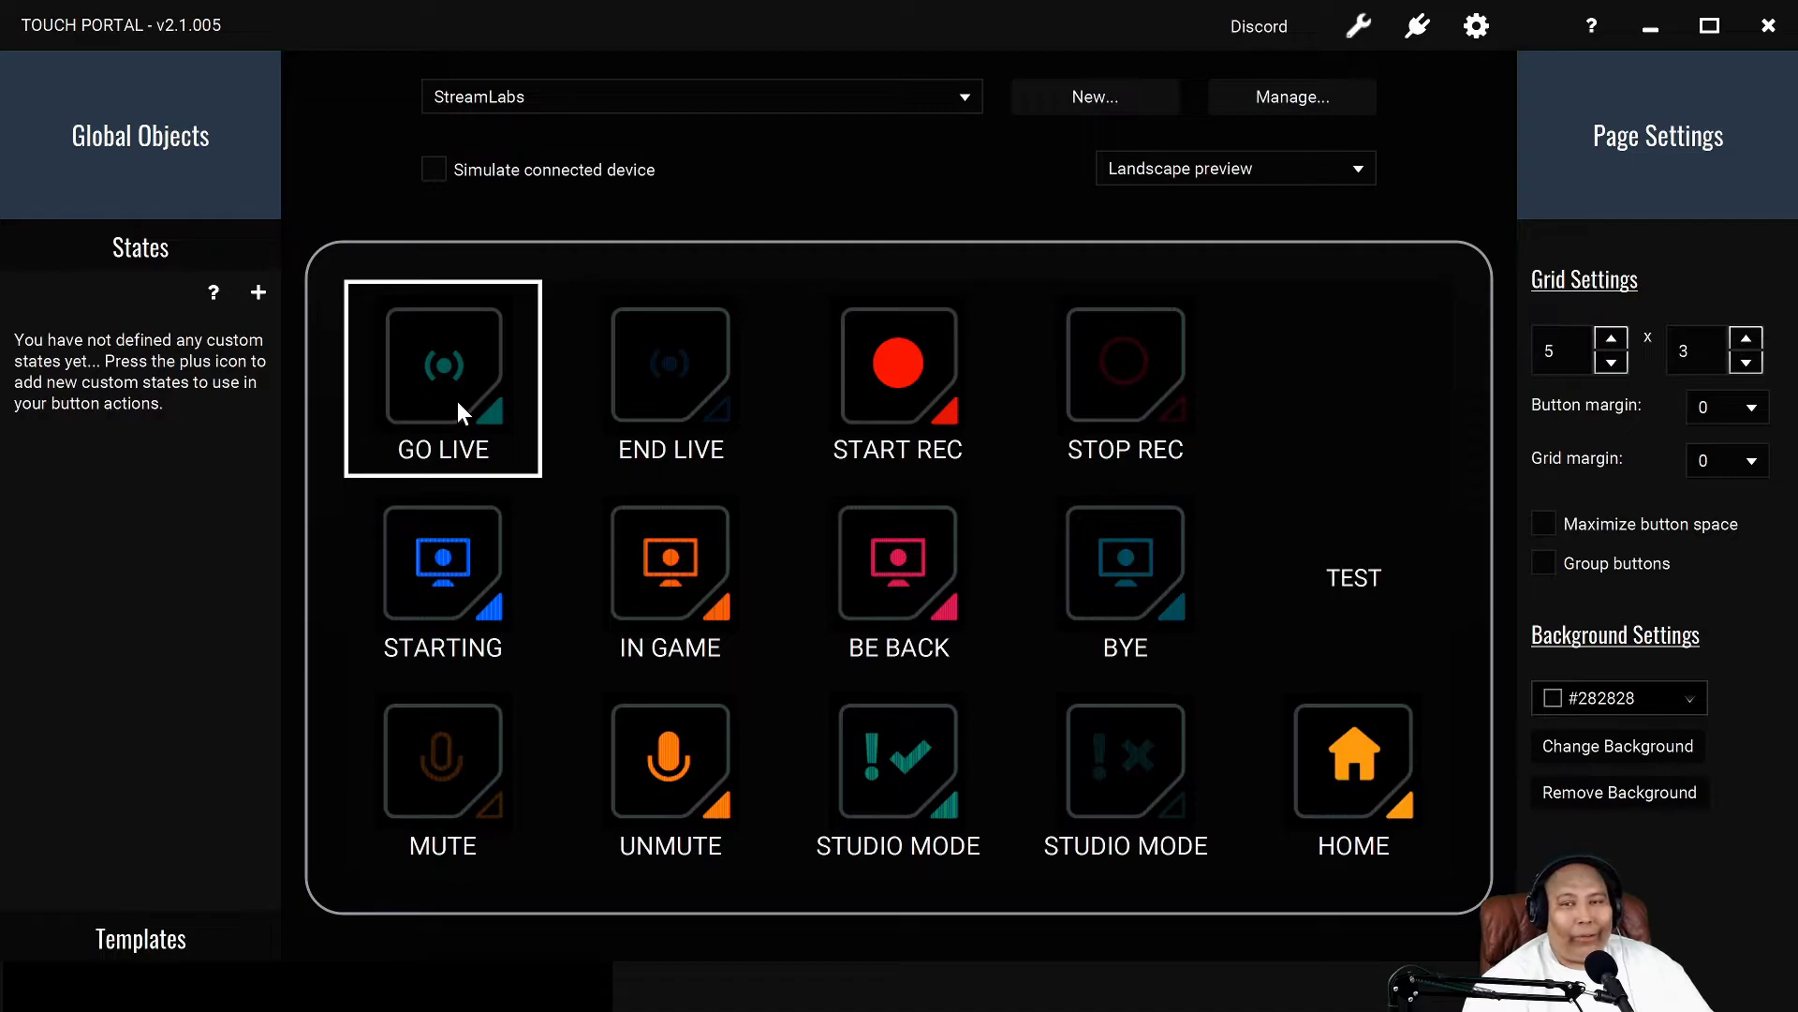
pyautogui.click(670, 364)
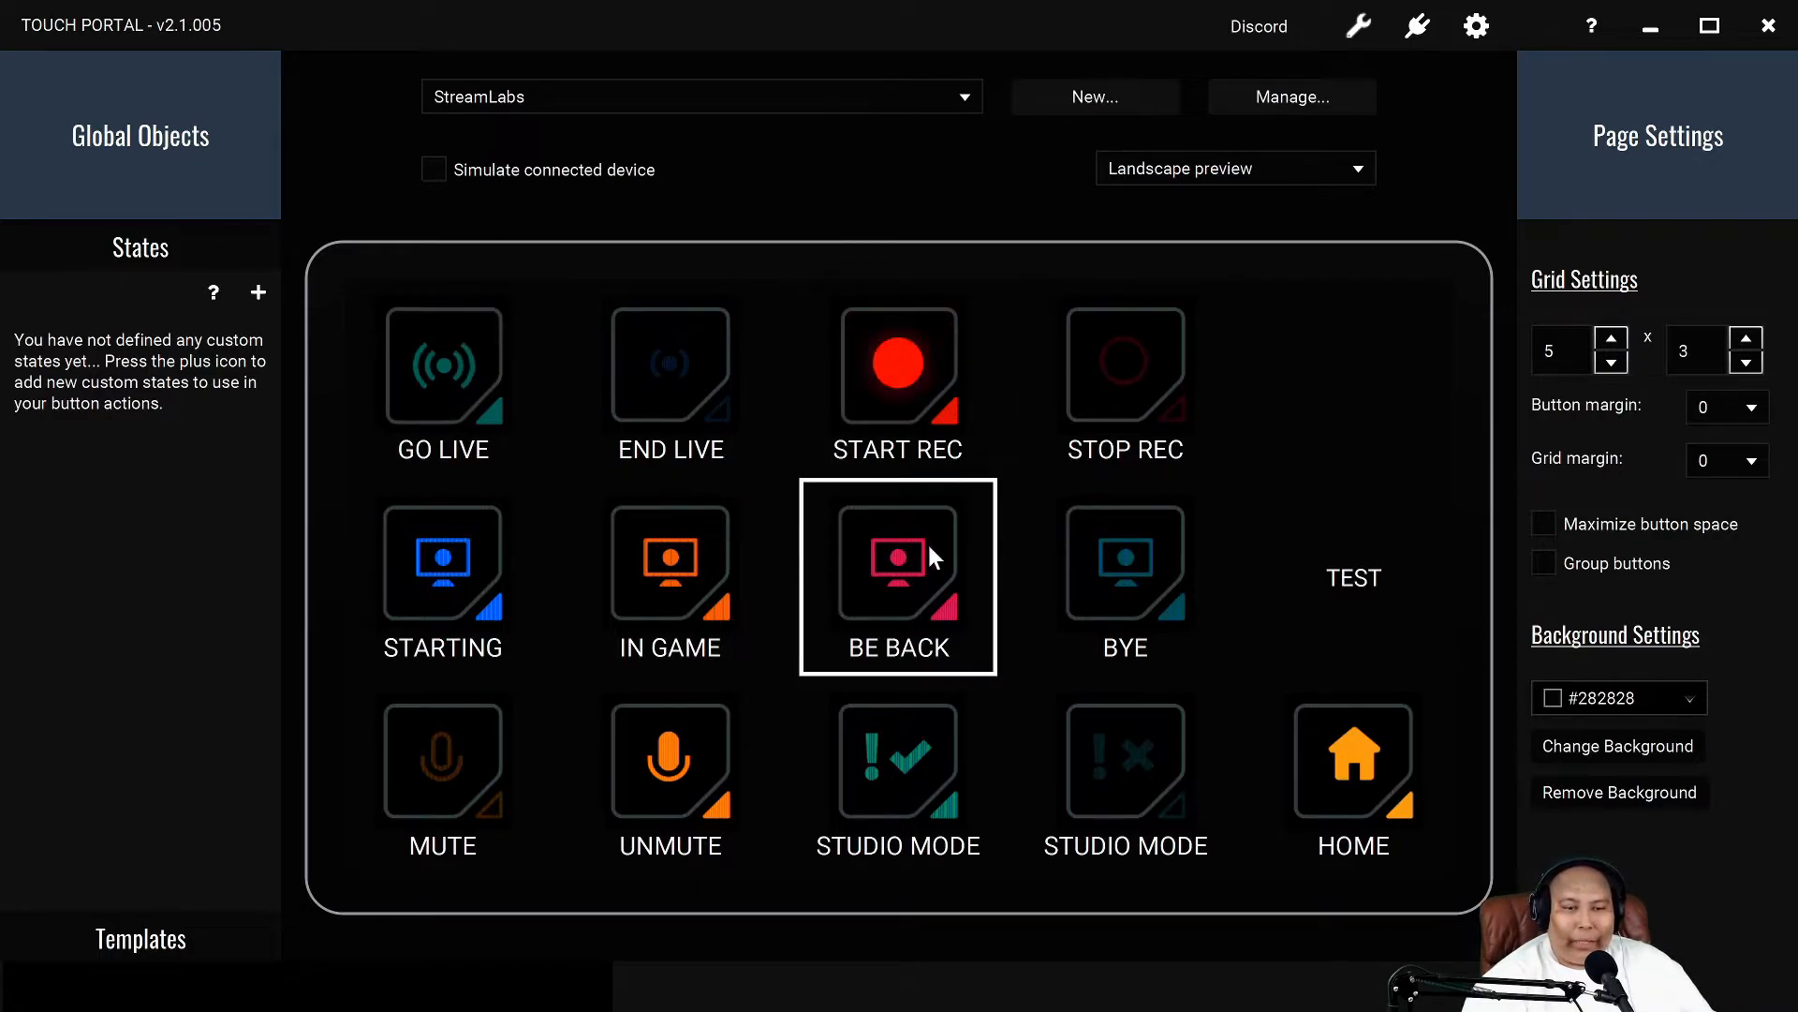
pyautogui.click(1124, 576)
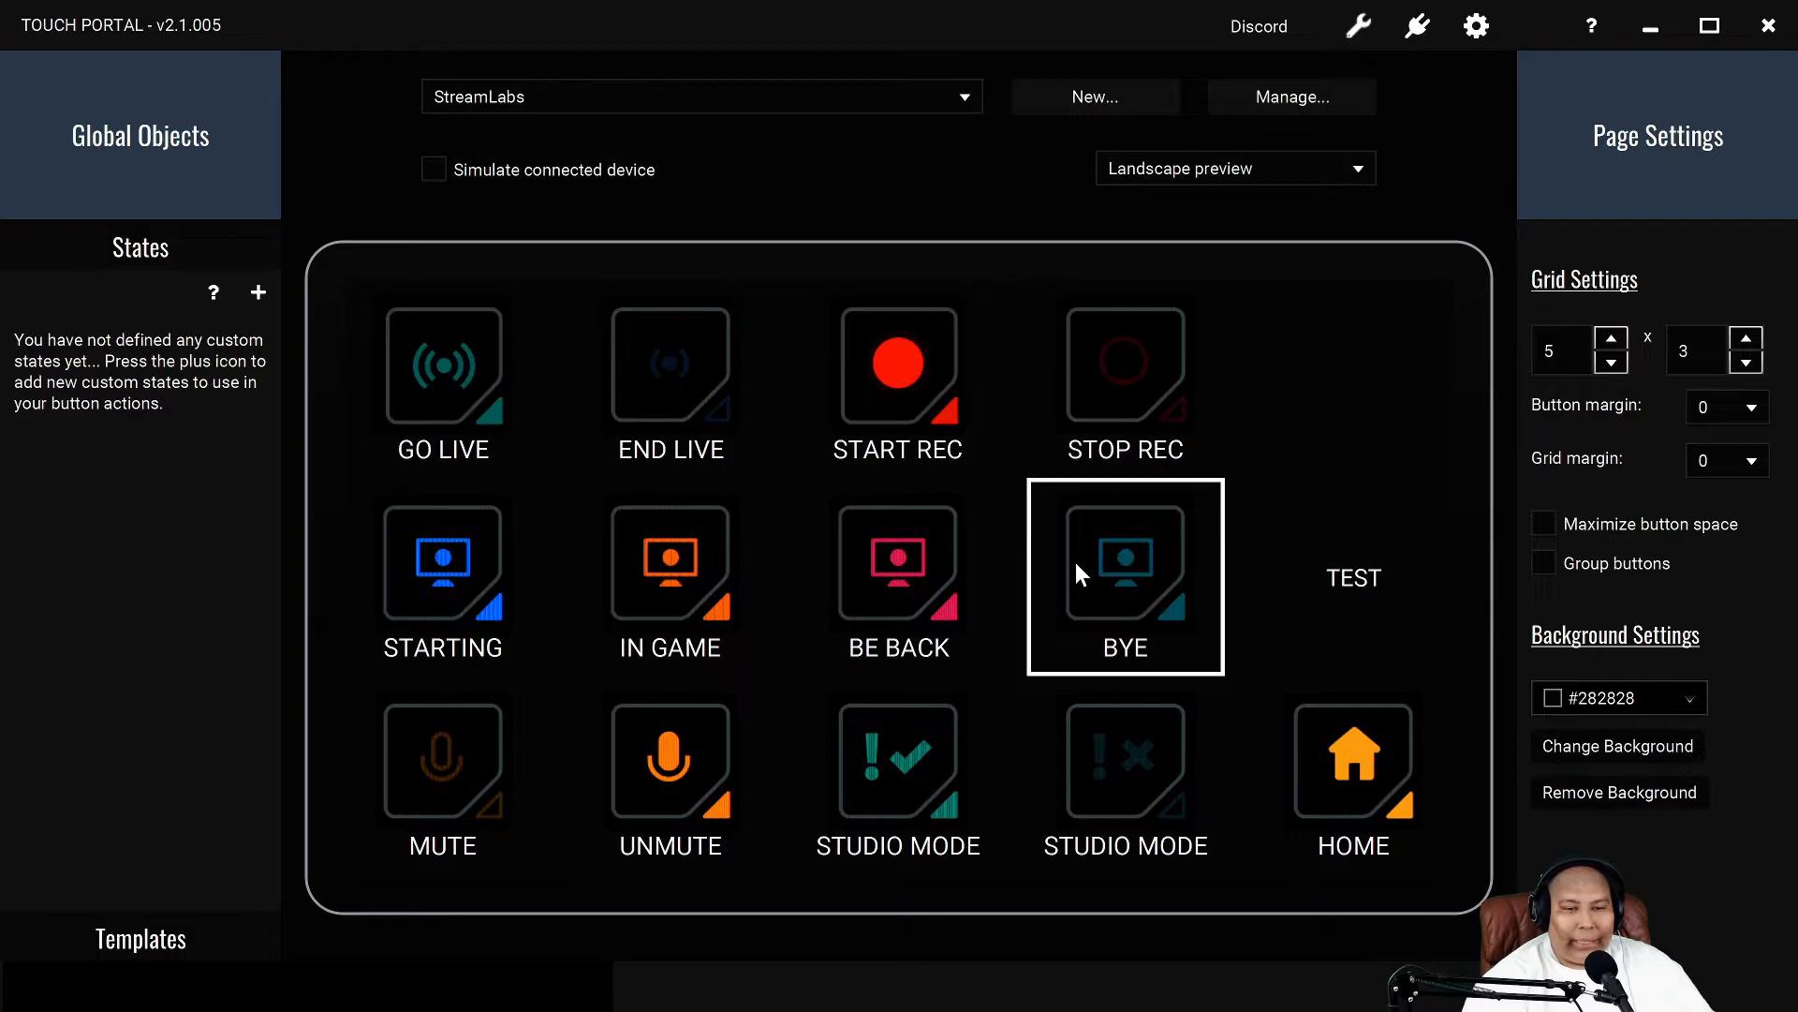
pyautogui.click(670, 775)
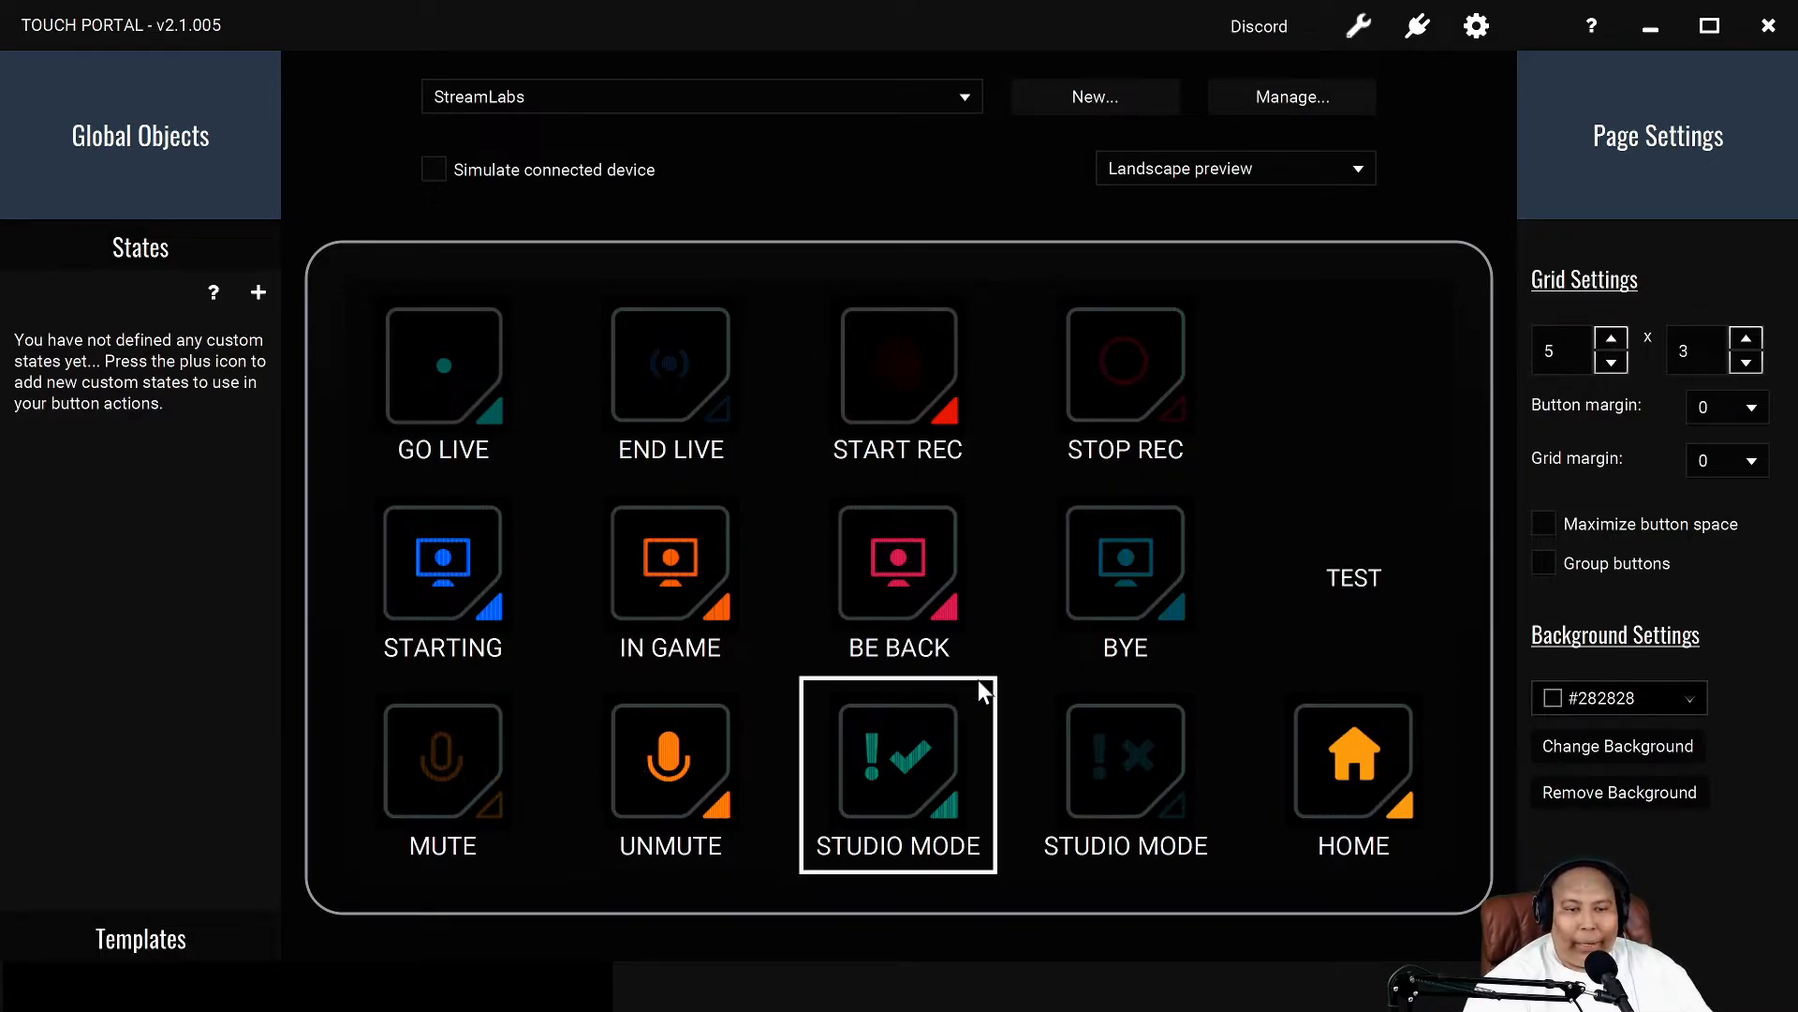
pyautogui.click(1124, 576)
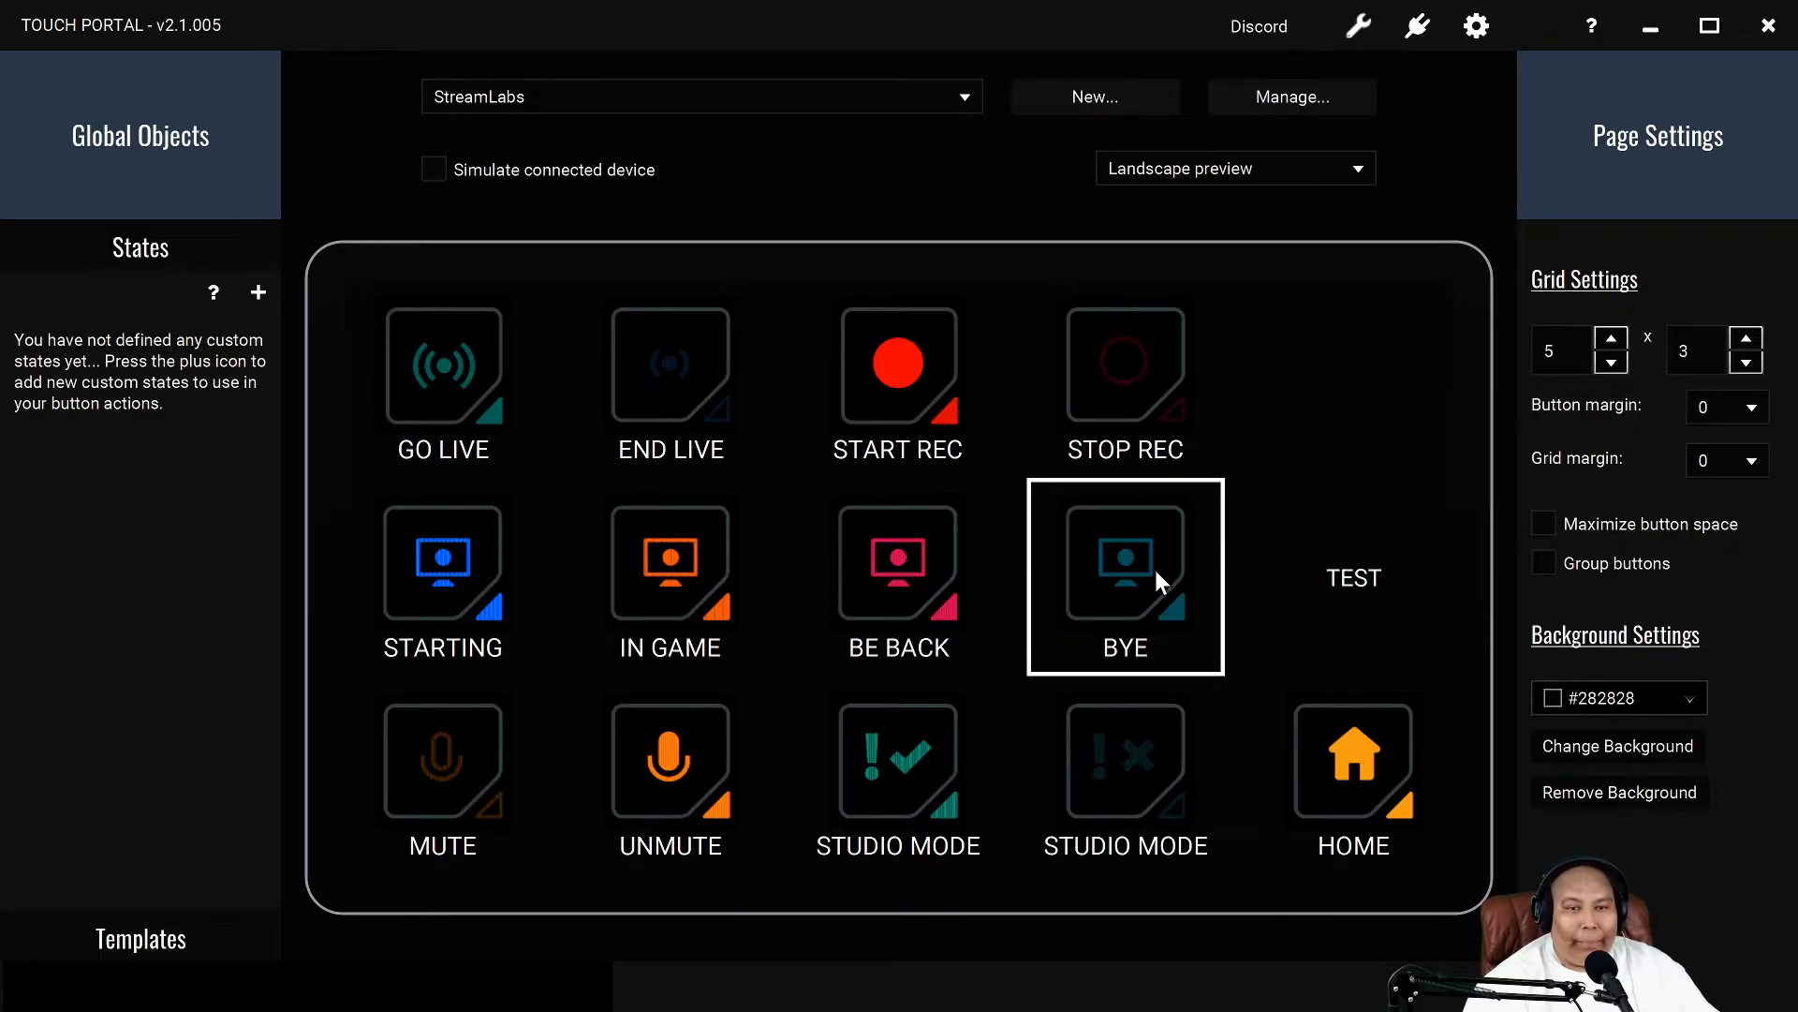
pyautogui.doubleClick(1124, 576)
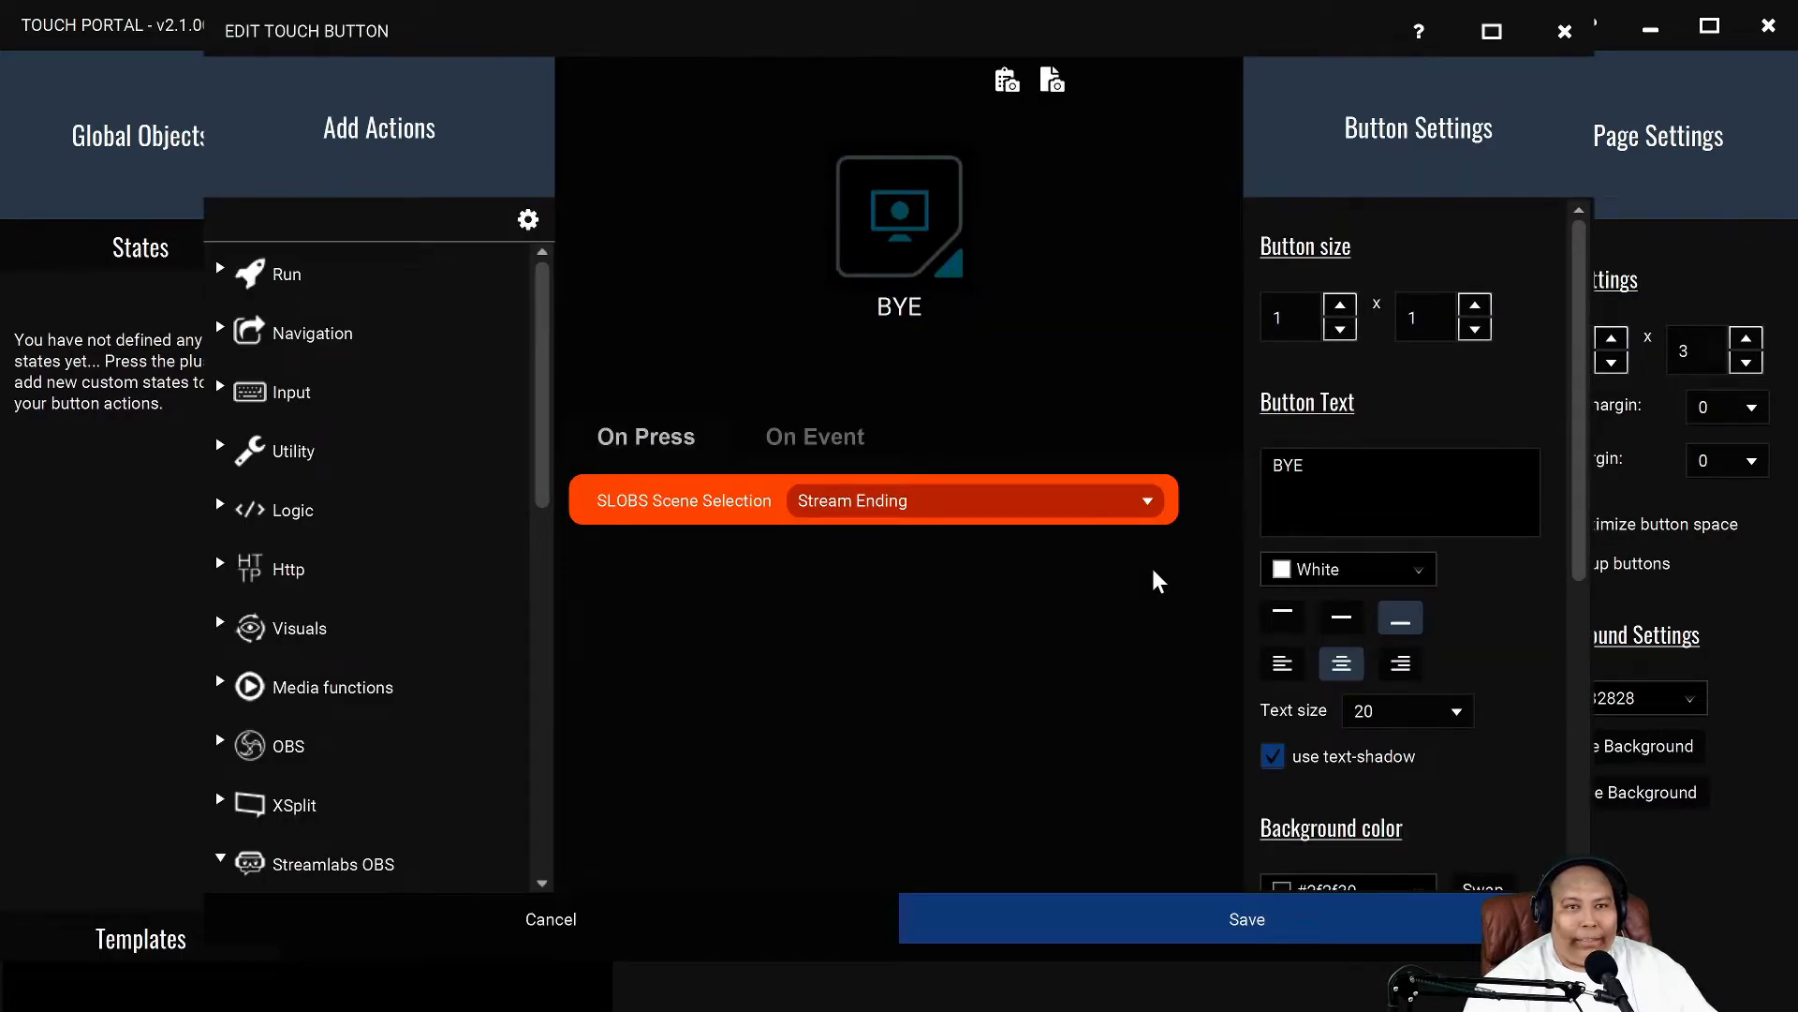
pyautogui.moveTo(1563, 31)
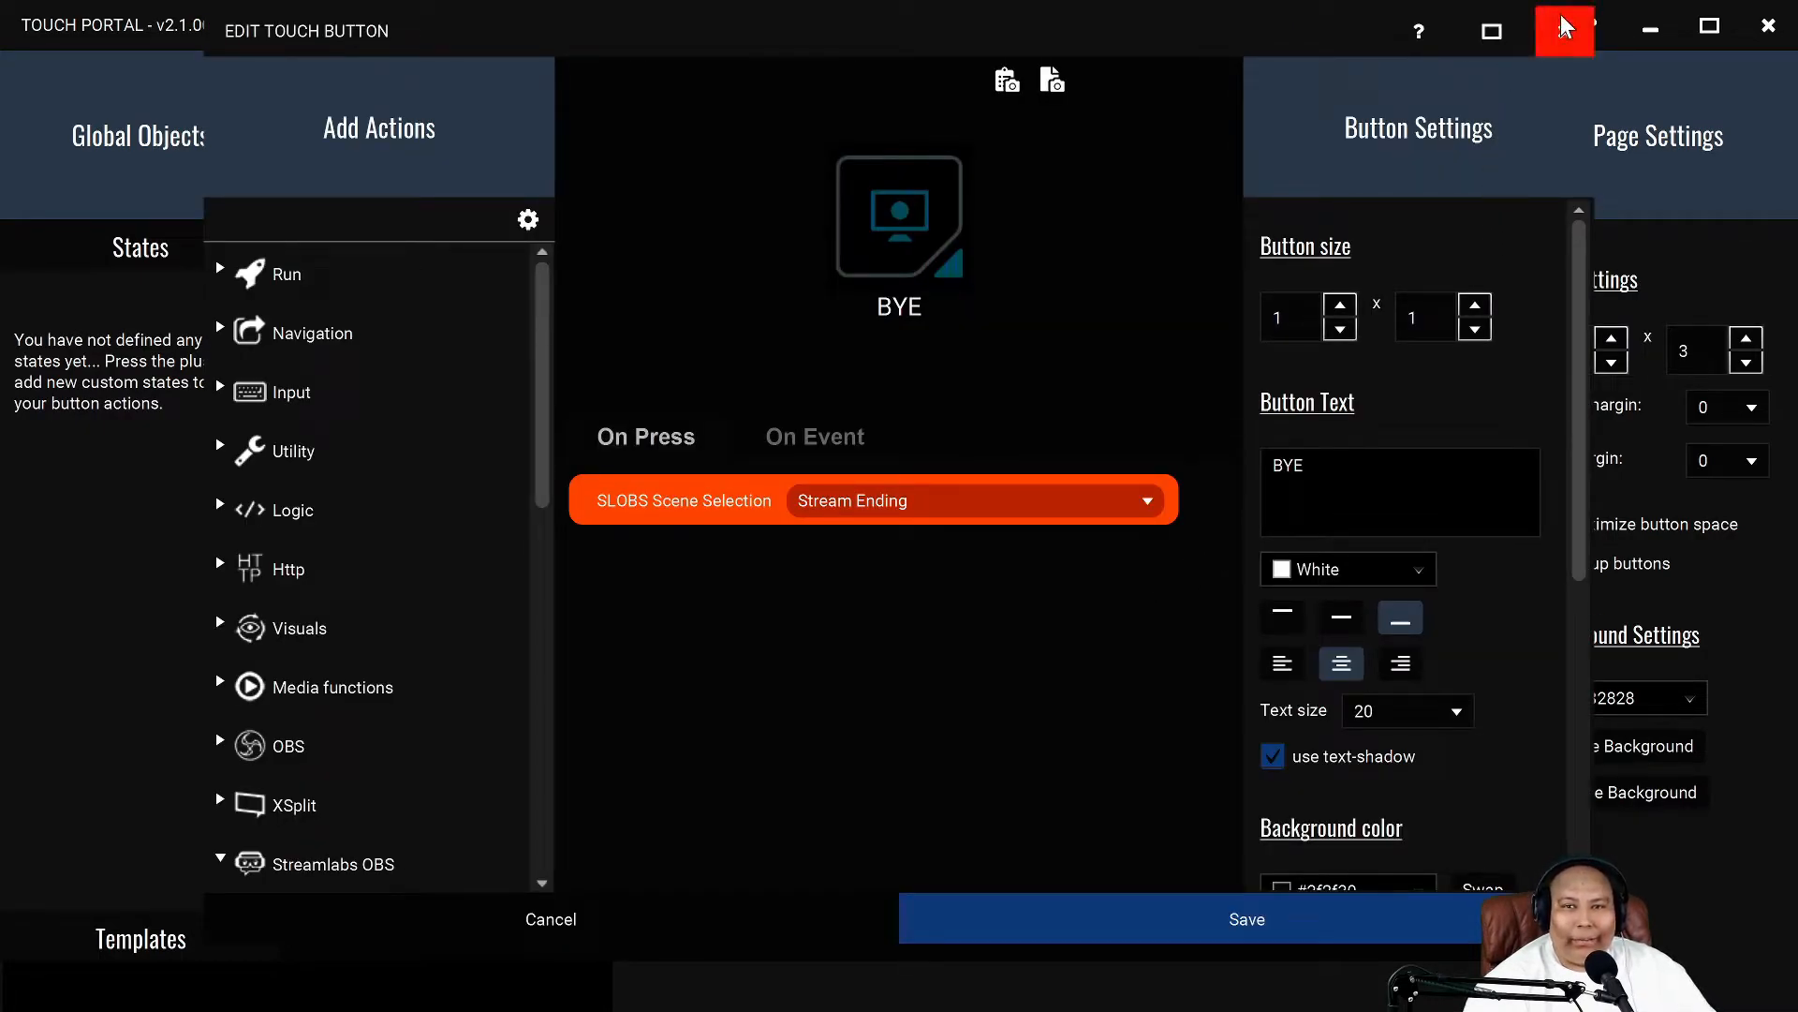
pyautogui.click(1246, 918)
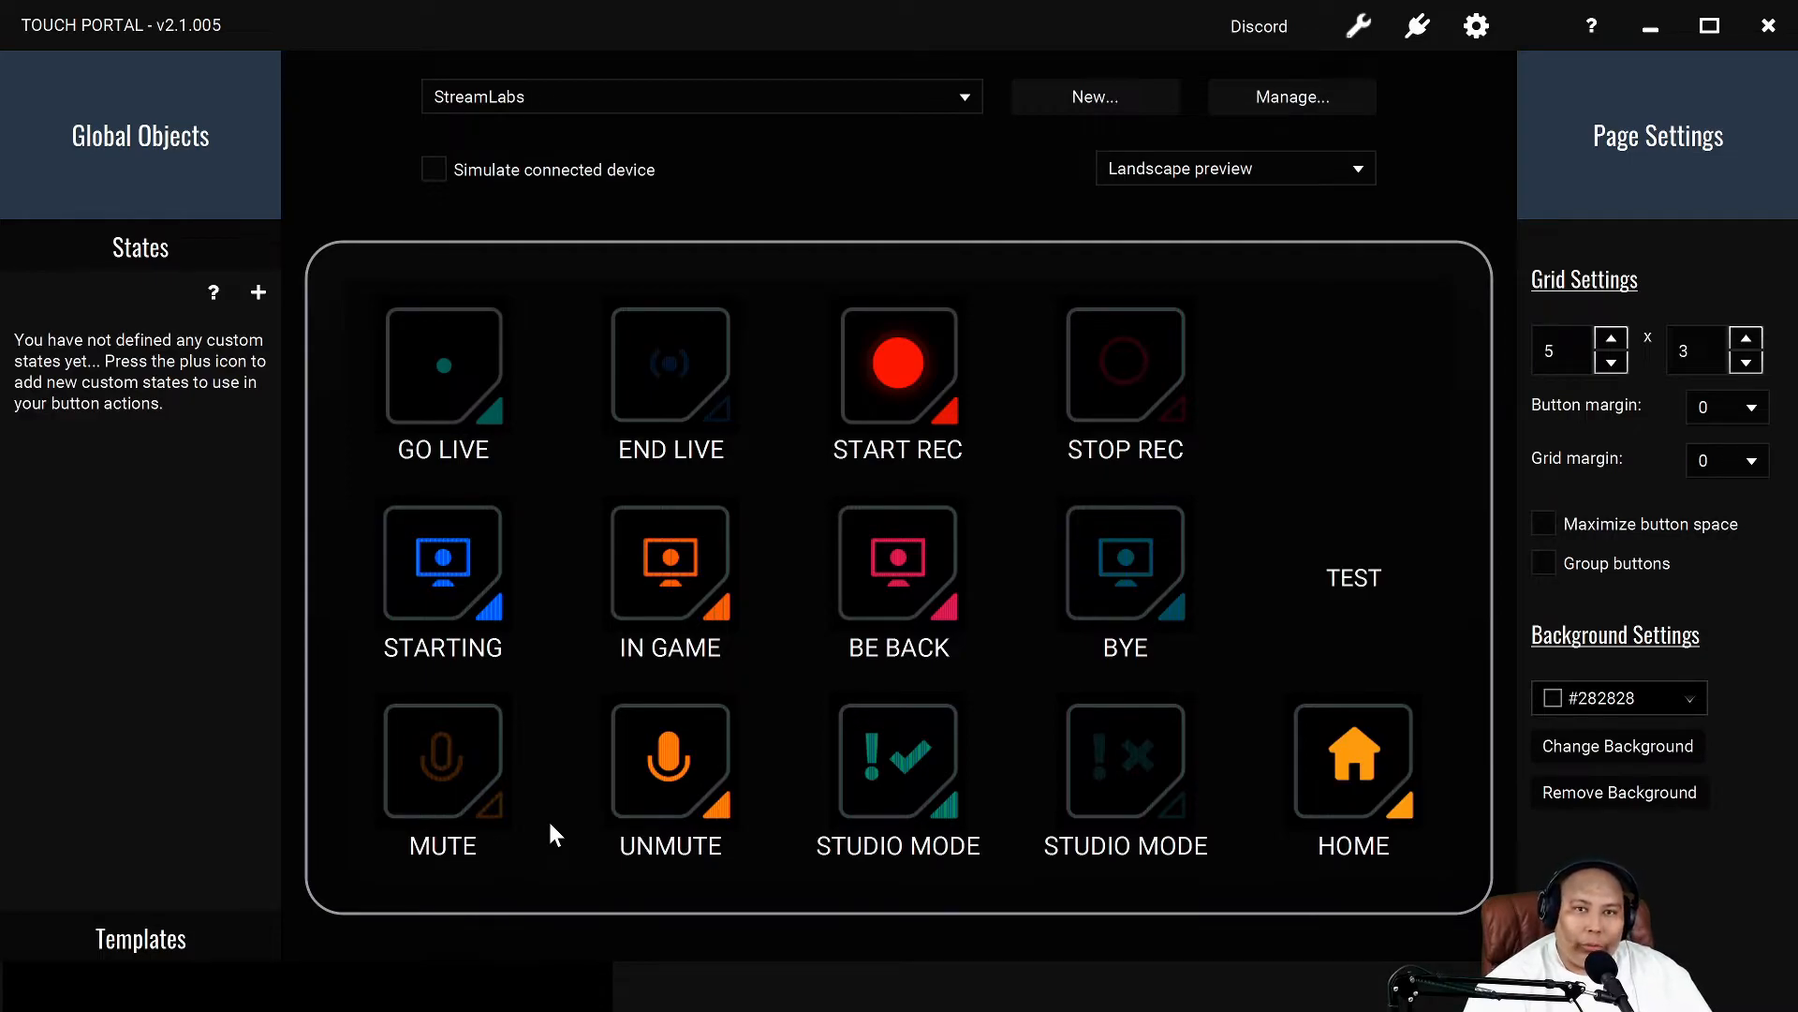
pyautogui.click(670, 774)
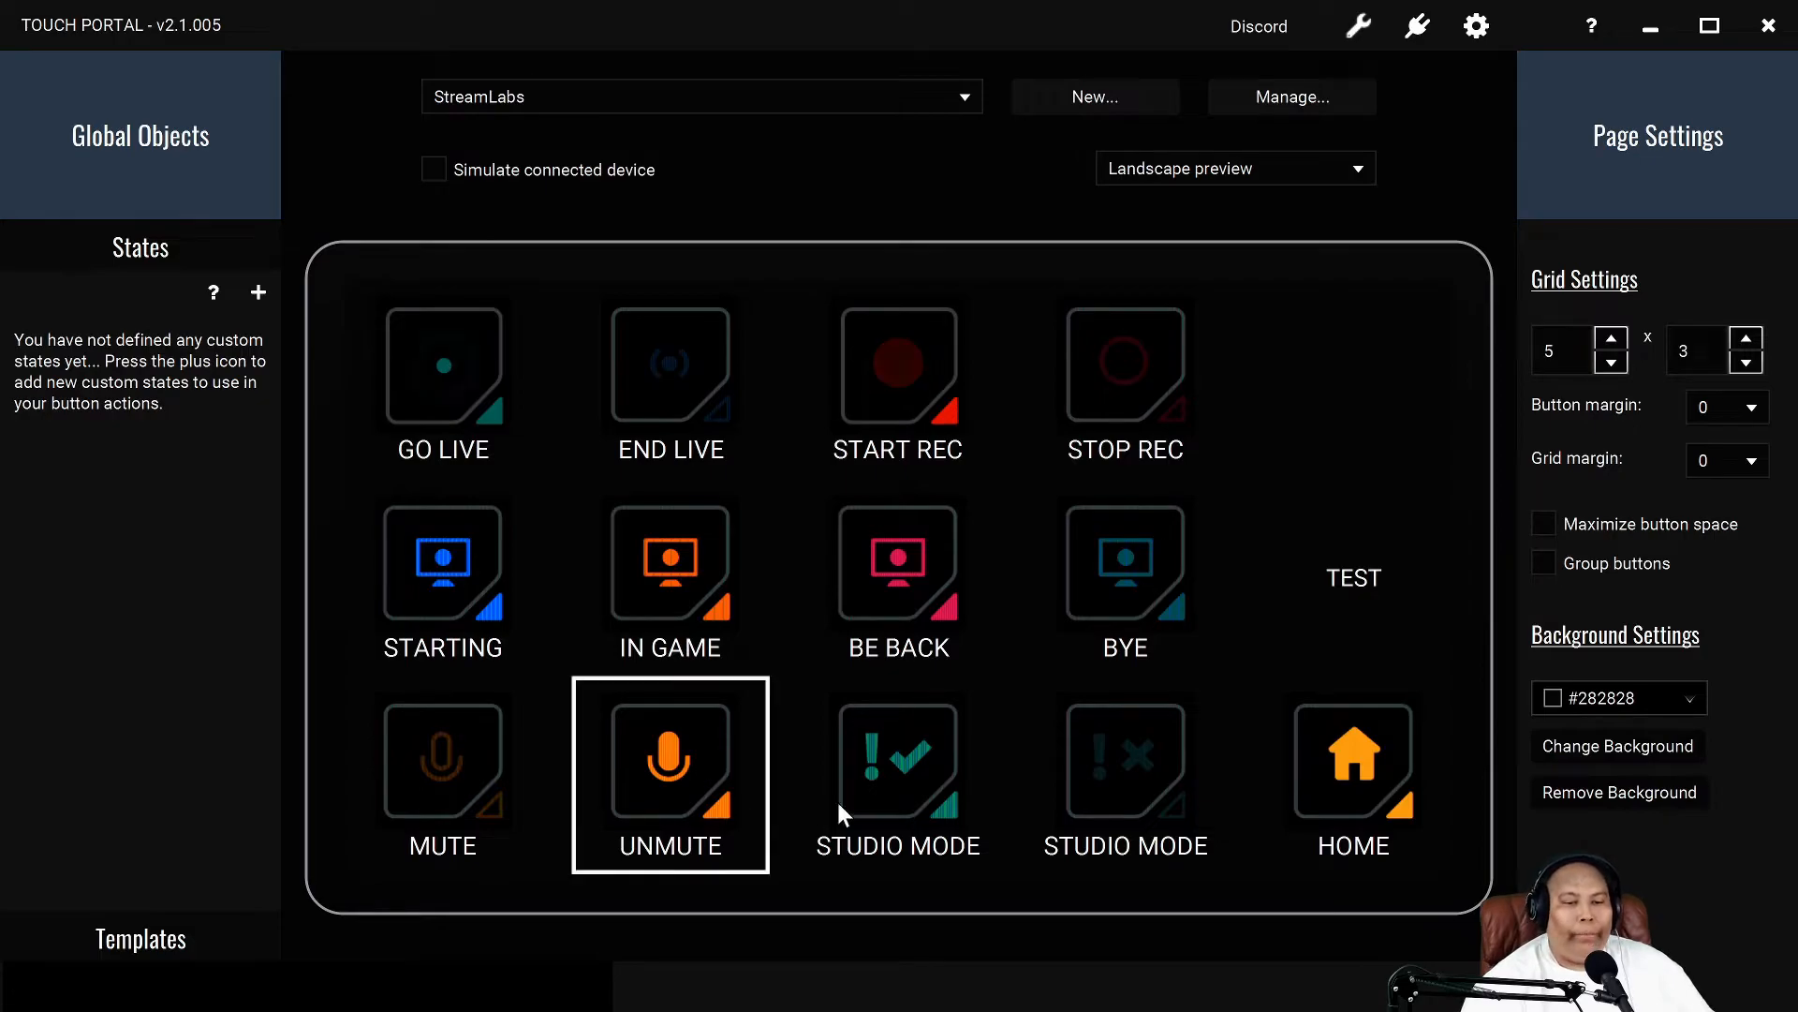
pyautogui.click(1352, 576)
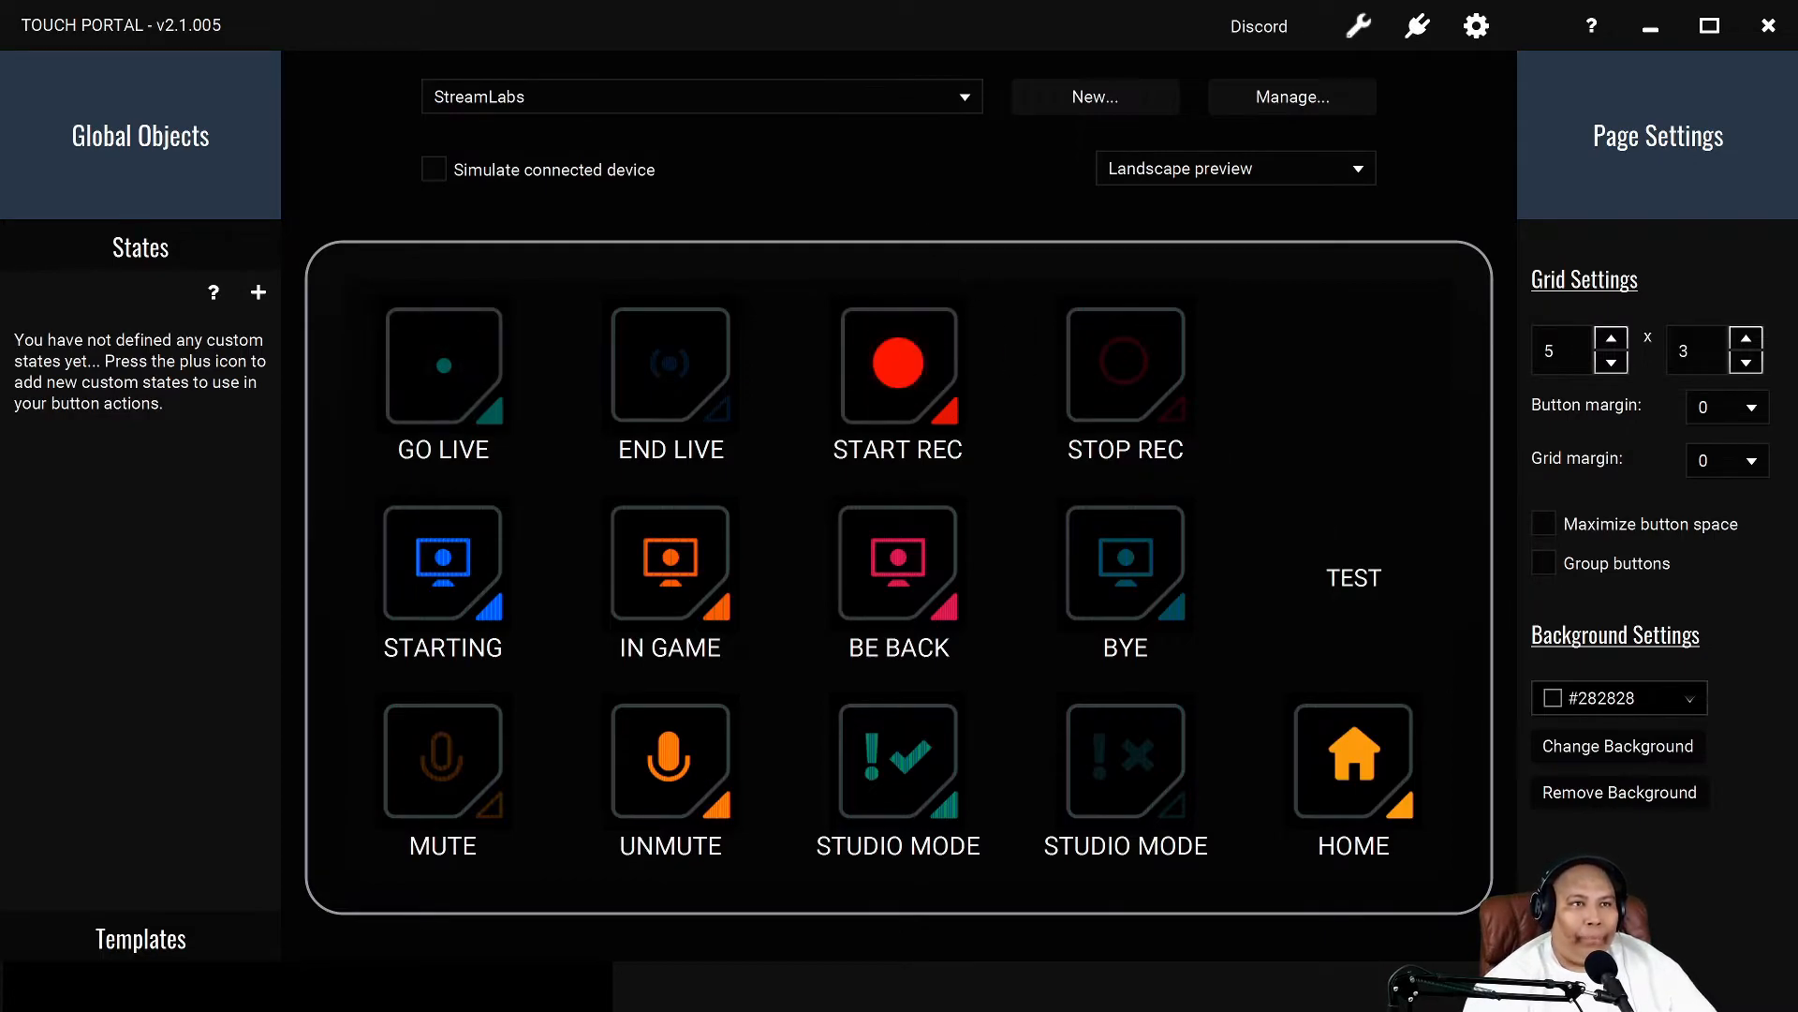
pyautogui.click(669, 577)
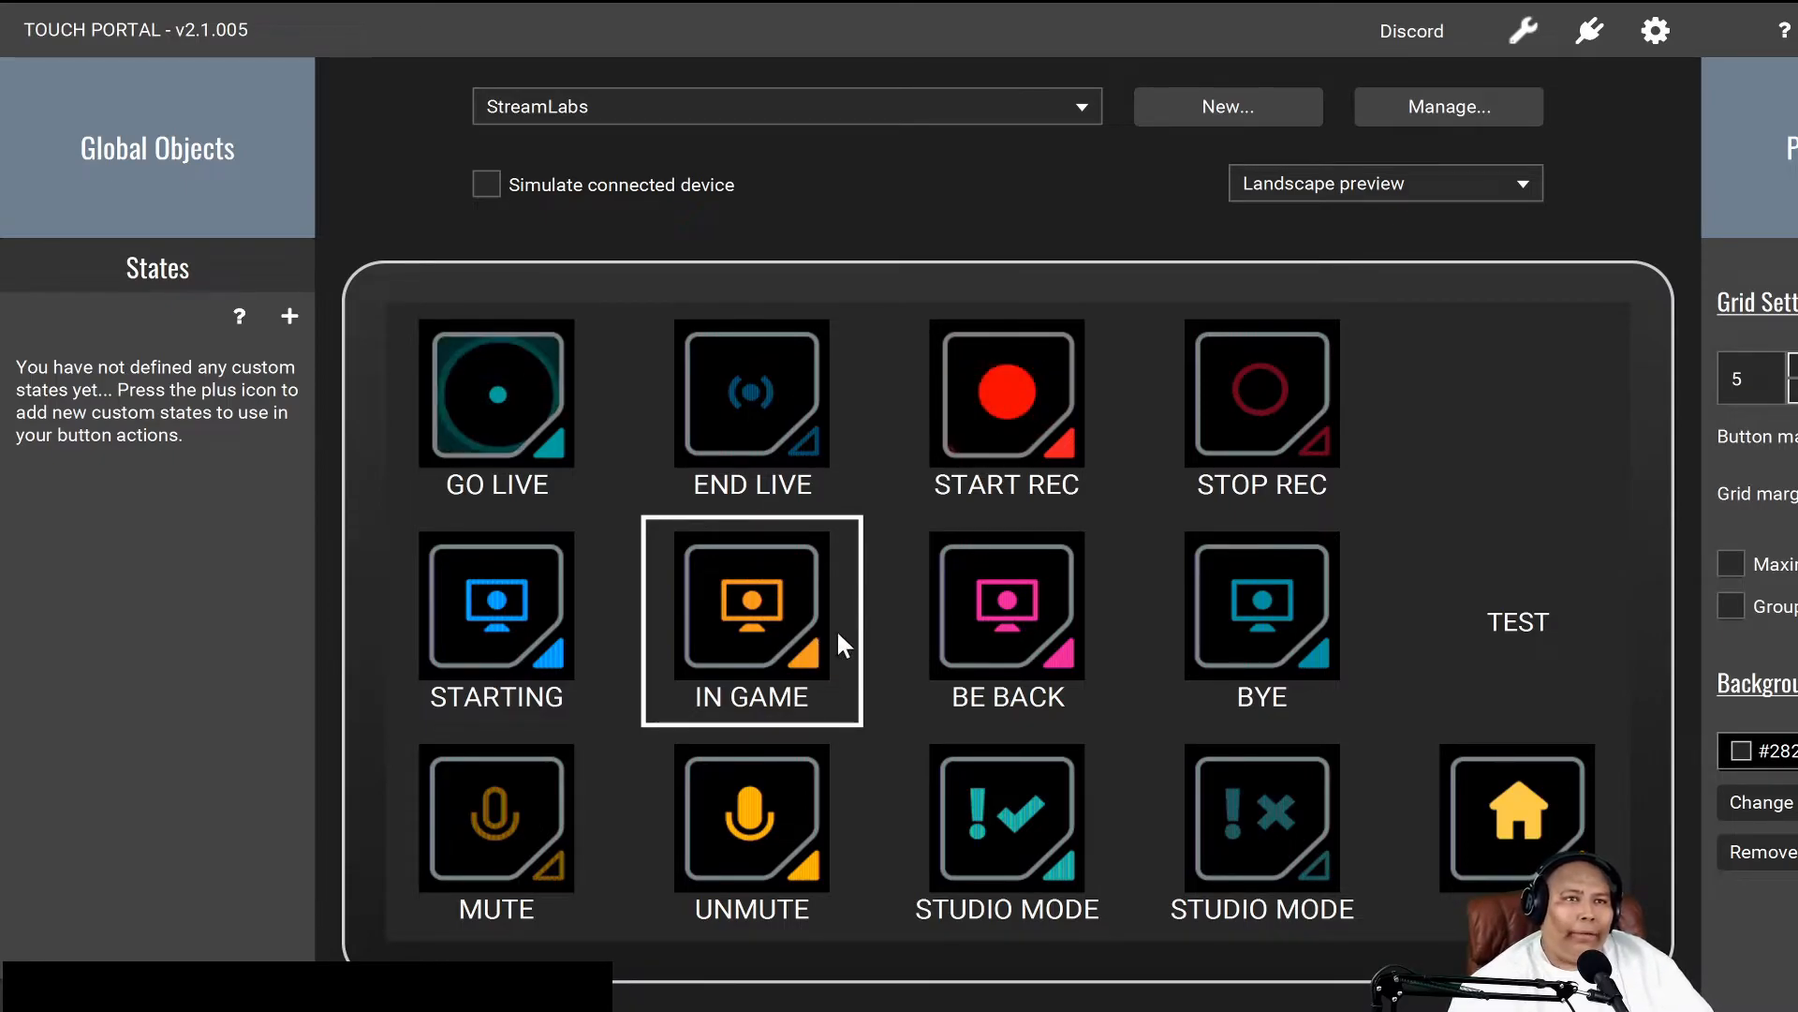
pyautogui.click(1006, 605)
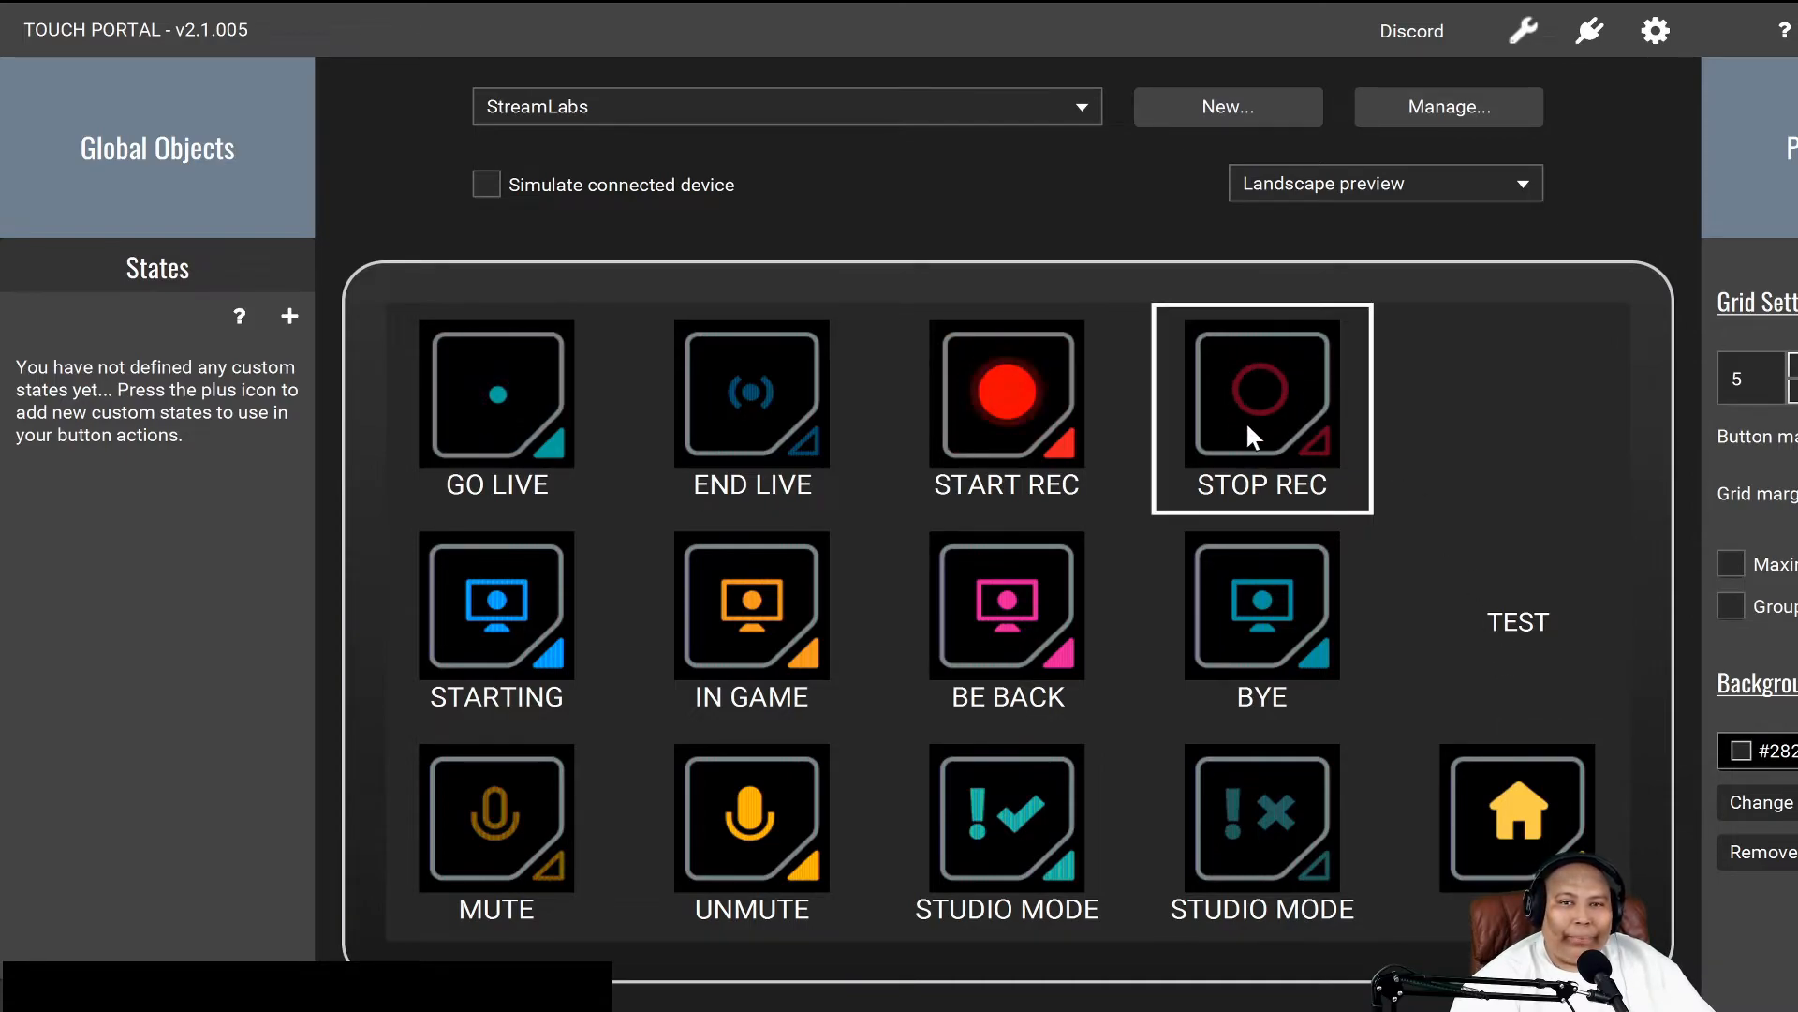
pyautogui.moveTo(1291, 413)
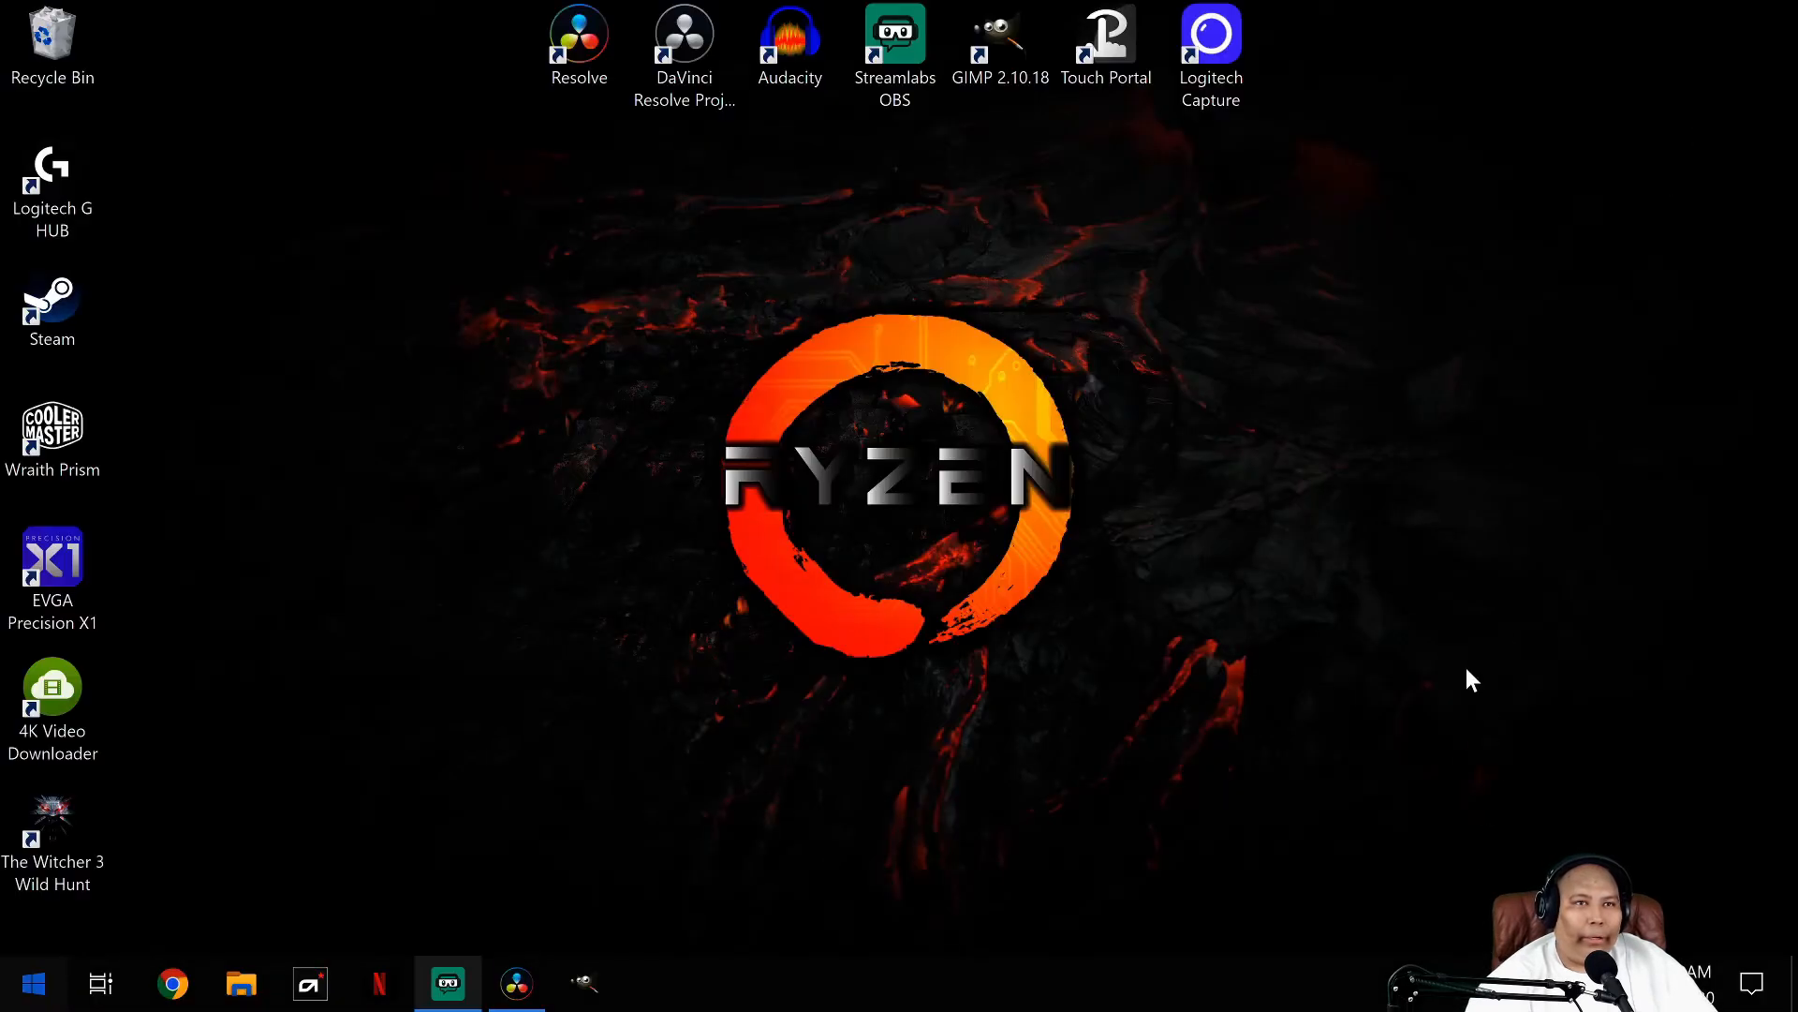
pyautogui.moveTo(1278, 691)
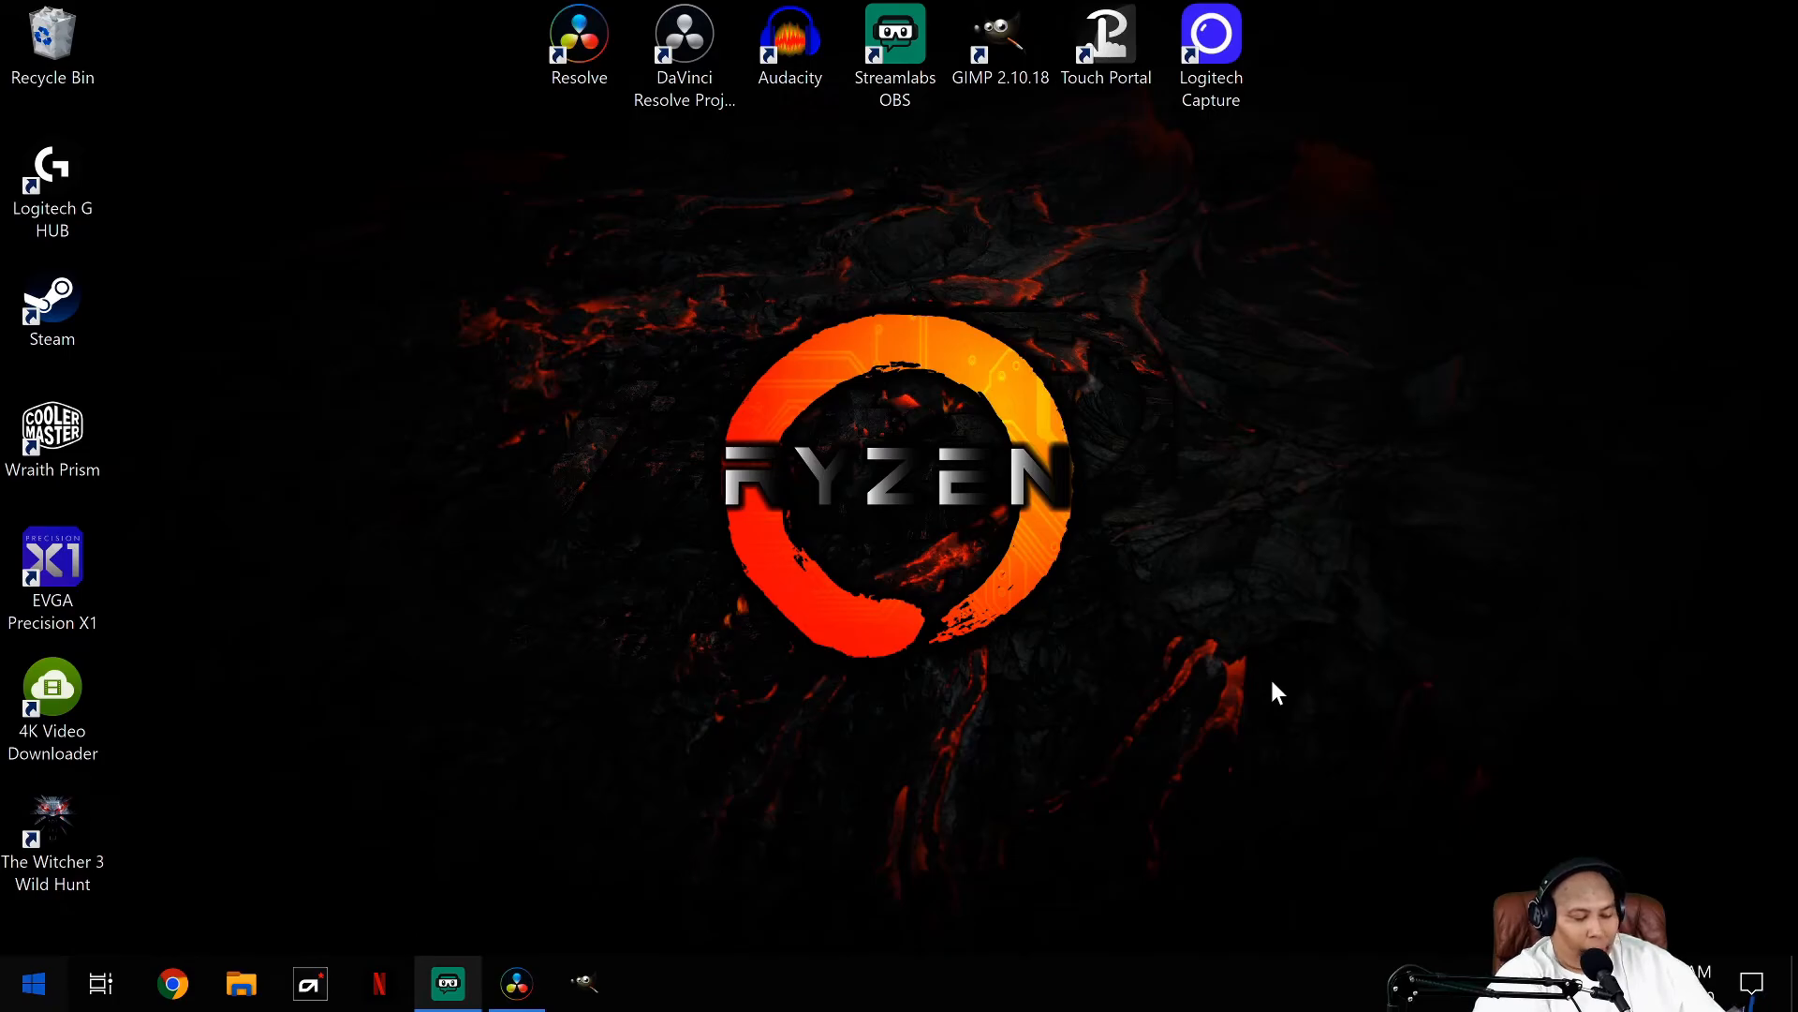
# - Minimize Touch Portal from the taskbar to reveal the desktop
pyautogui.click(170, 982)
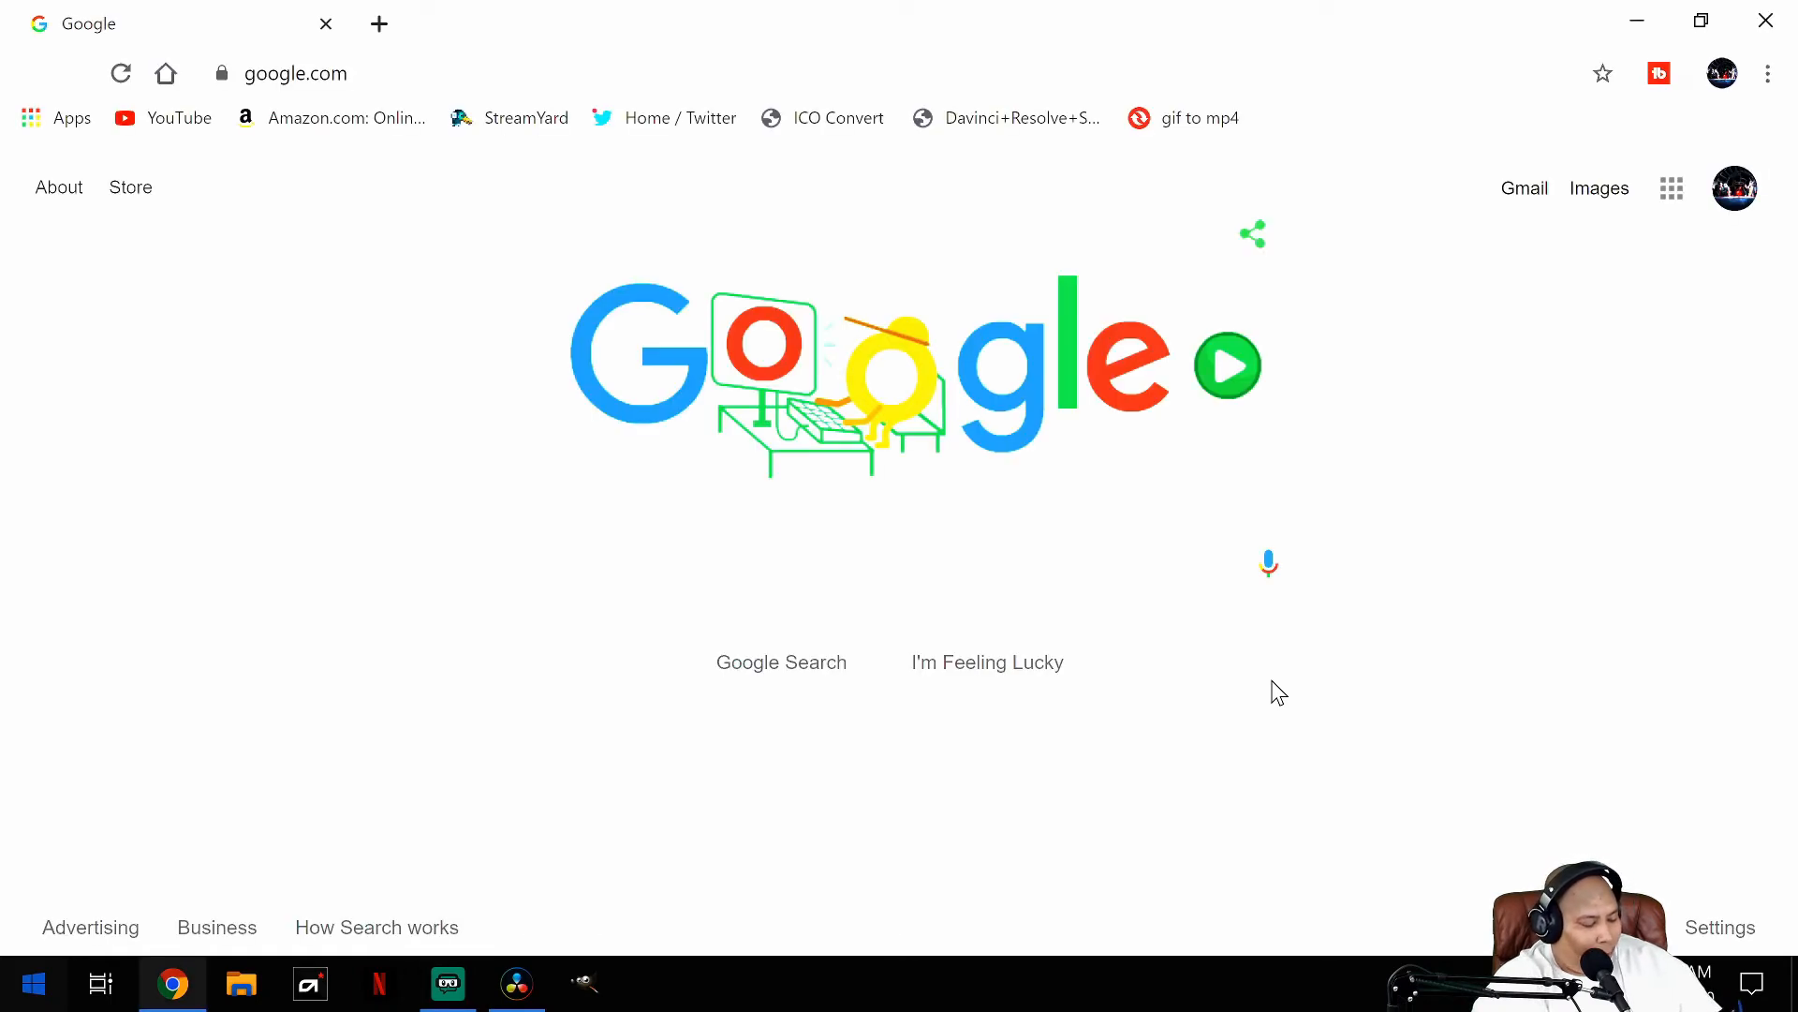